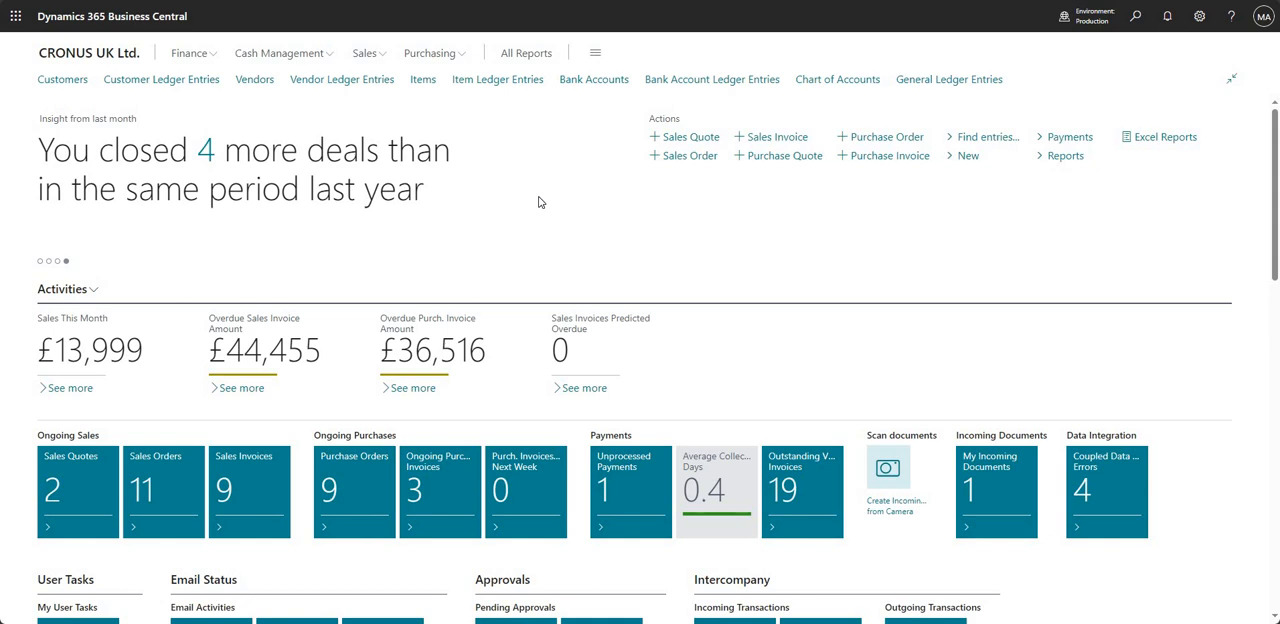
mouse_move(536, 206)
text(companies)
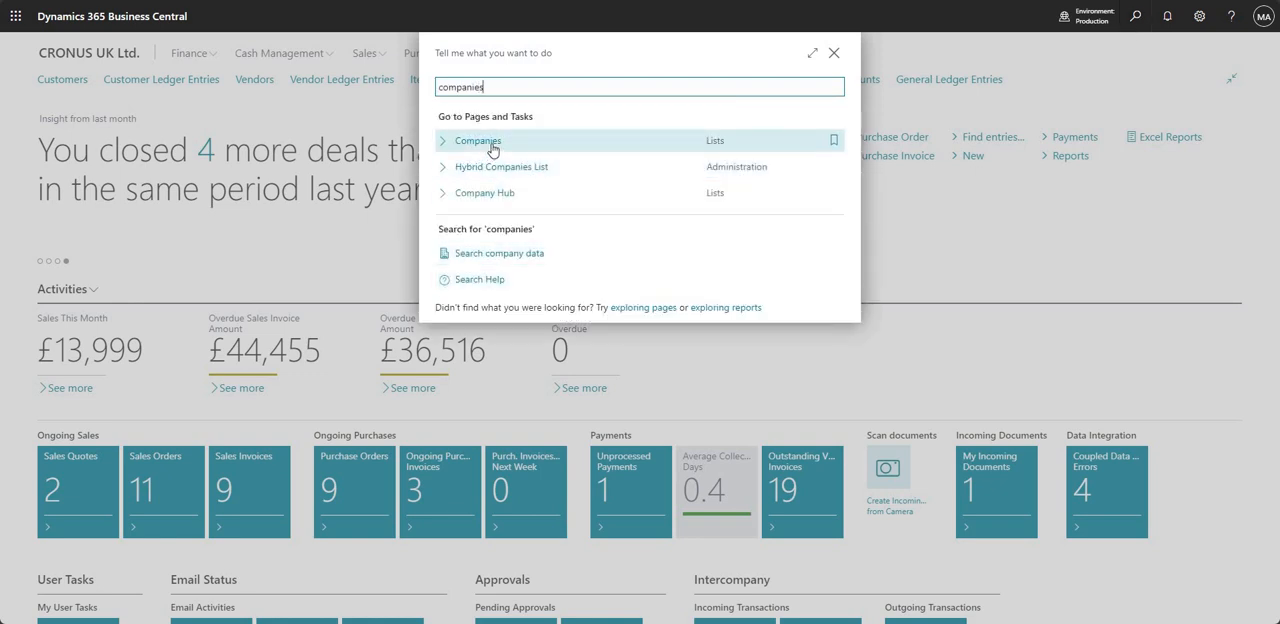
Add a company row named 'test' in the Companies list, which raises the Create New Company error.
click(476, 140)
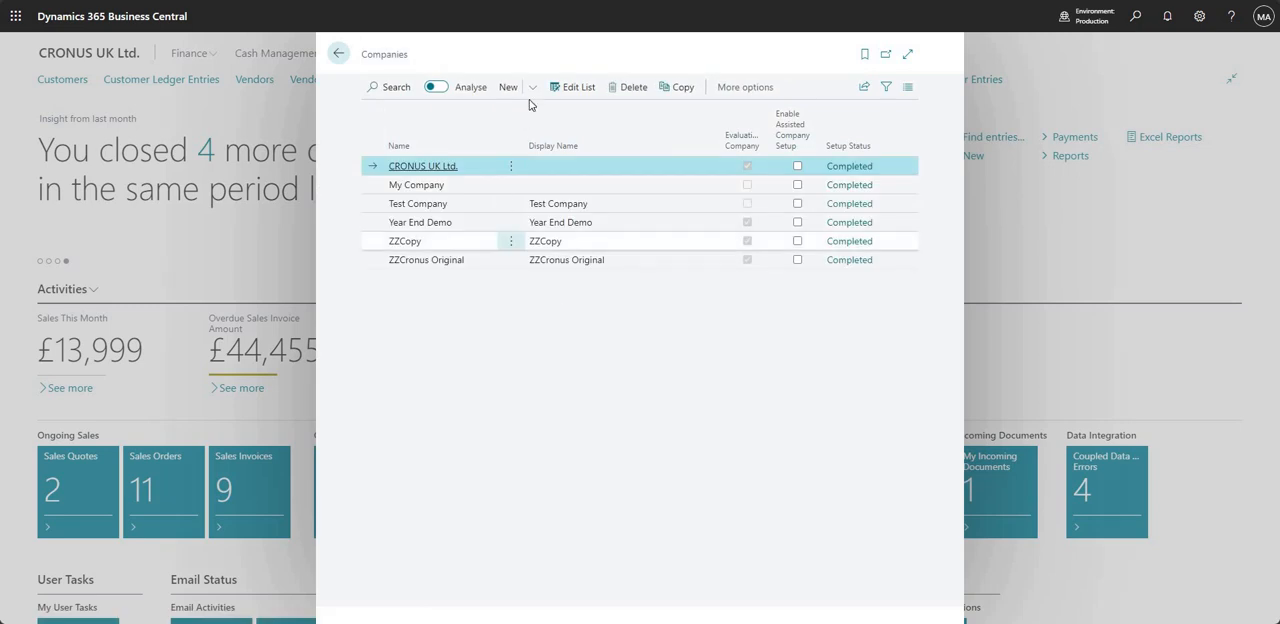
click(508, 88)
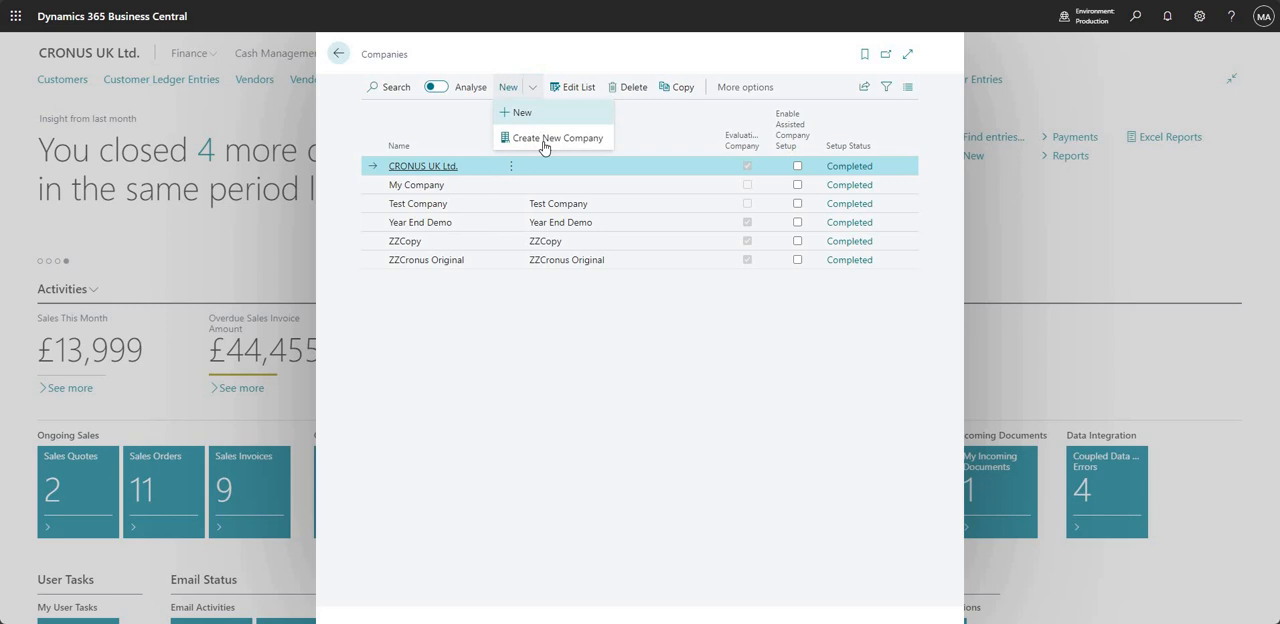
mouse_move(556, 136)
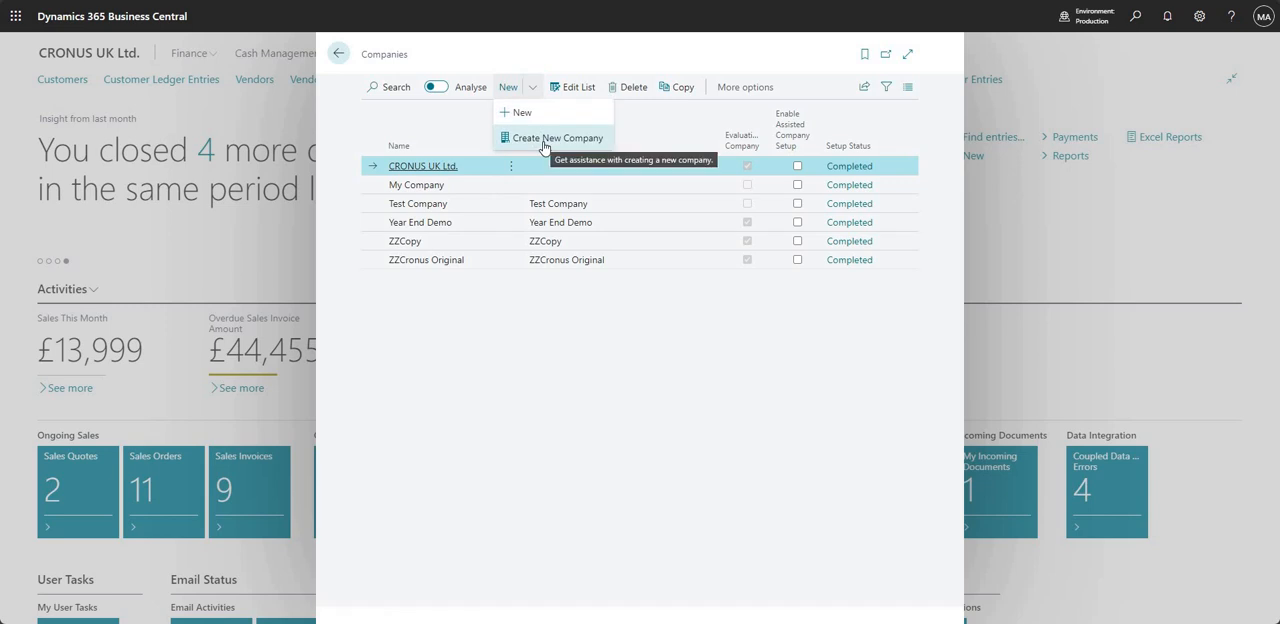
mouse_move(520, 112)
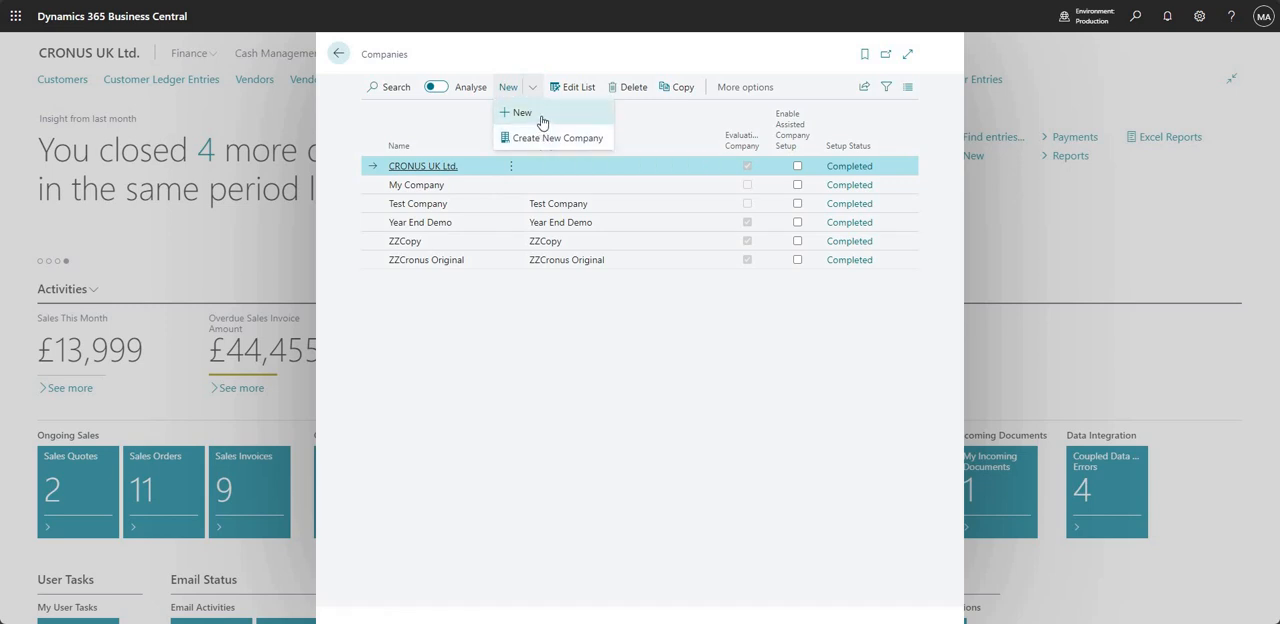
mouse_move(540, 120)
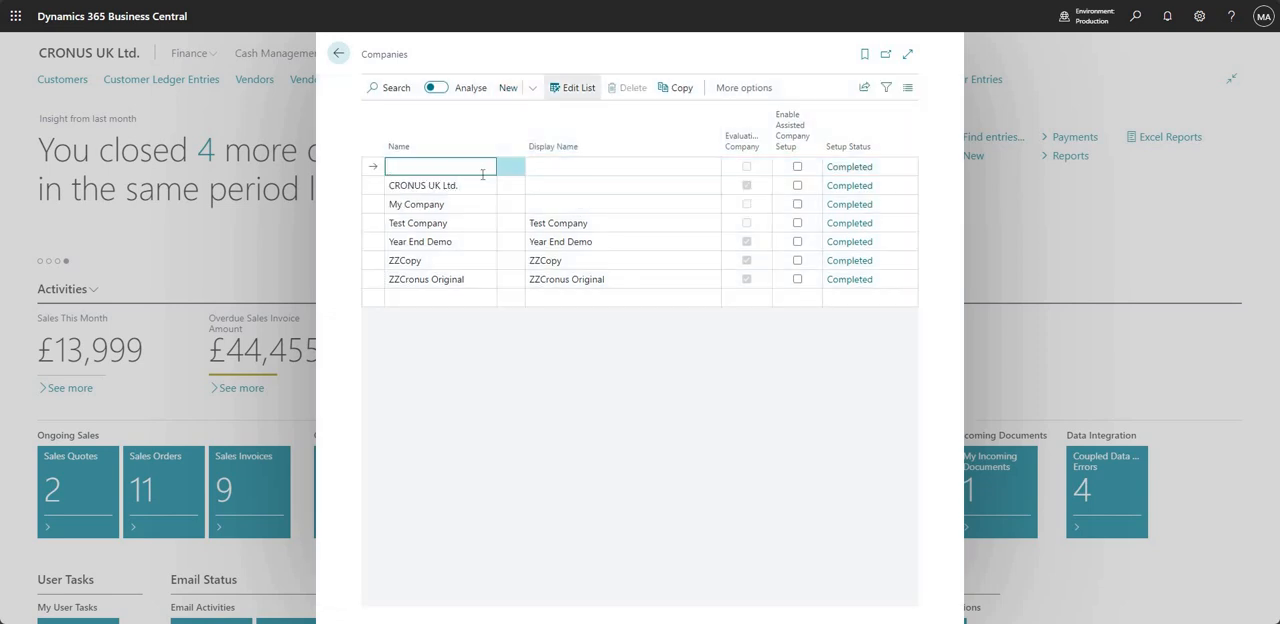
text(test)
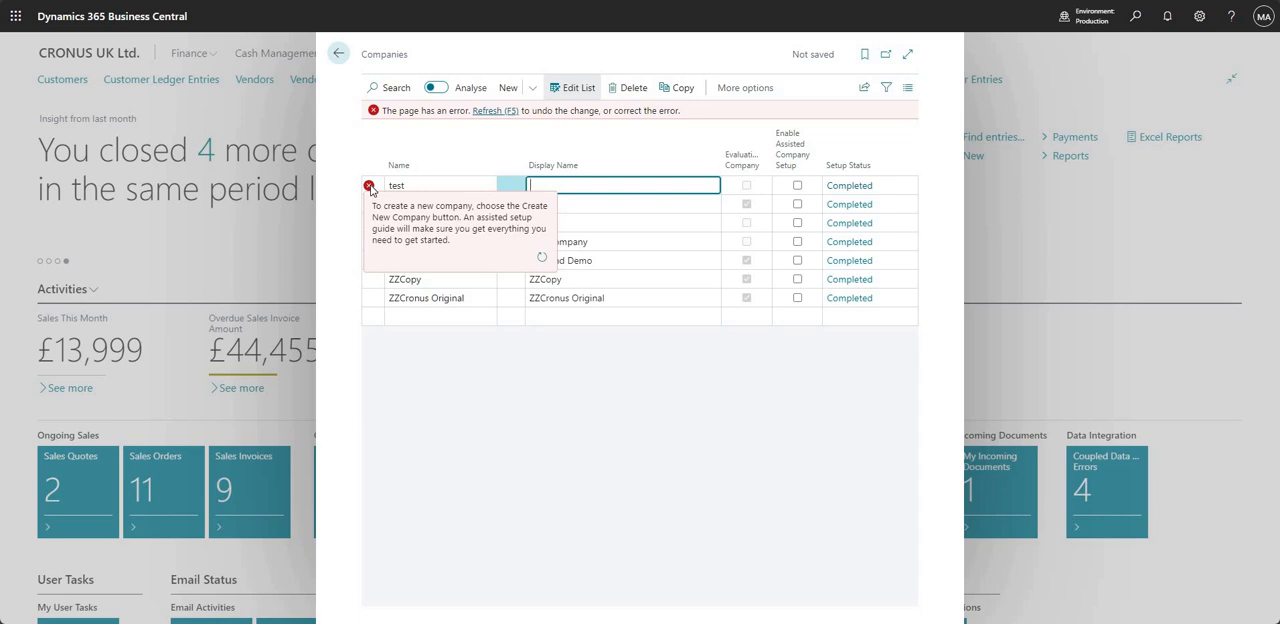
mouse_move(410, 192)
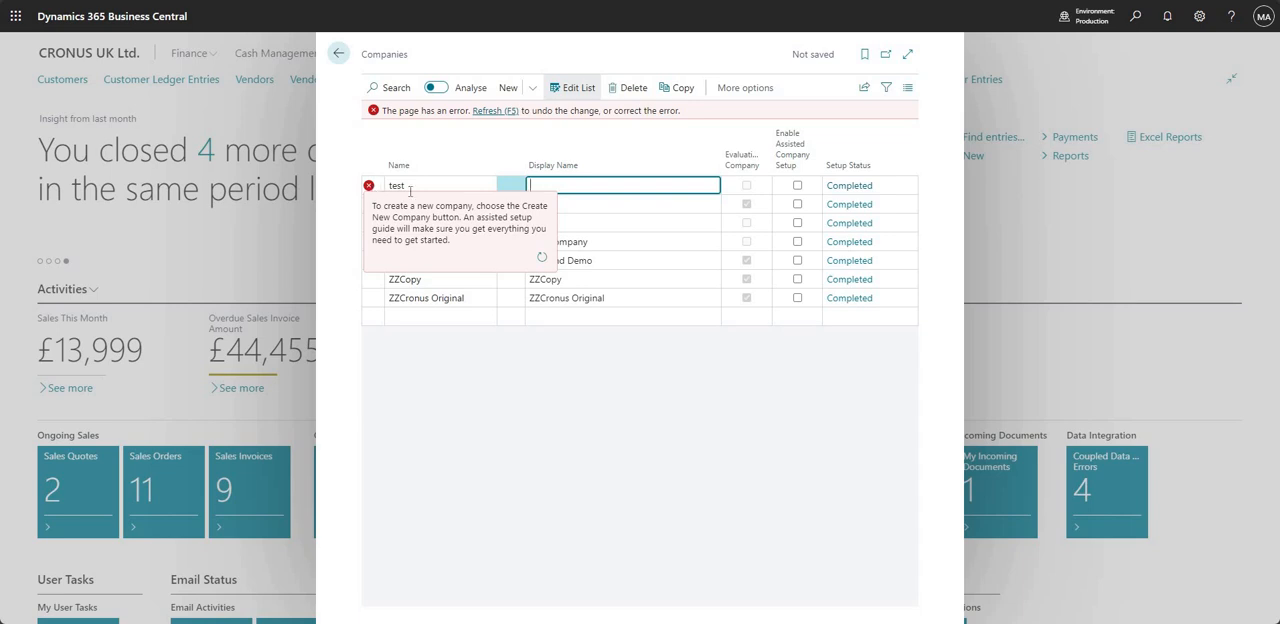
click(508, 88)
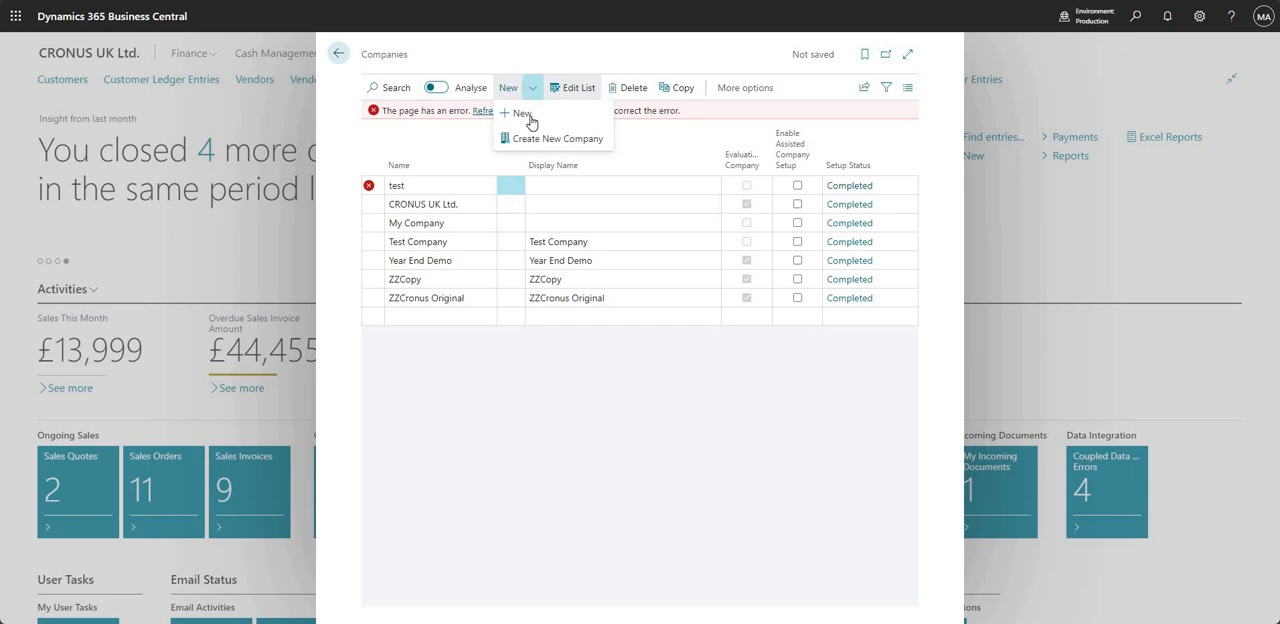
mouse_move(524, 112)
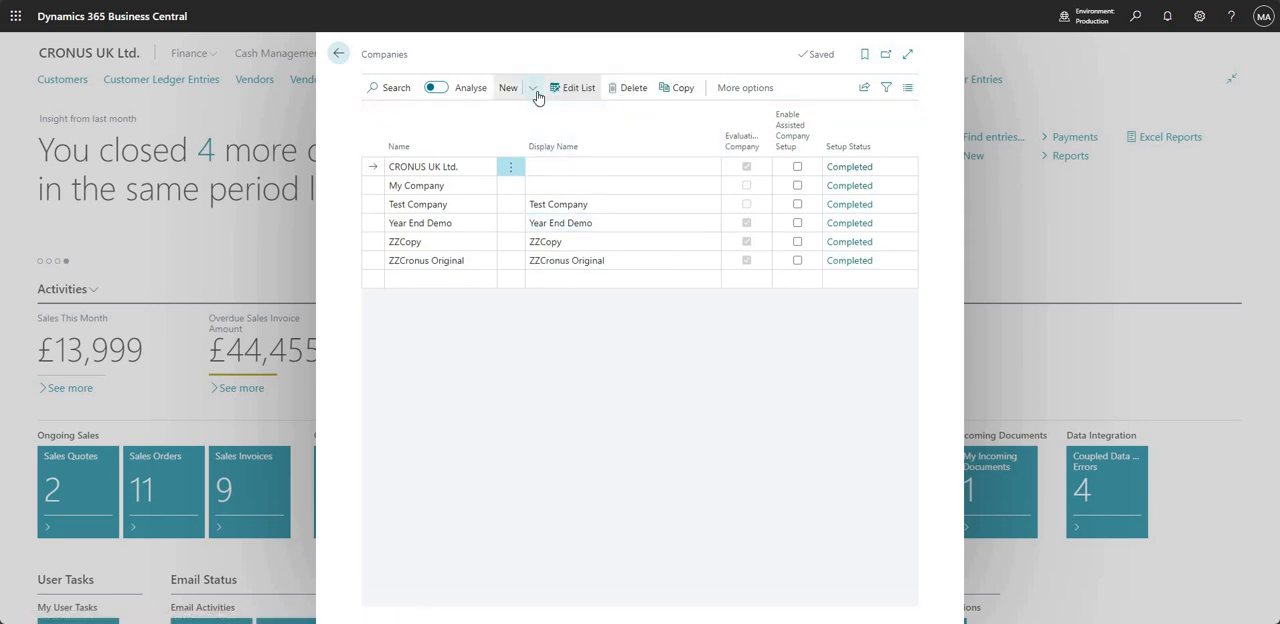
Start the Create New Company assisted setup from the New dropdown.
click(532, 88)
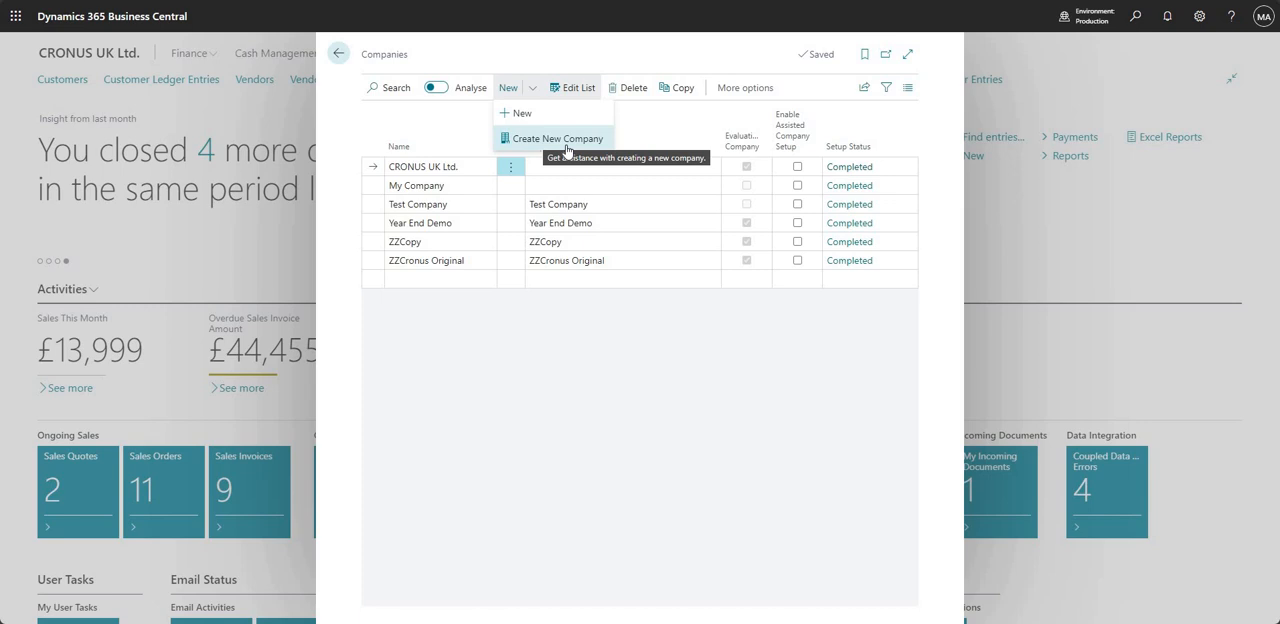
click(556, 138)
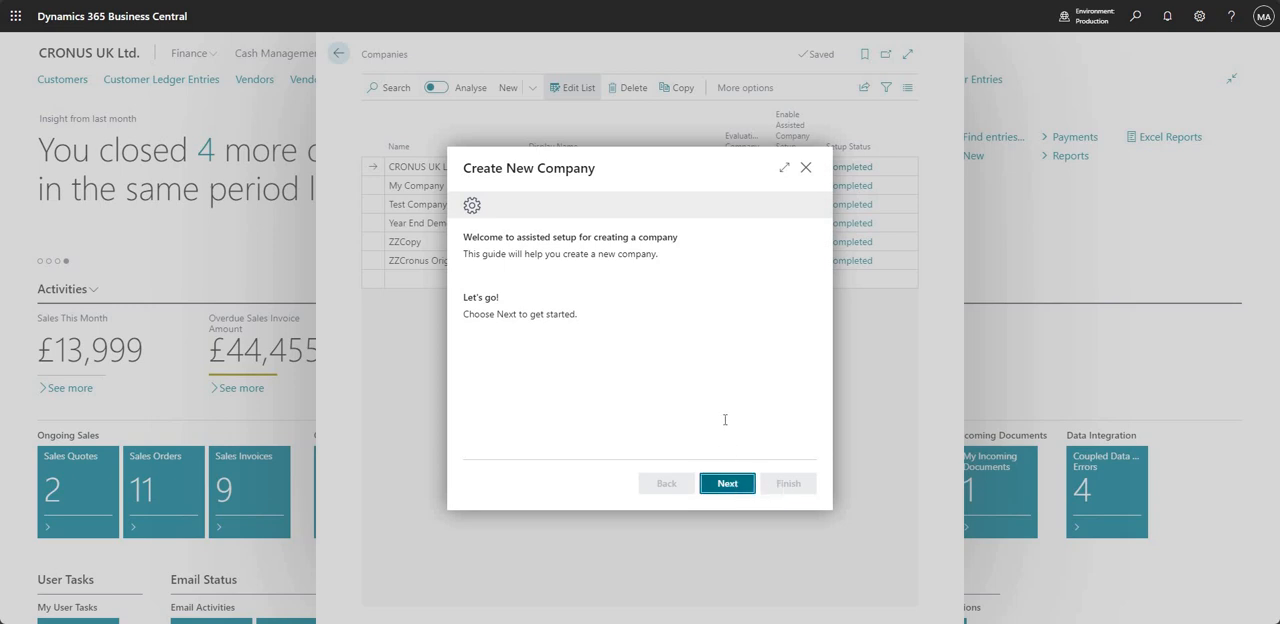
Continue past the welcome step and enter 'Blank Company' as the company name.
click(728, 484)
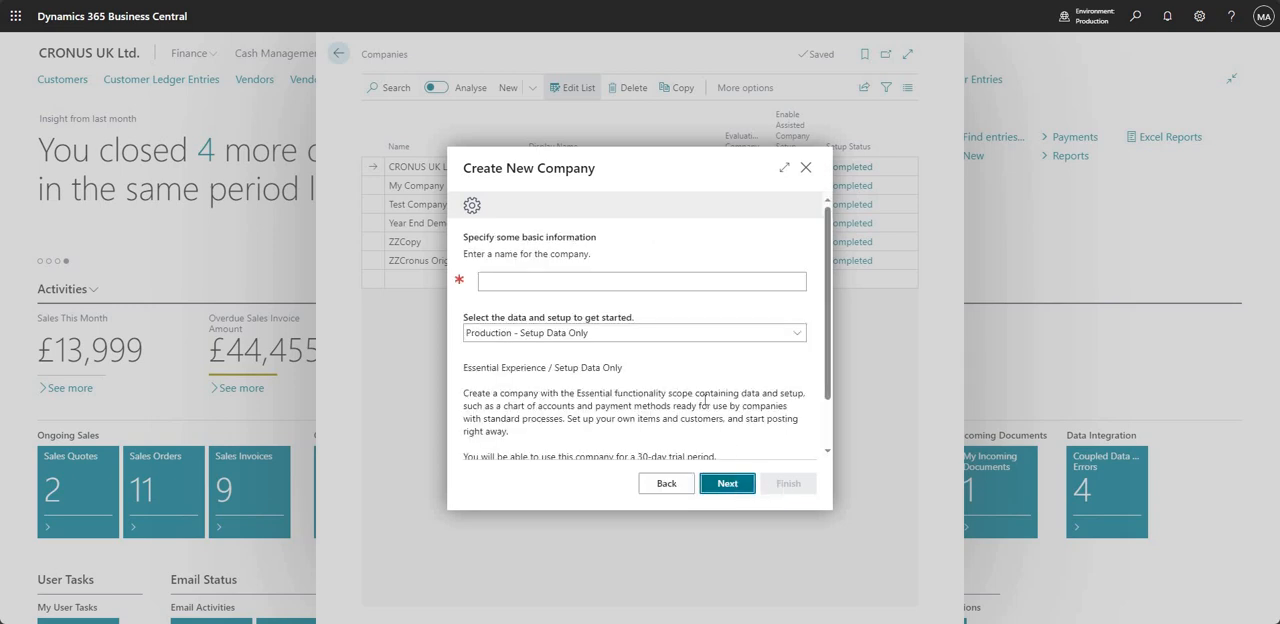
click(640, 280)
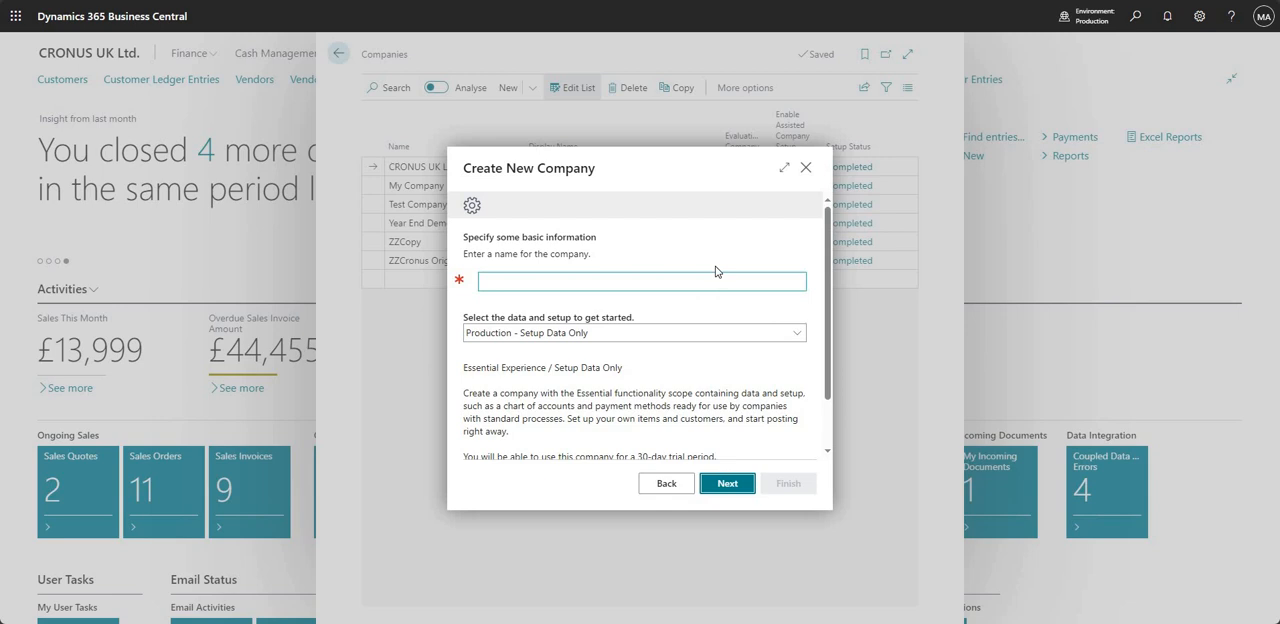
mouse_move(592, 274)
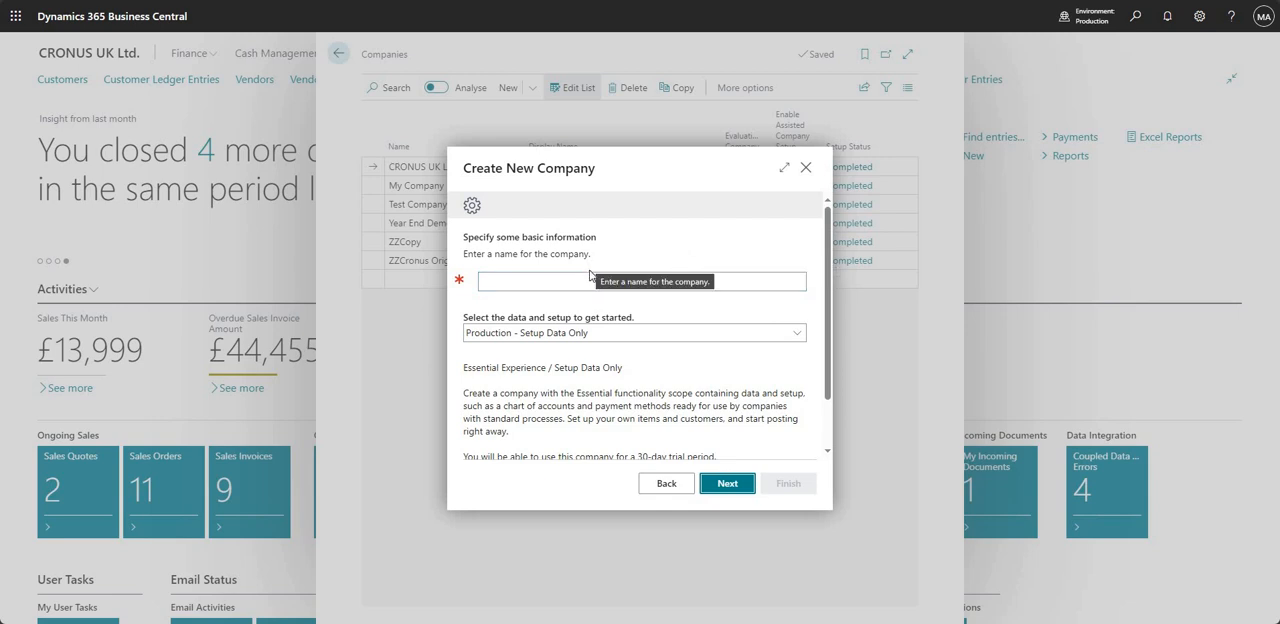
click(640, 280)
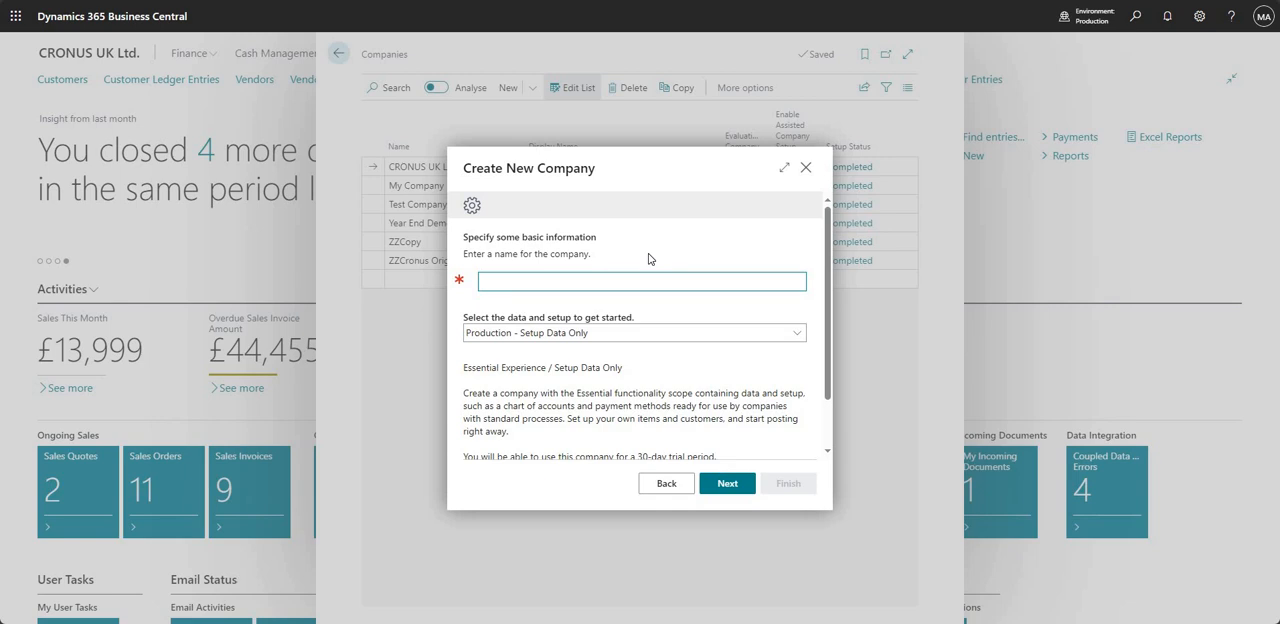
text(Blank Cmop)
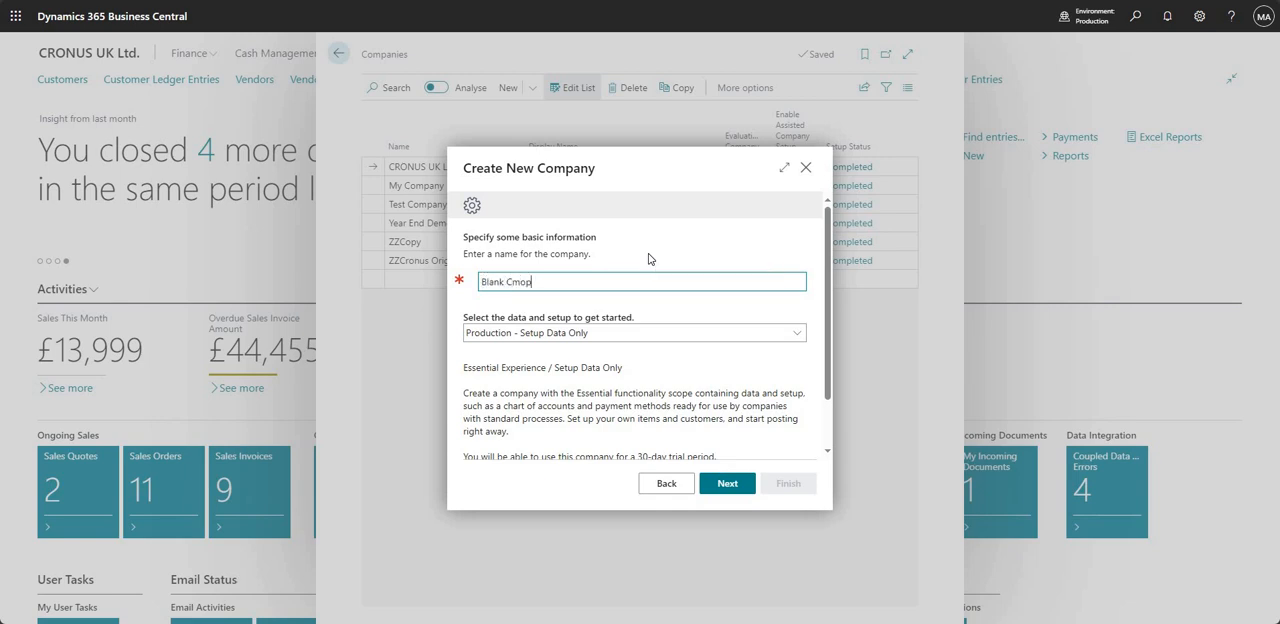
key(Backspace)
text(ompany)
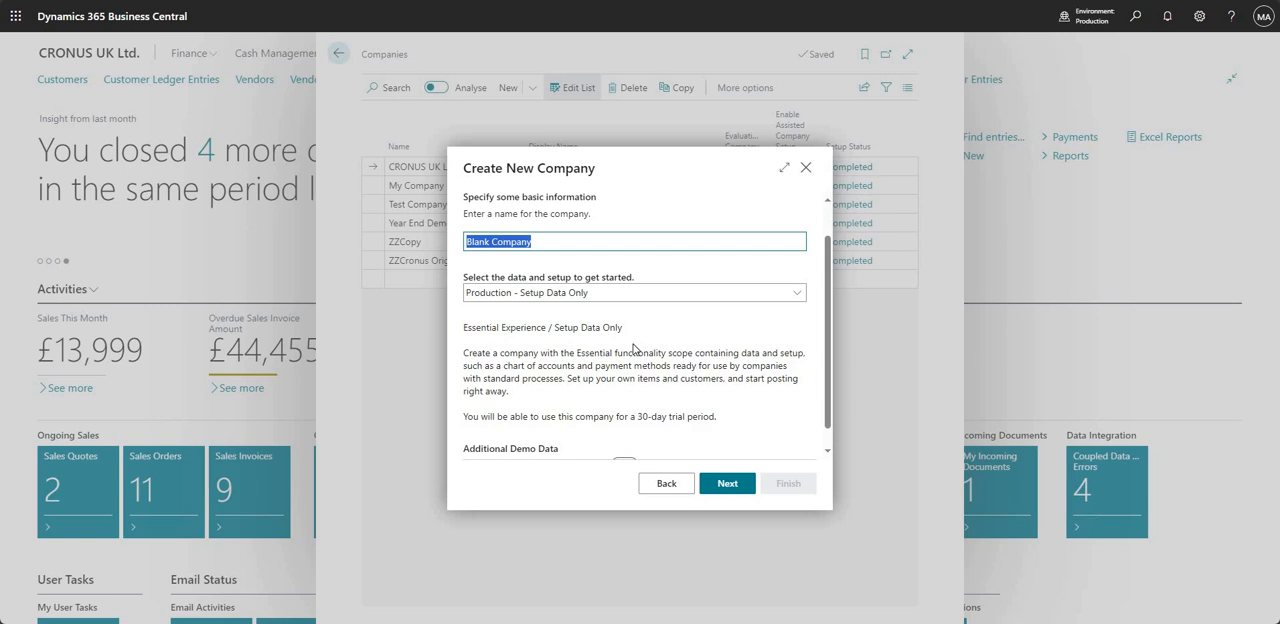
mouse_move(634, 340)
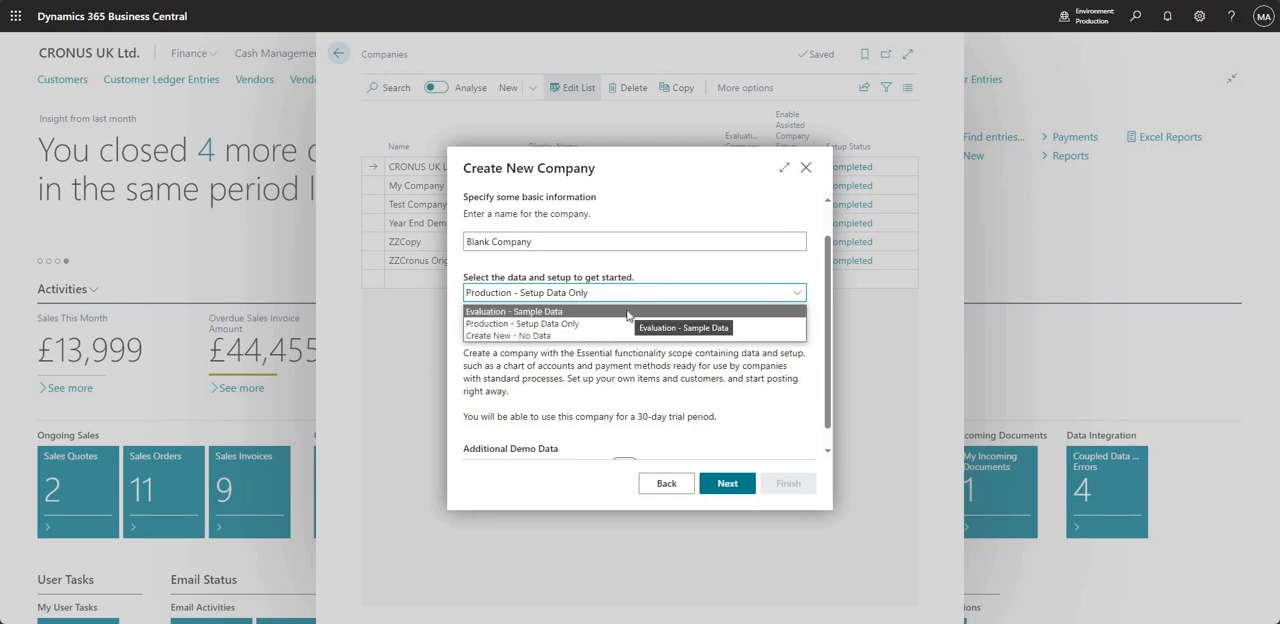
Choose 'Evaluation - Sample Data' and switch on Install Contoso Demo Data.
click(514, 312)
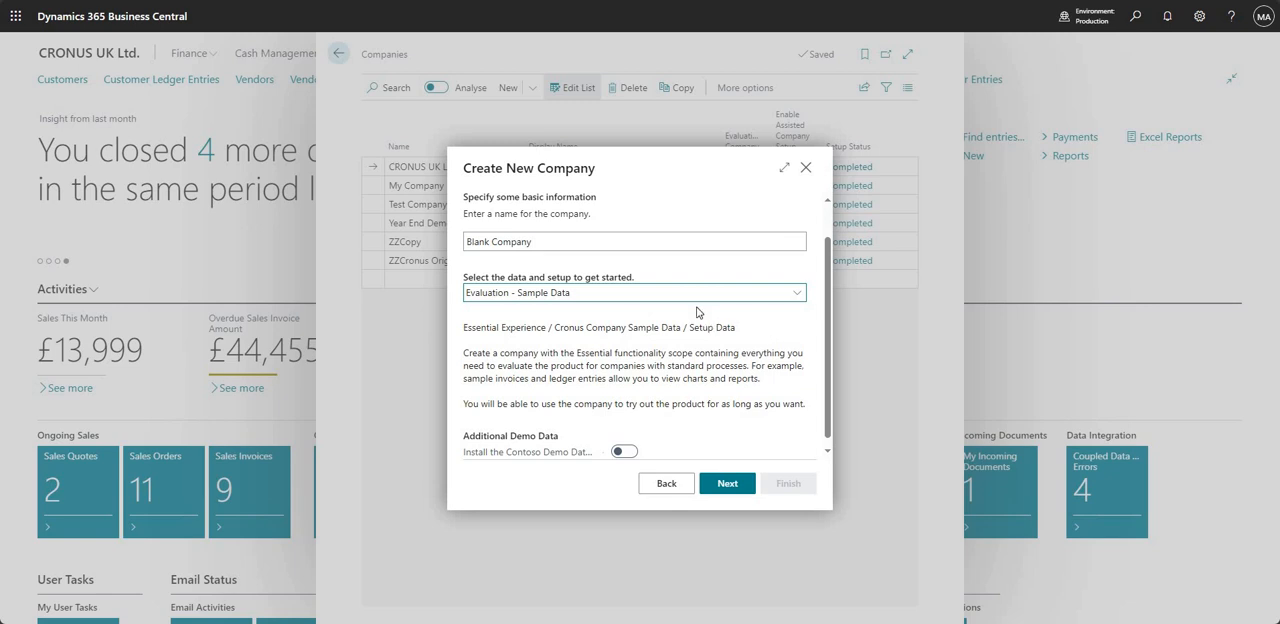
mouse_move(660, 322)
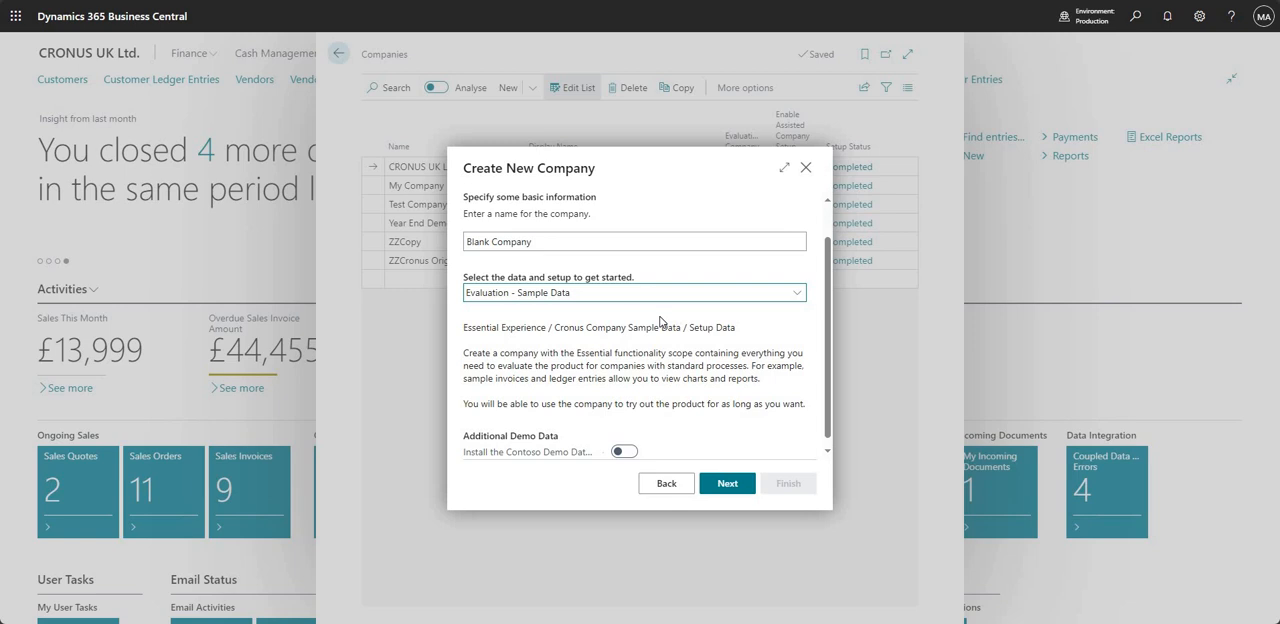
mouse_move(638, 320)
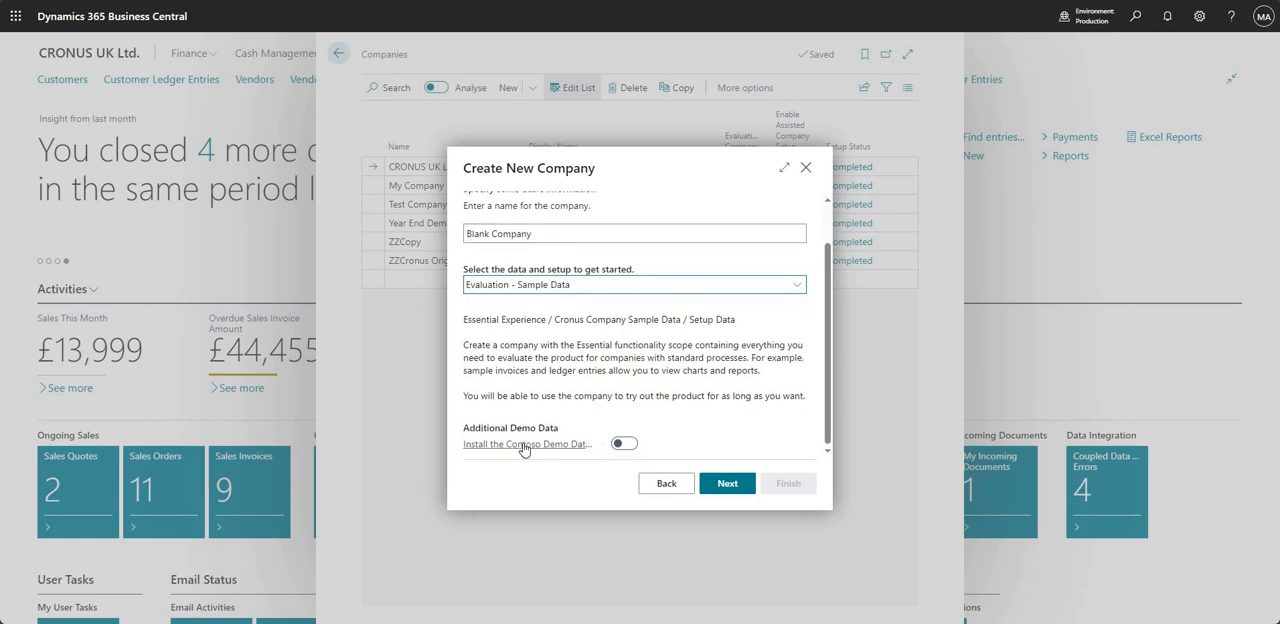
mouse_move(528, 444)
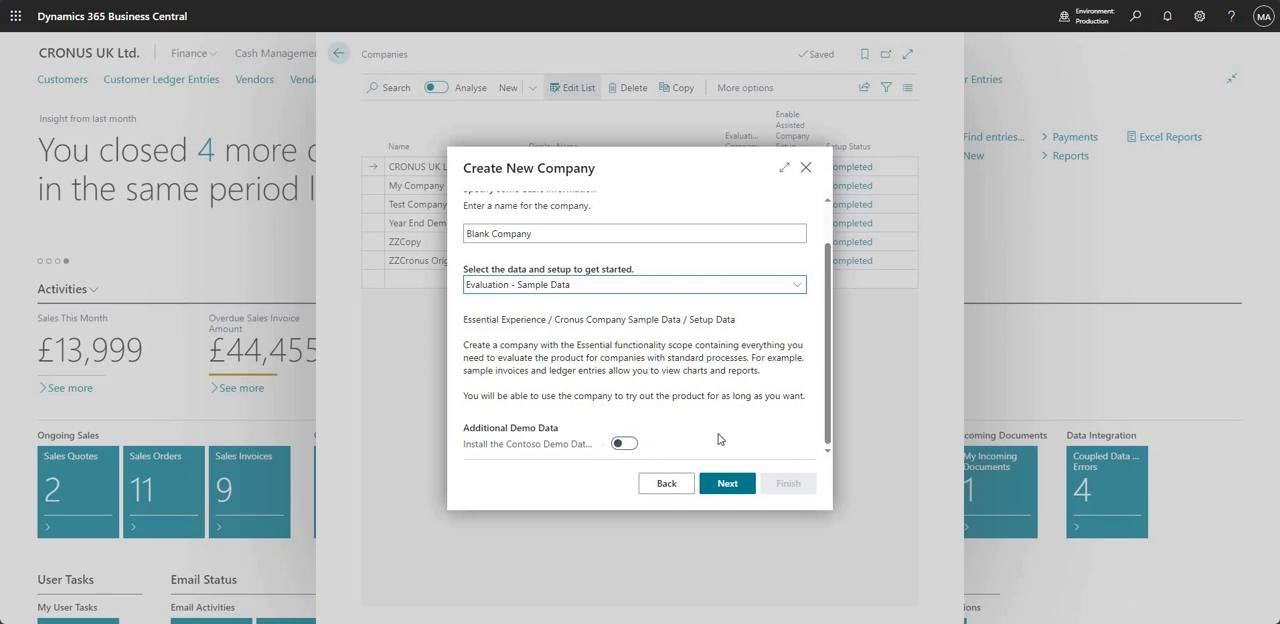
mouse_move(668, 424)
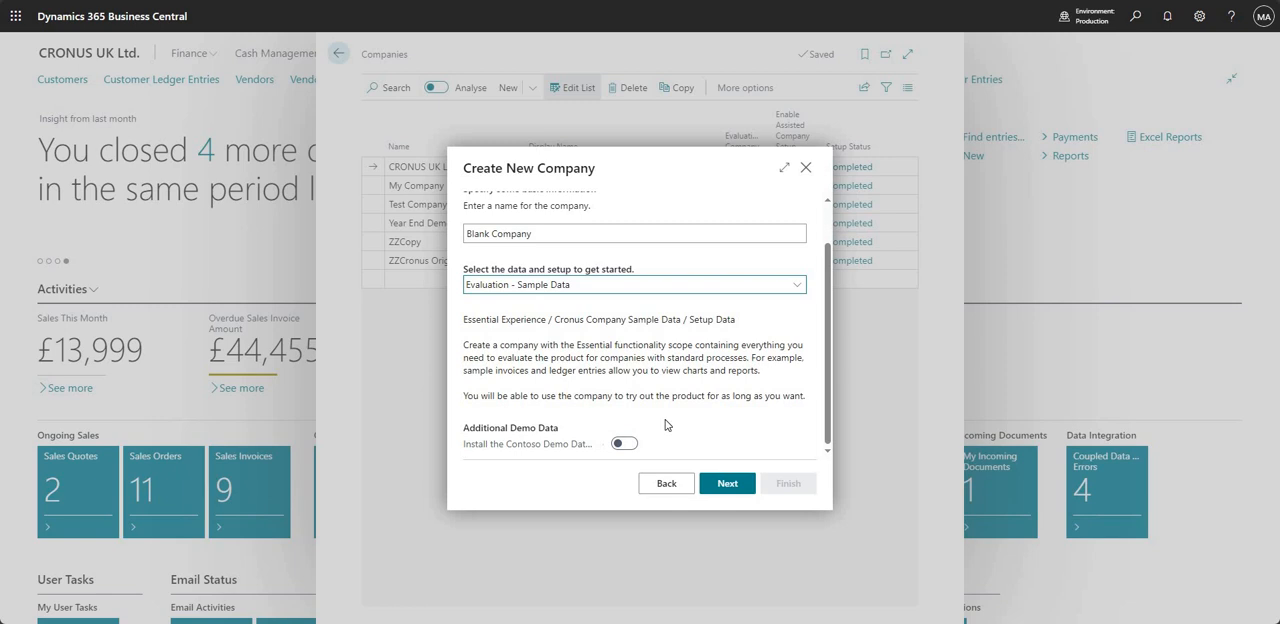
mouse_move(664, 436)
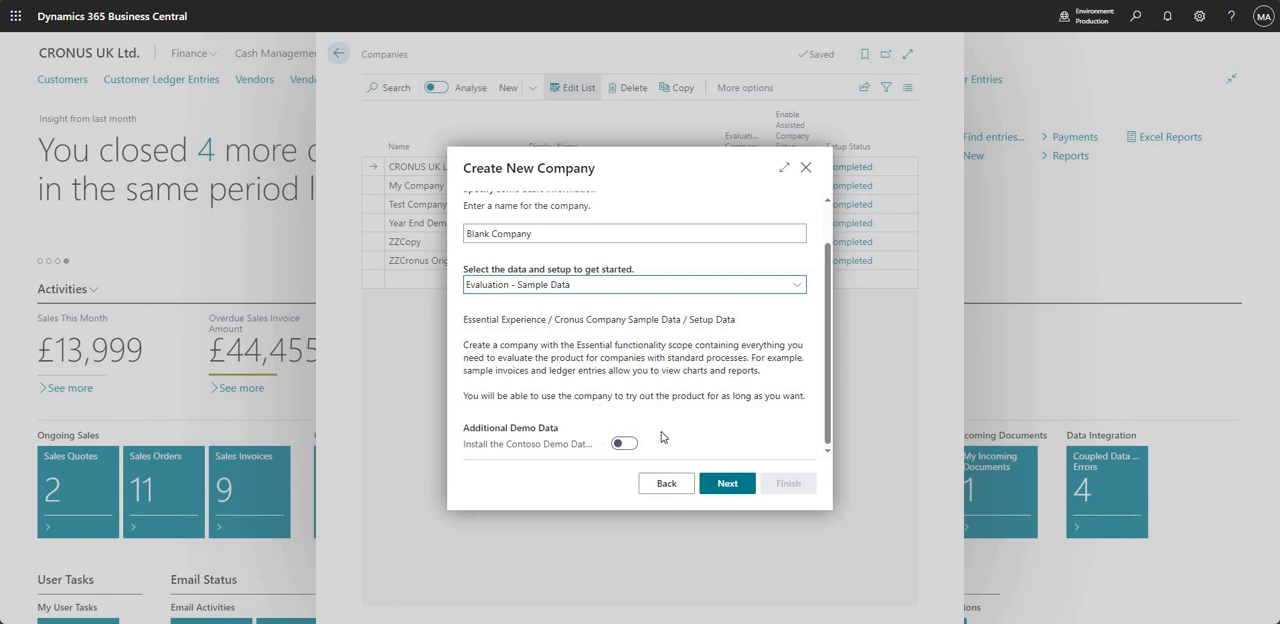
click(624, 444)
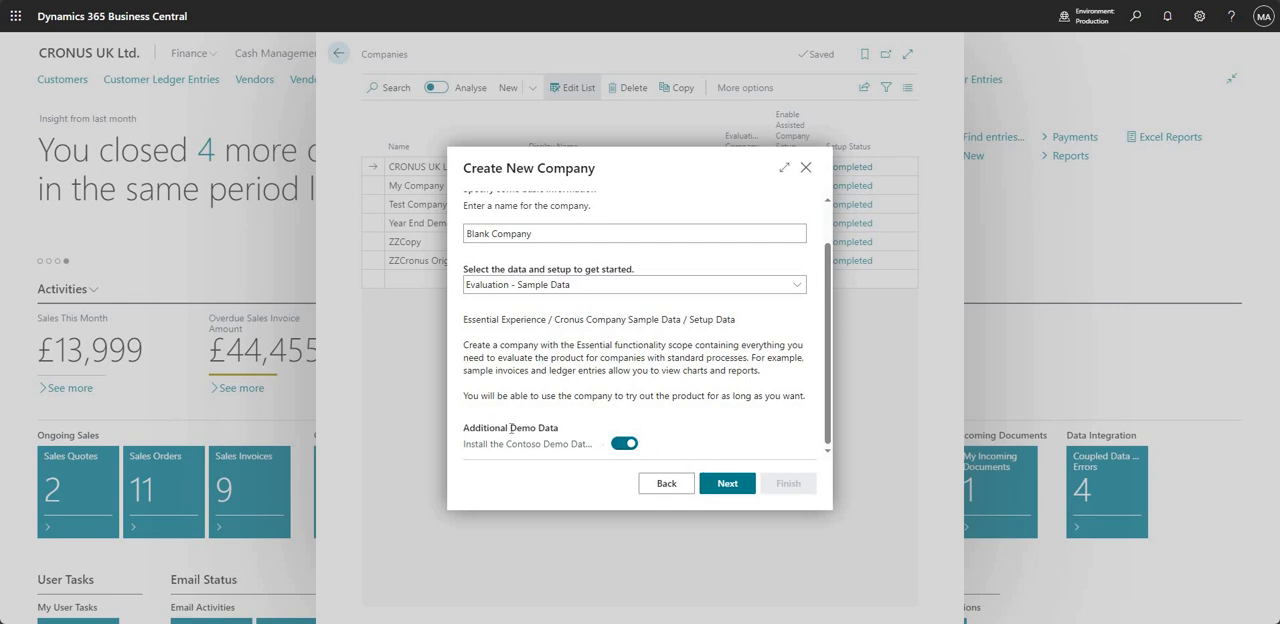
mouse_move(588, 296)
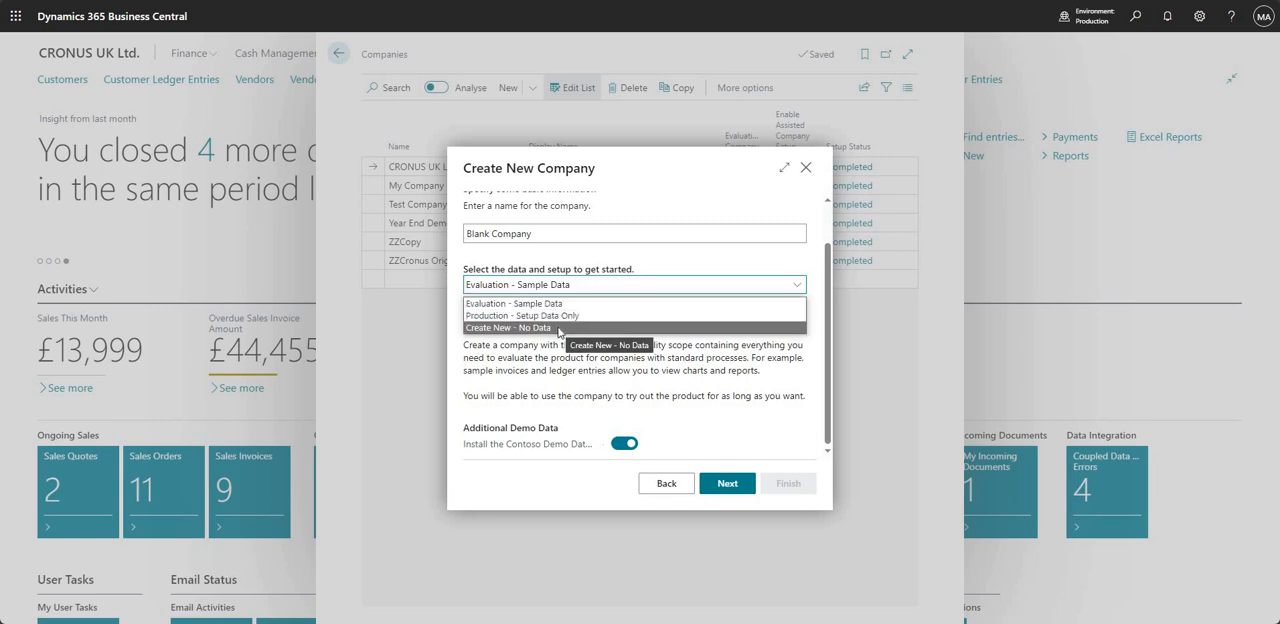
Change the data and setup choice to 'Create New - No Data'.
click(508, 328)
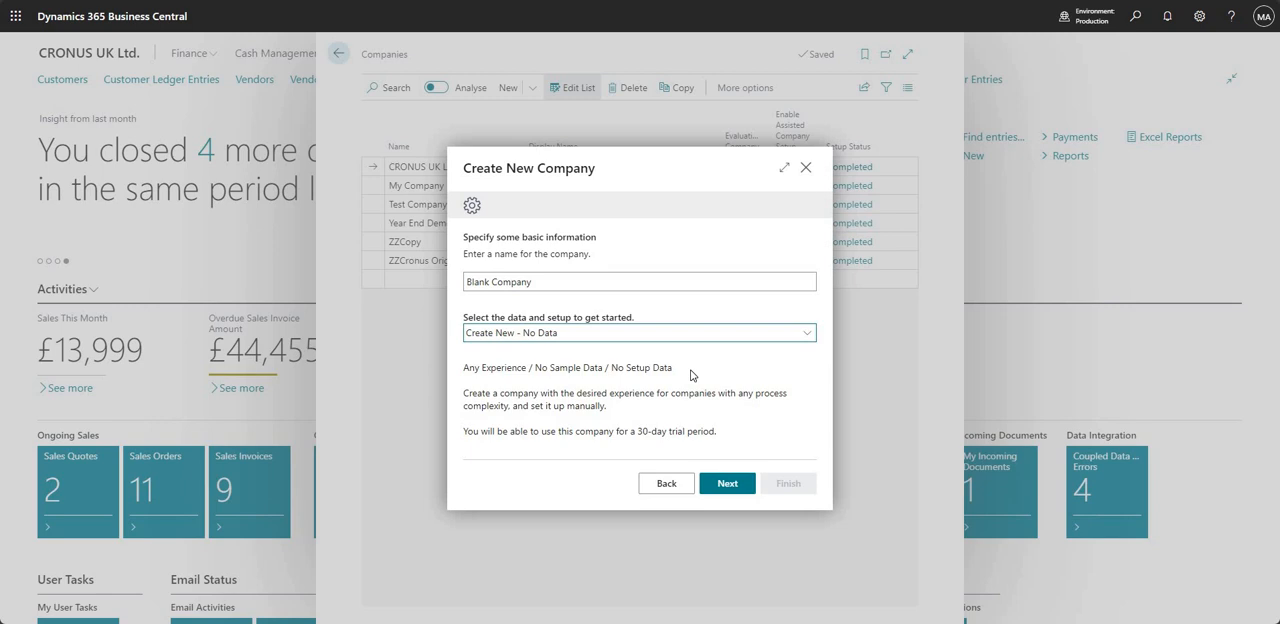
mouse_move(620, 338)
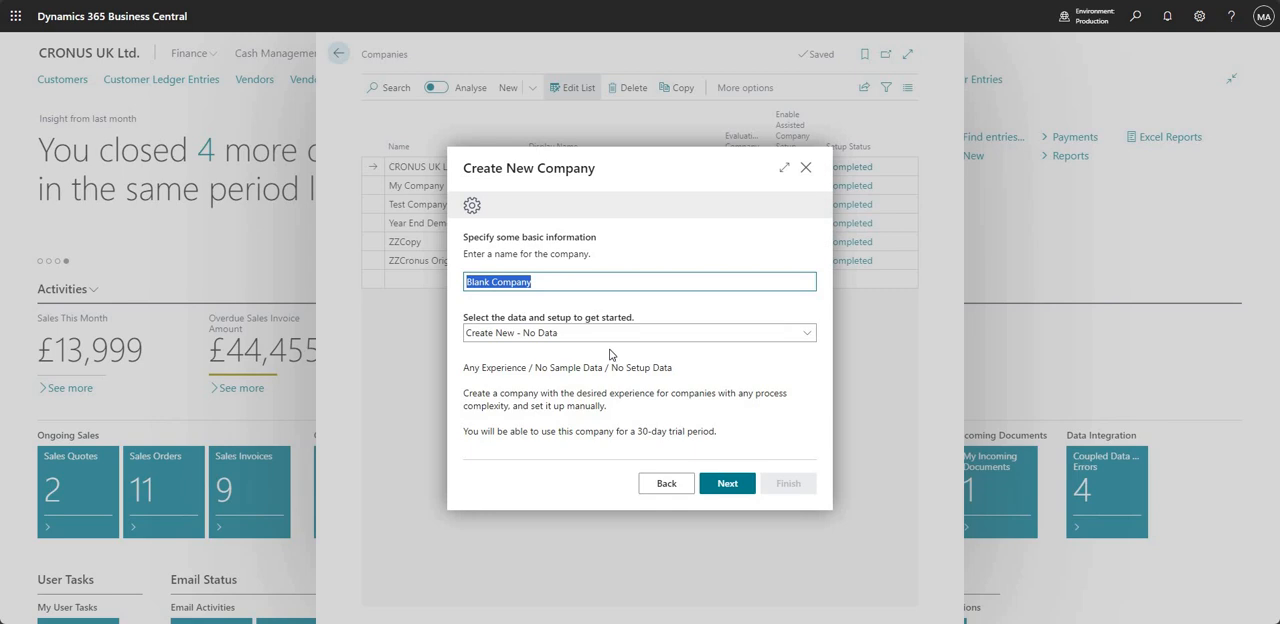
mouse_move(628, 360)
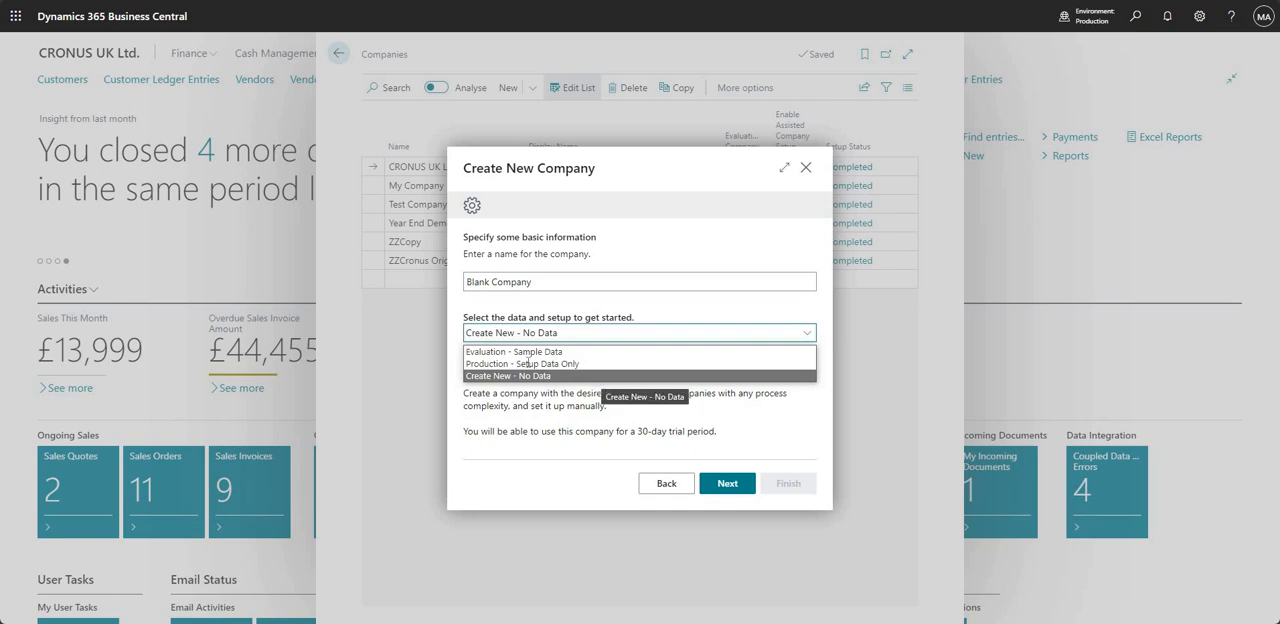
click(508, 376)
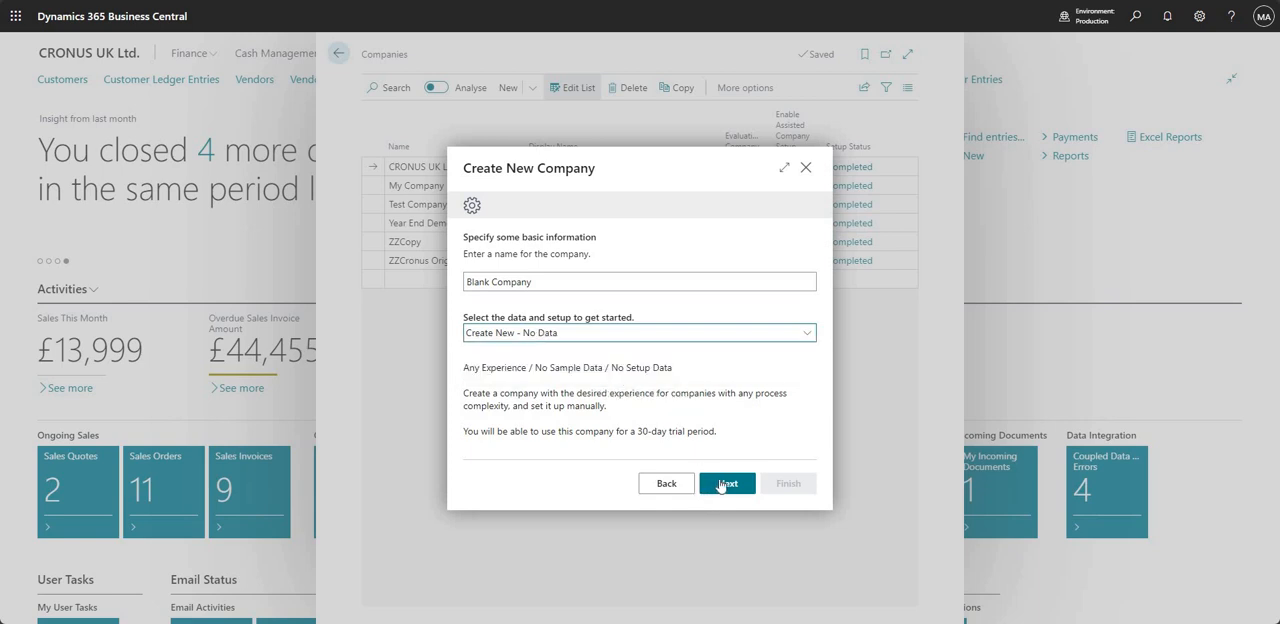
Advance the wizard to the Manage users step.
click(728, 484)
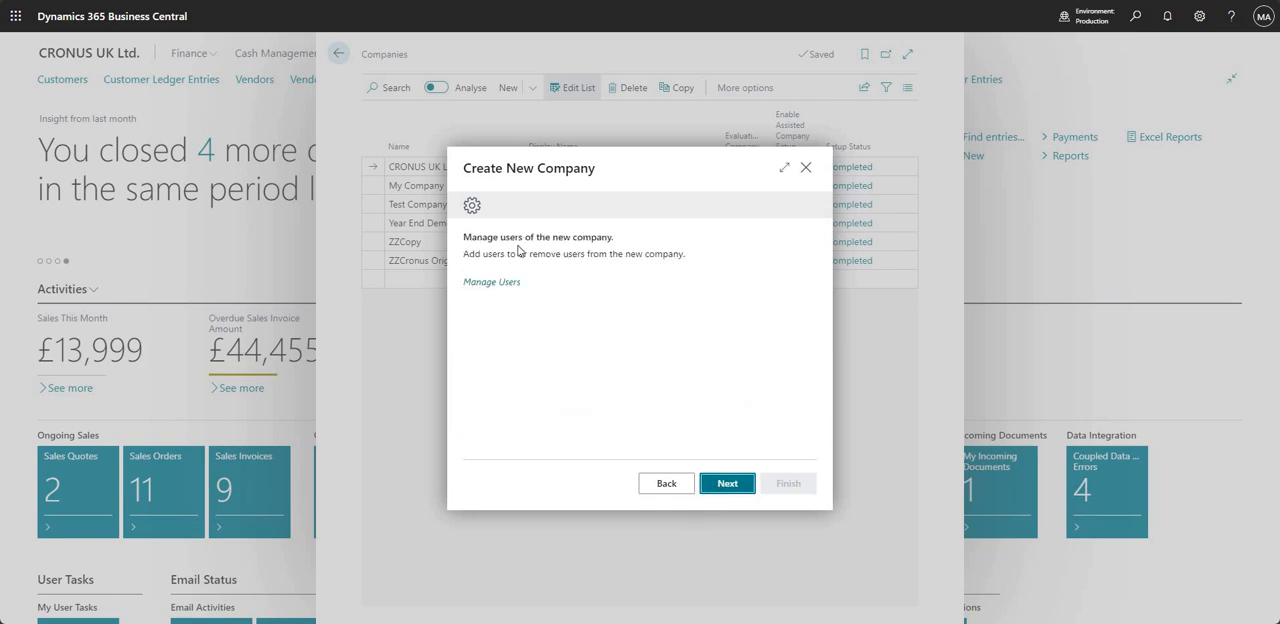
mouse_move(648, 284)
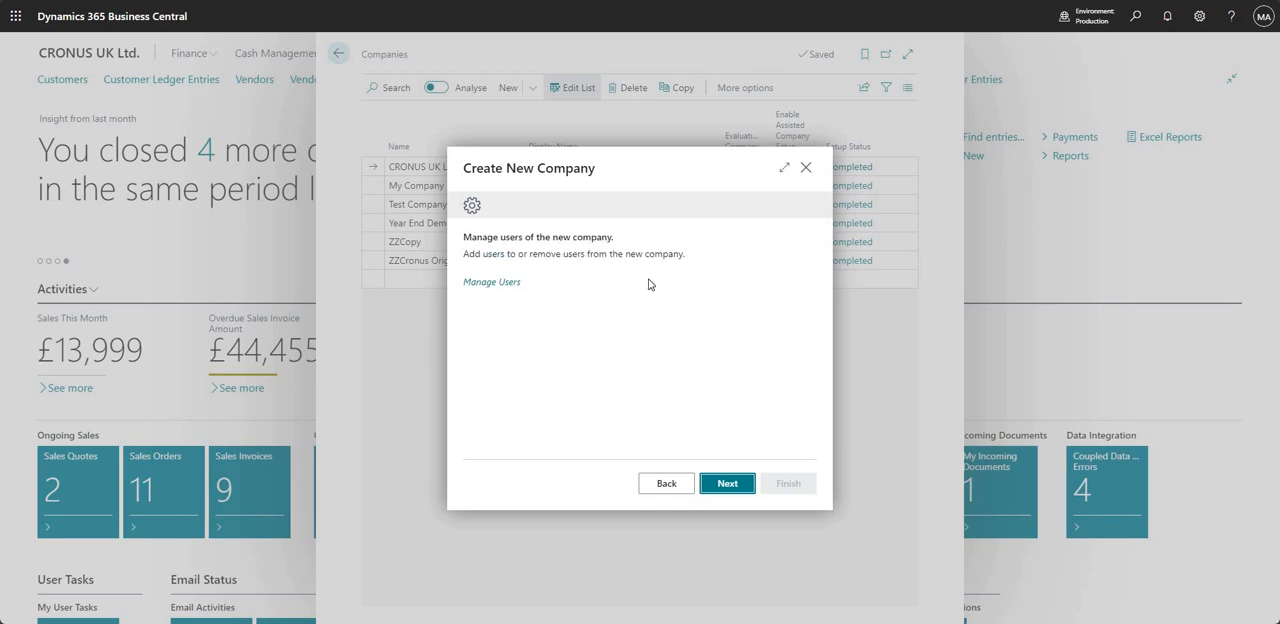
mouse_move(636, 302)
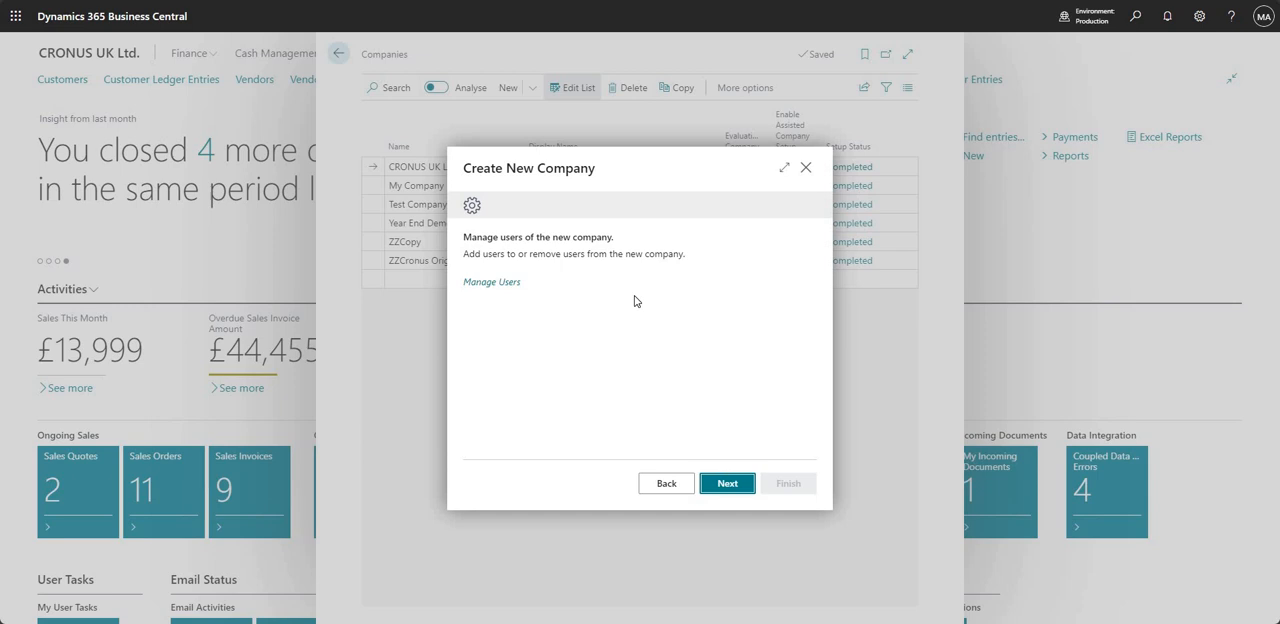
mouse_move(672, 278)
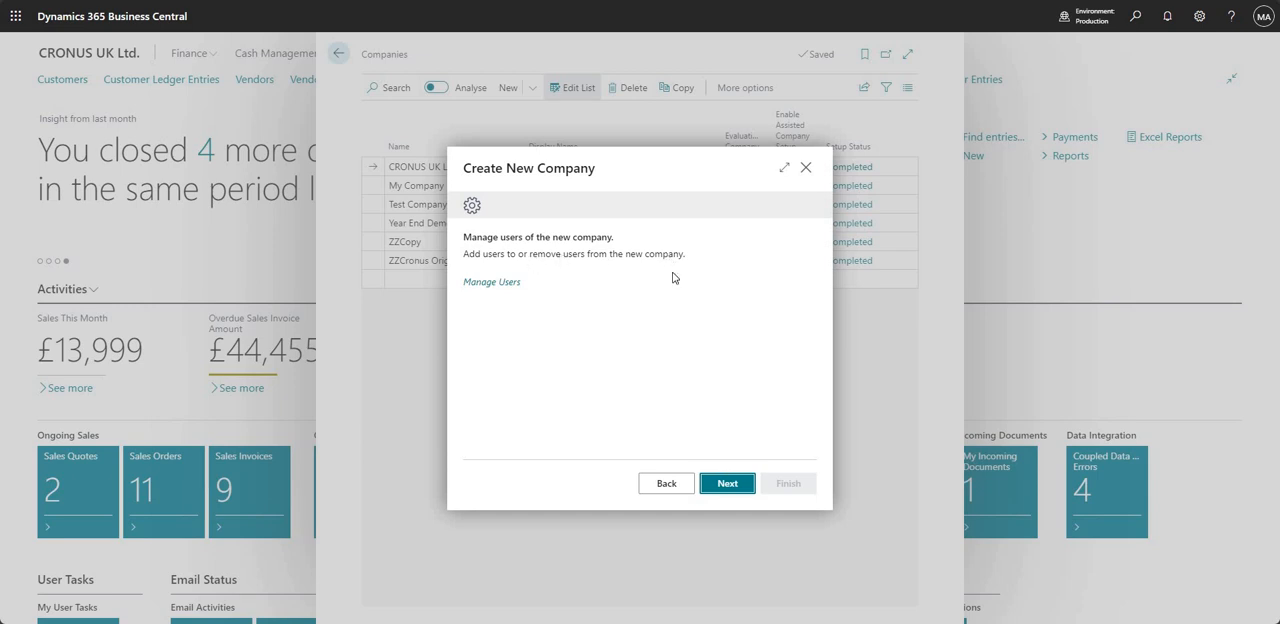
mouse_move(520, 350)
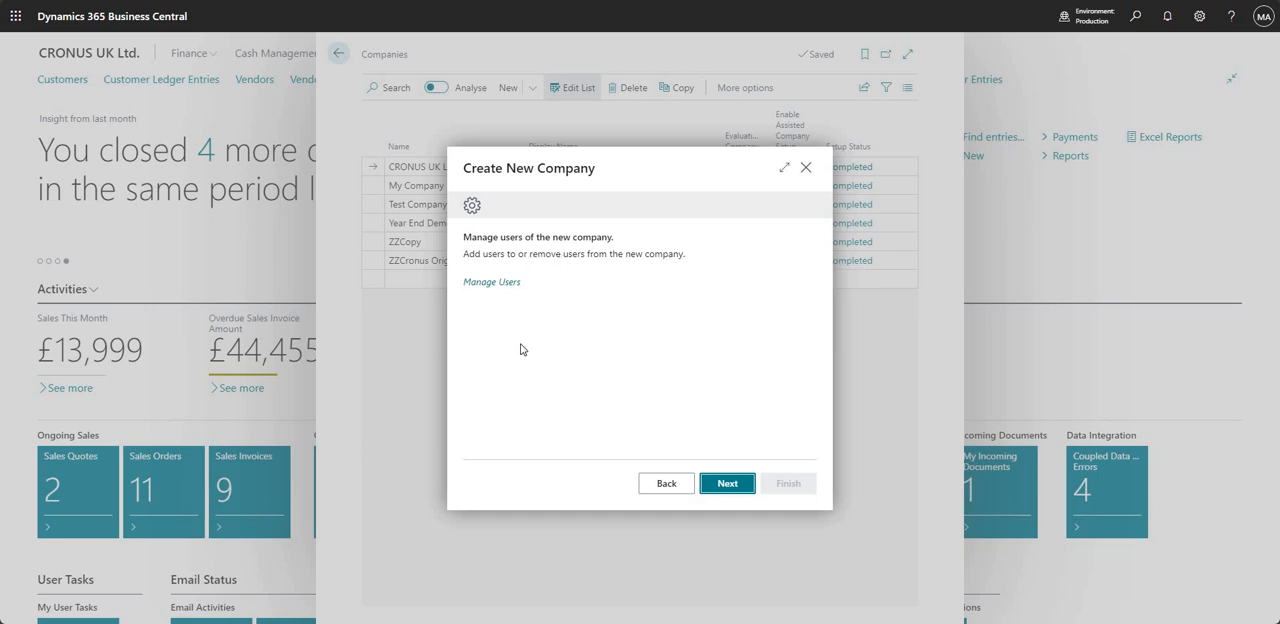
mouse_move(520, 344)
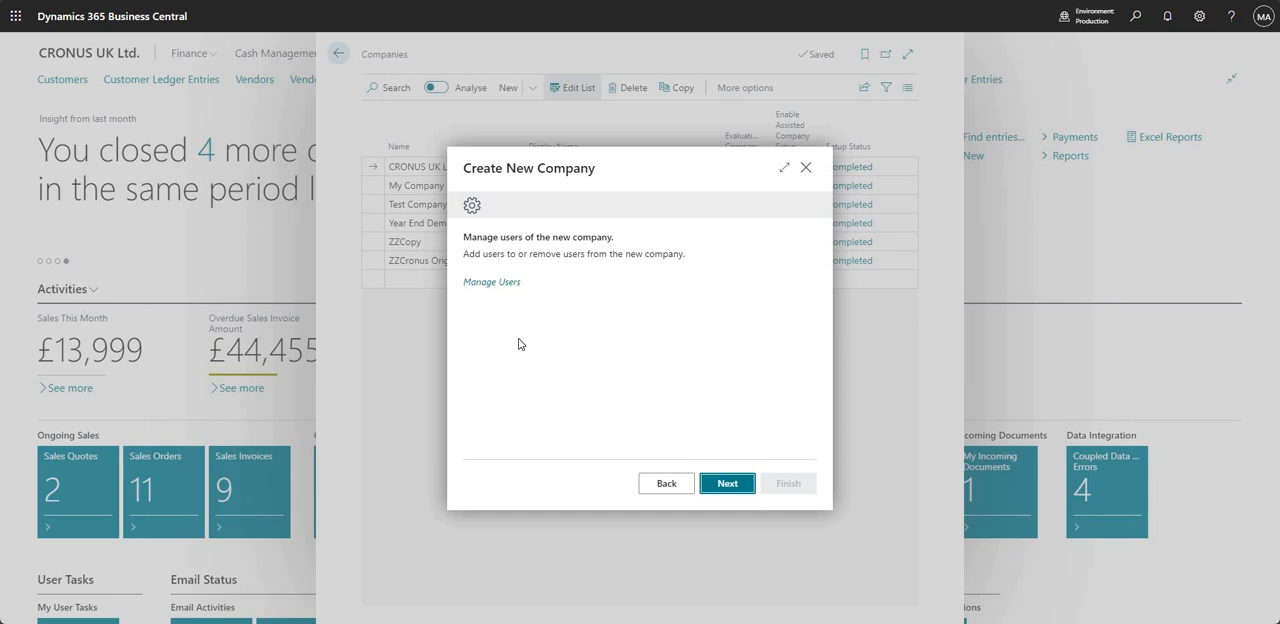
mouse_move(688, 424)
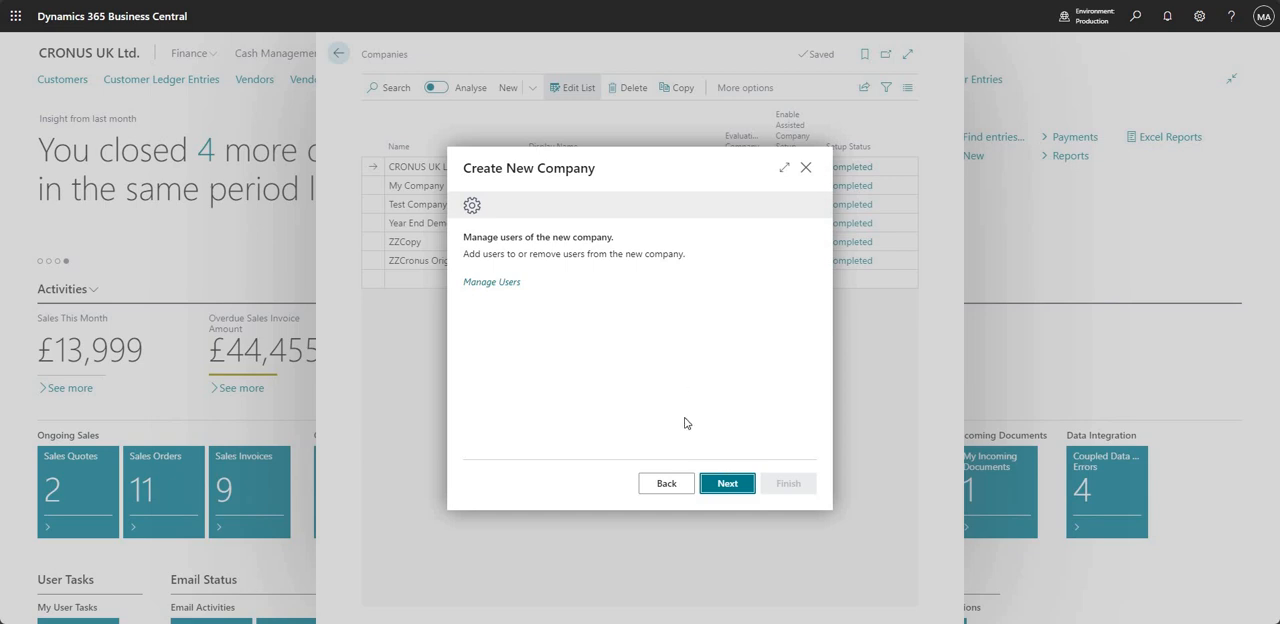
mouse_move(728, 484)
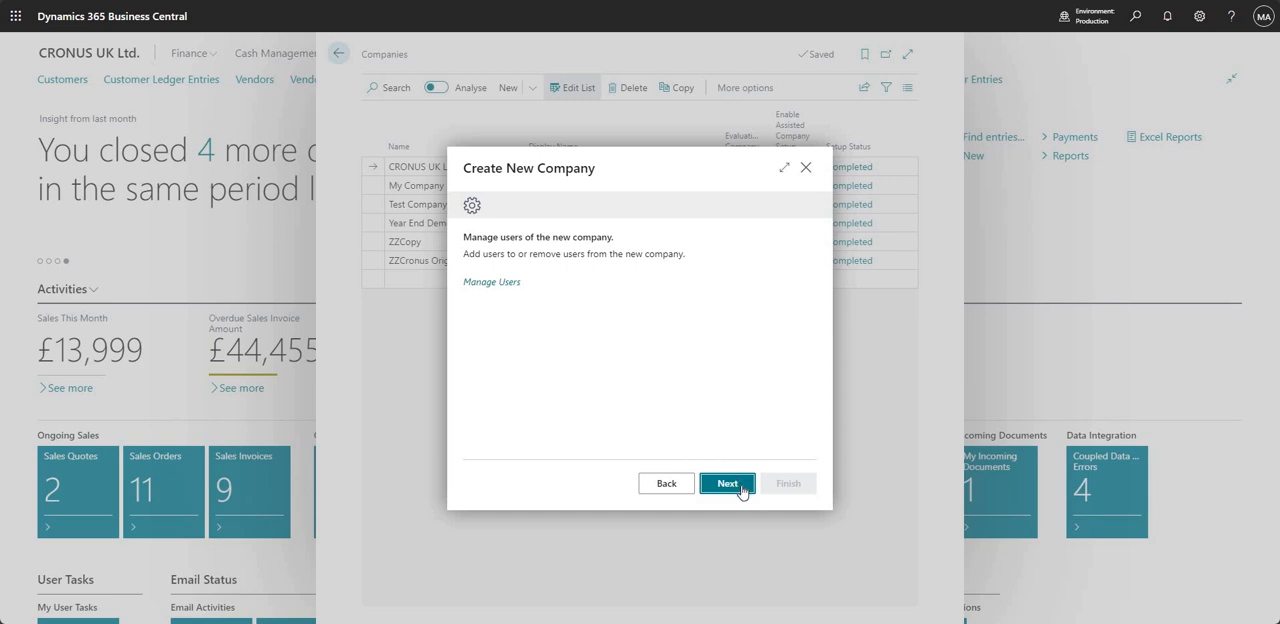
mouse_move(504, 296)
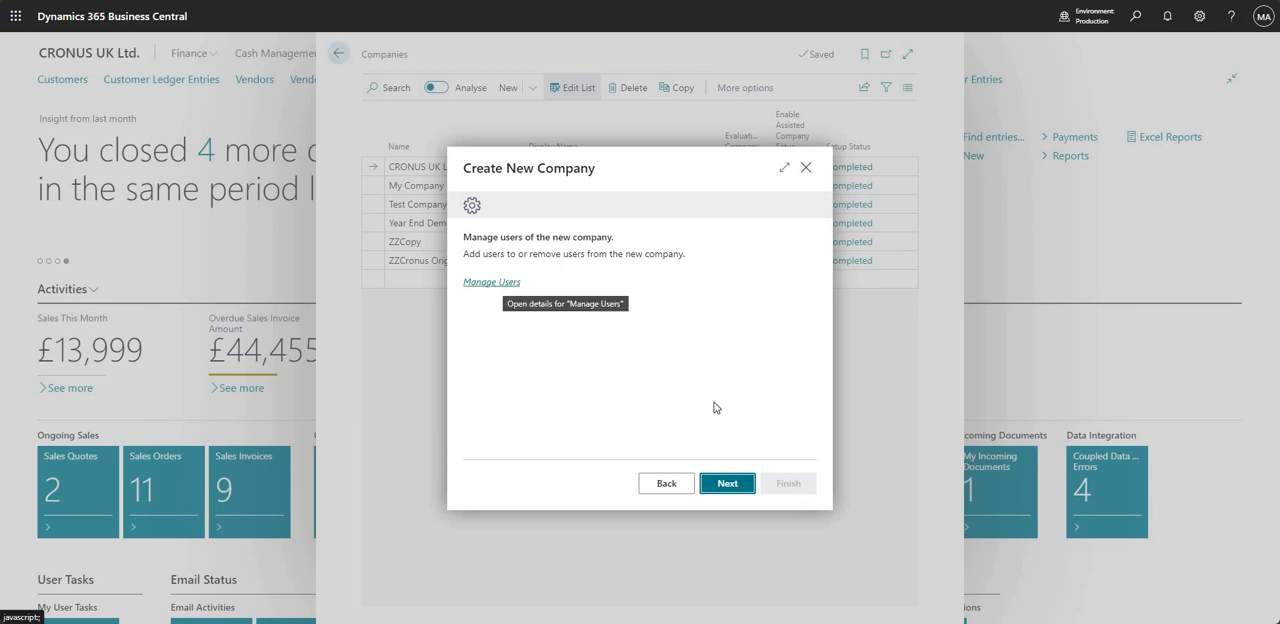
Add ADMIN (MOD Administrator) as a company user and continue to the final step.
click(492, 280)
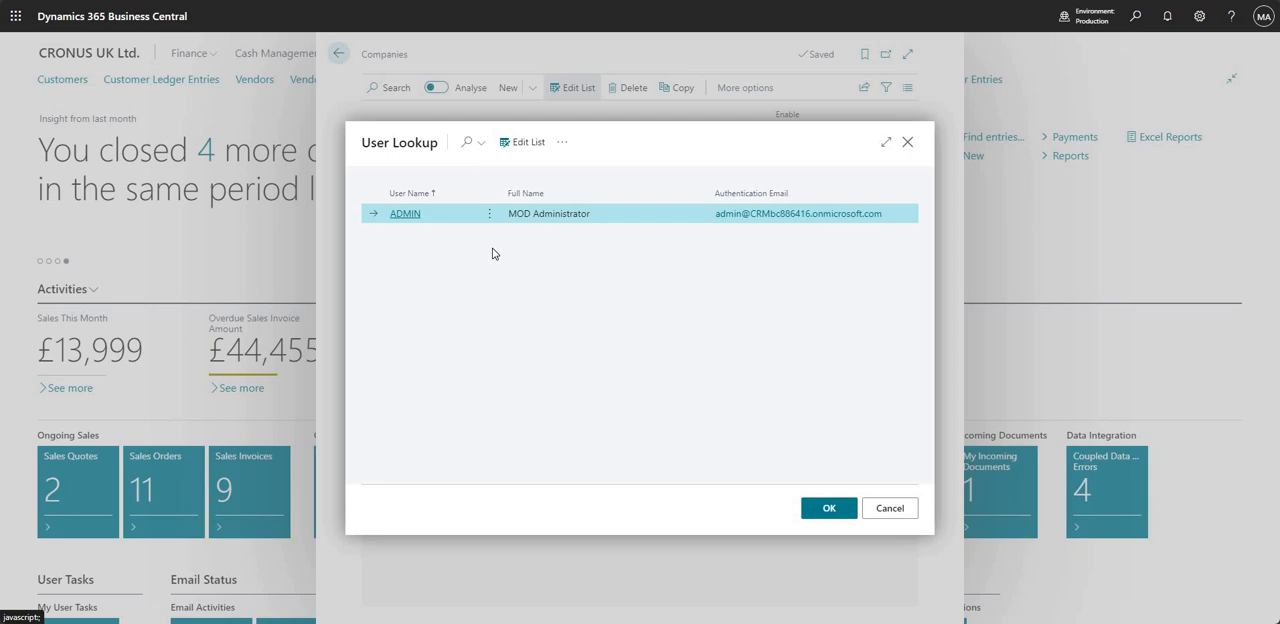
mouse_move(492, 264)
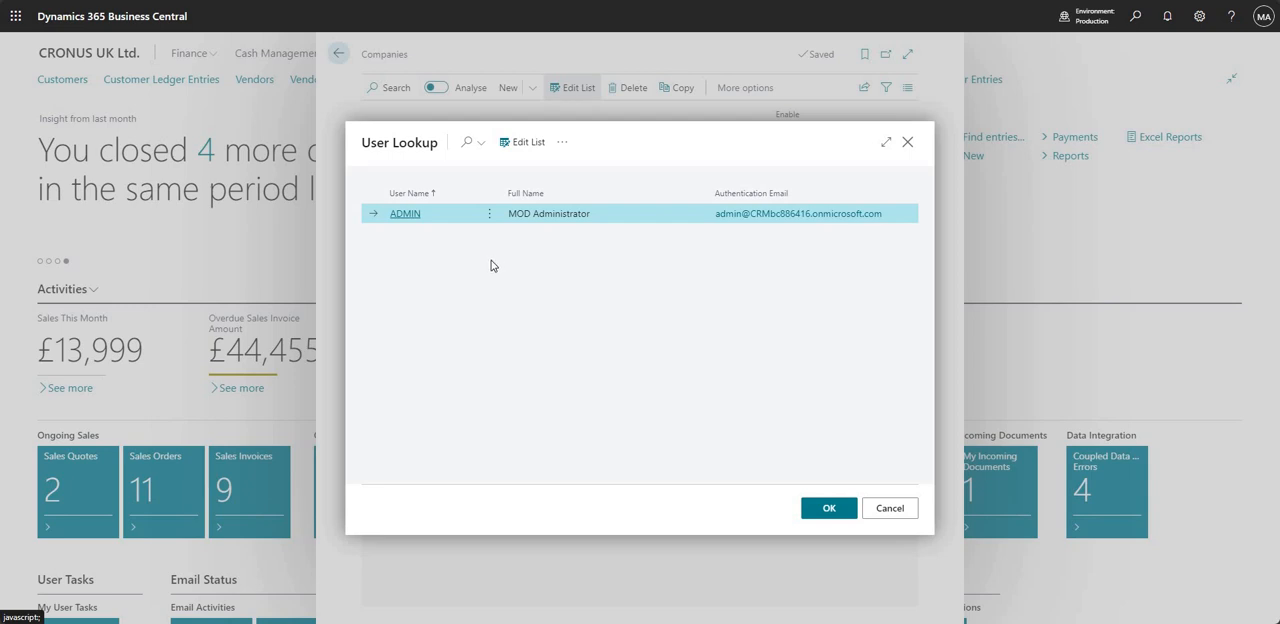
mouse_move(492, 260)
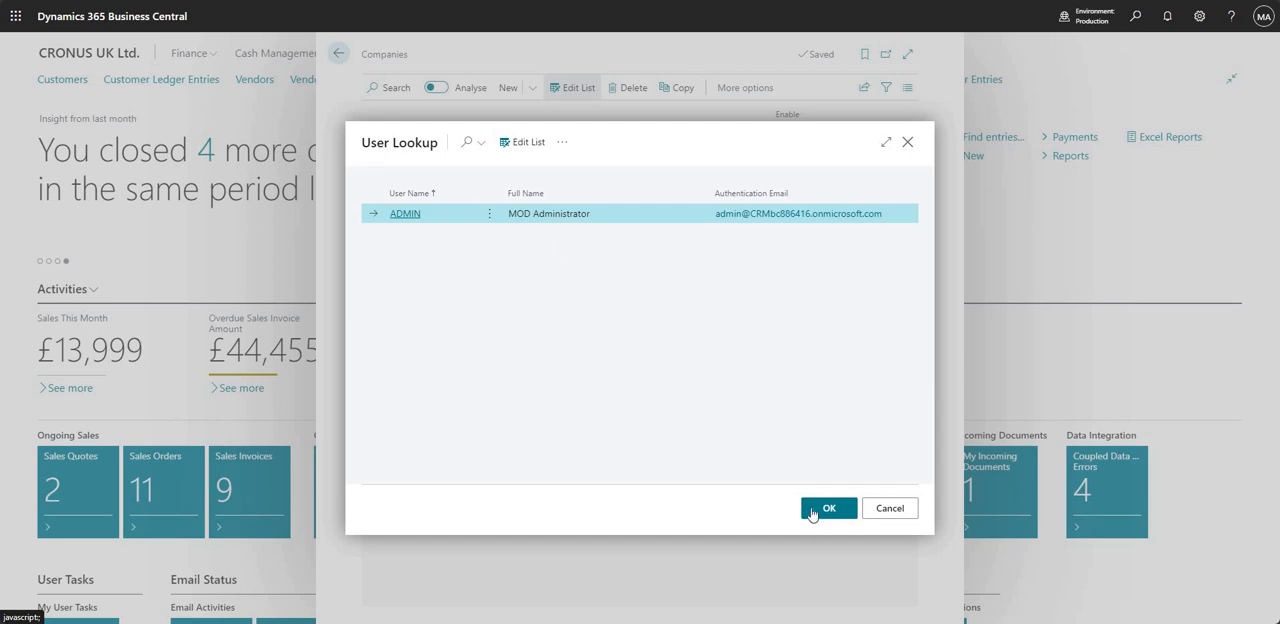
mouse_move(488, 212)
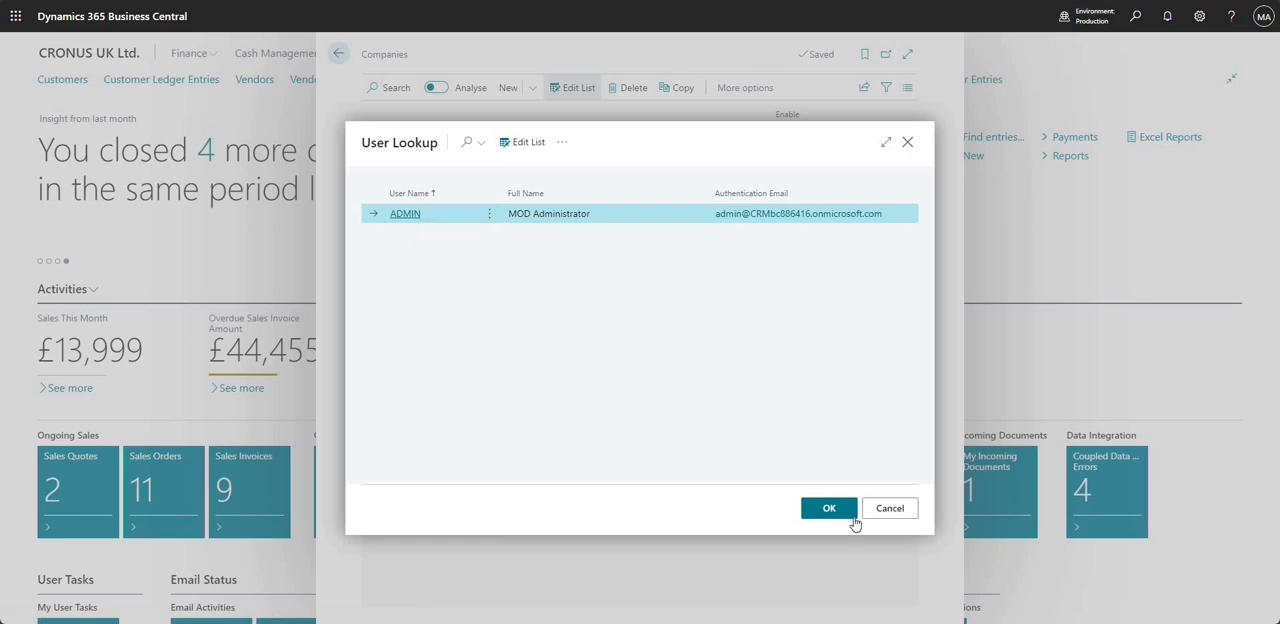
click(828, 508)
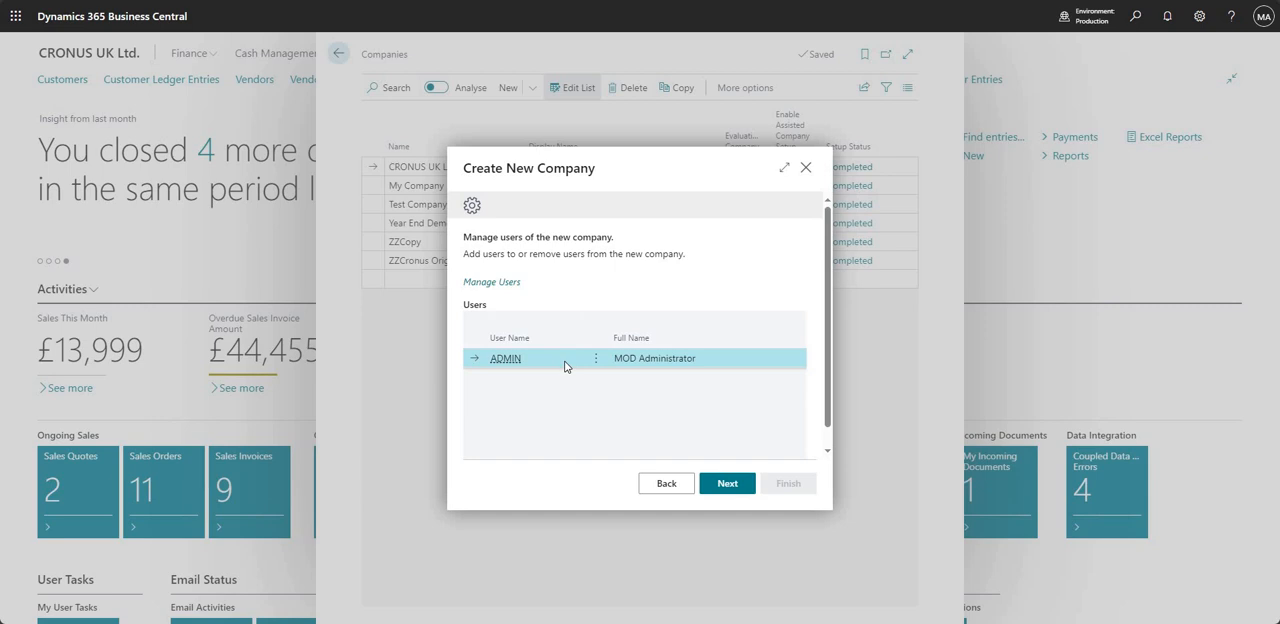
mouse_move(564, 366)
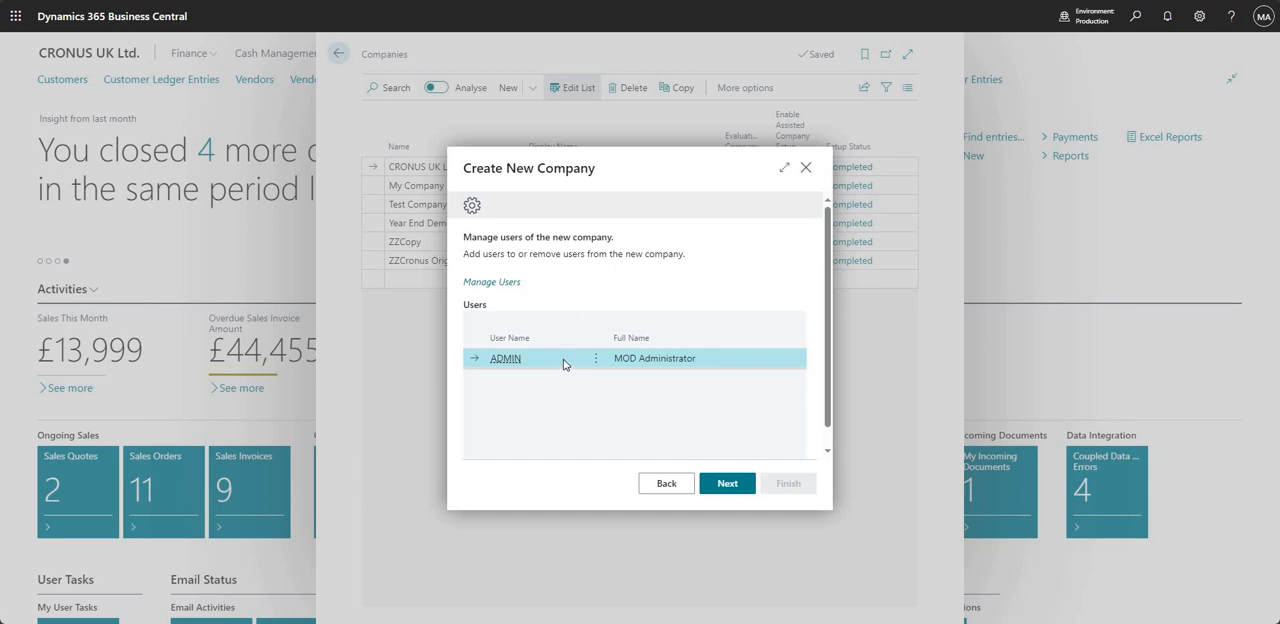
mouse_move(560, 368)
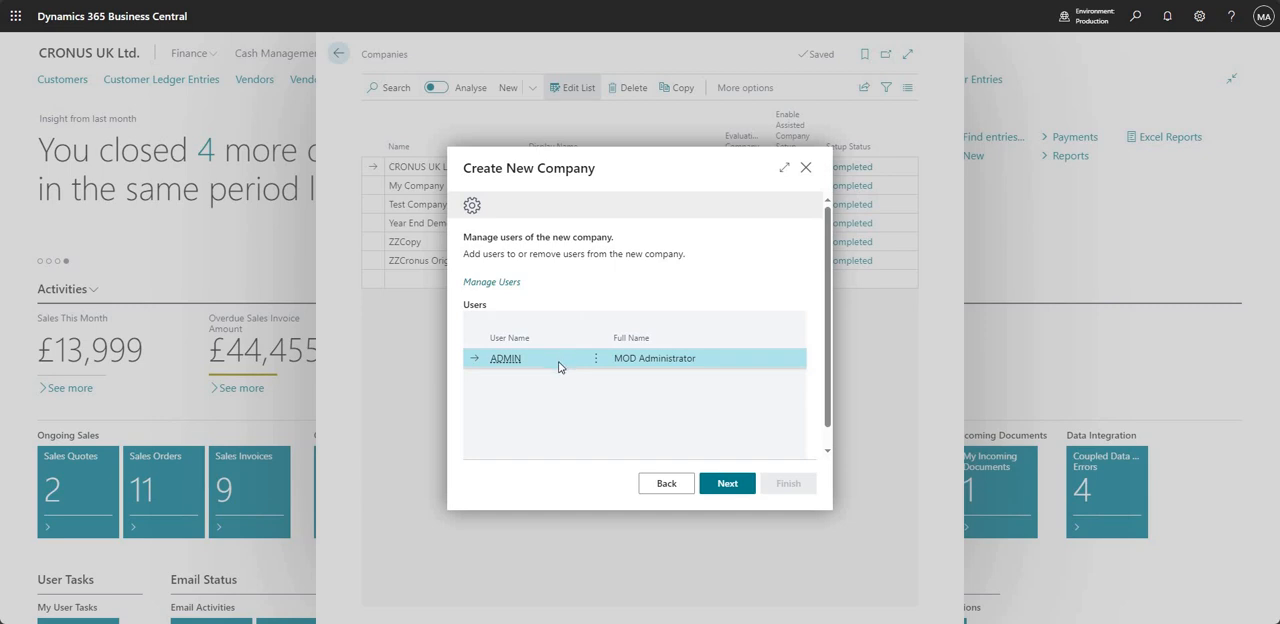
mouse_move(556, 368)
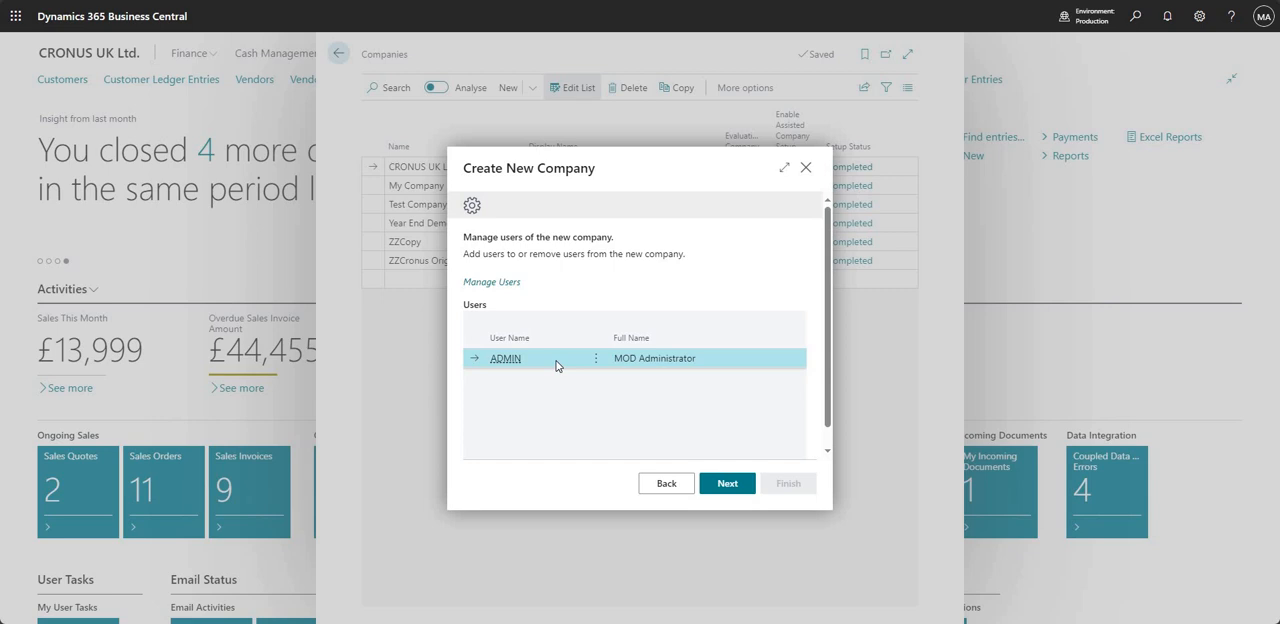
mouse_move(728, 484)
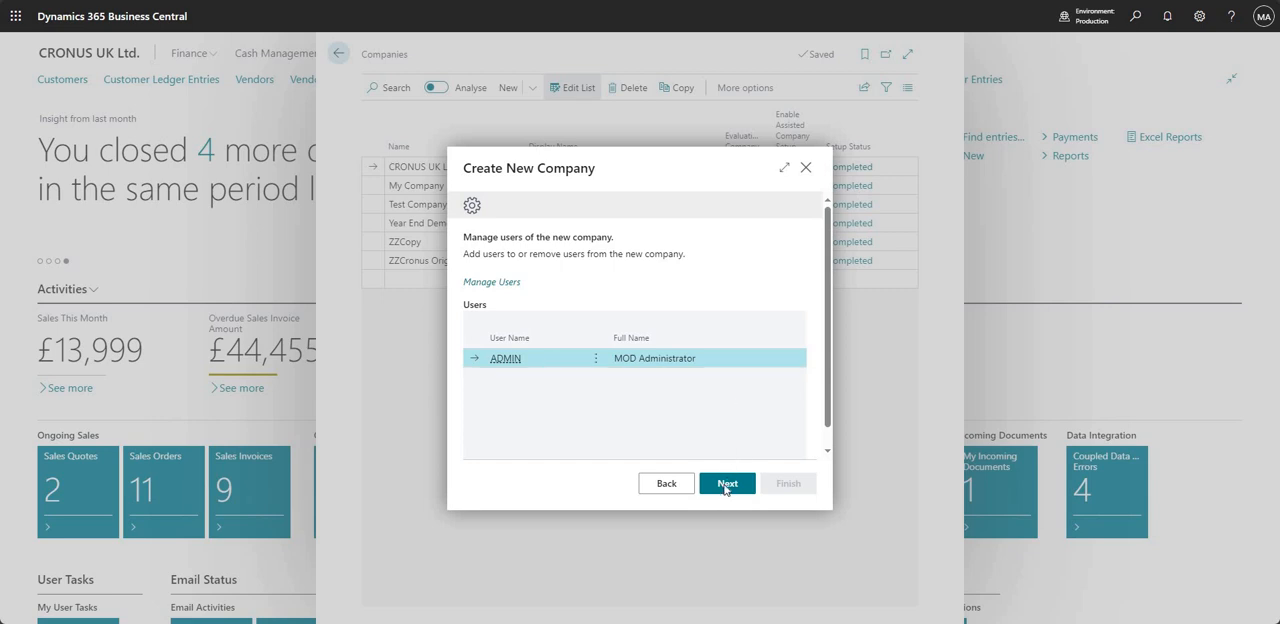
click(728, 484)
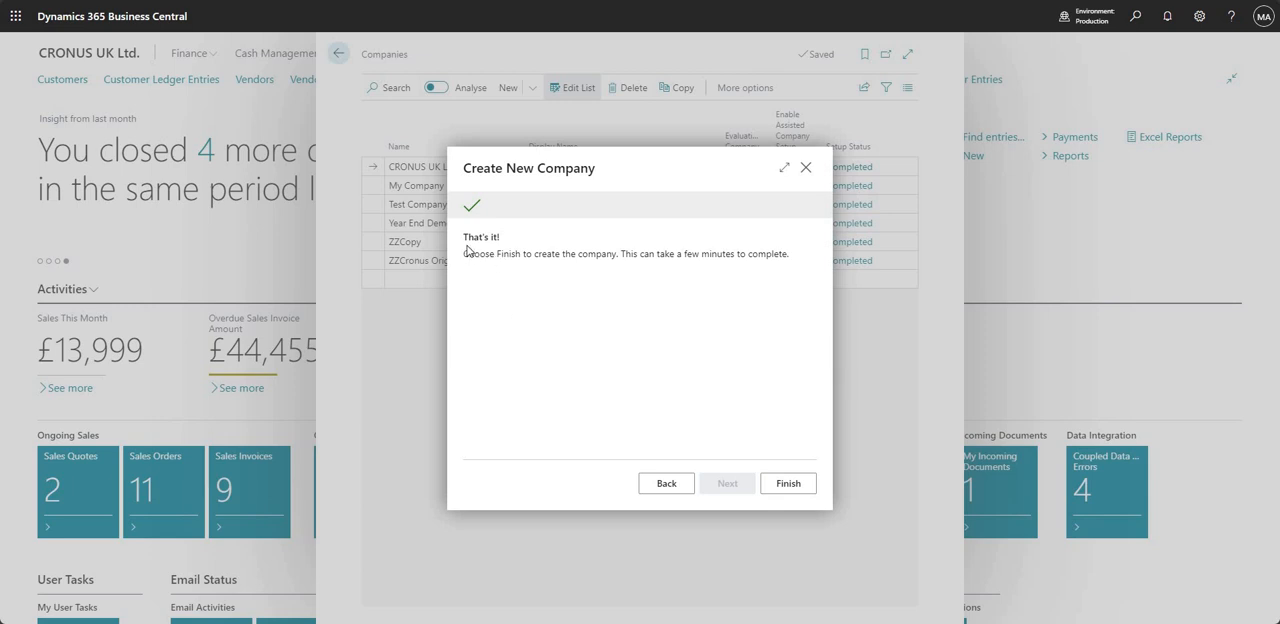
Finish the guide so Blank Company is created with setup status Completed.
double_click(480, 236)
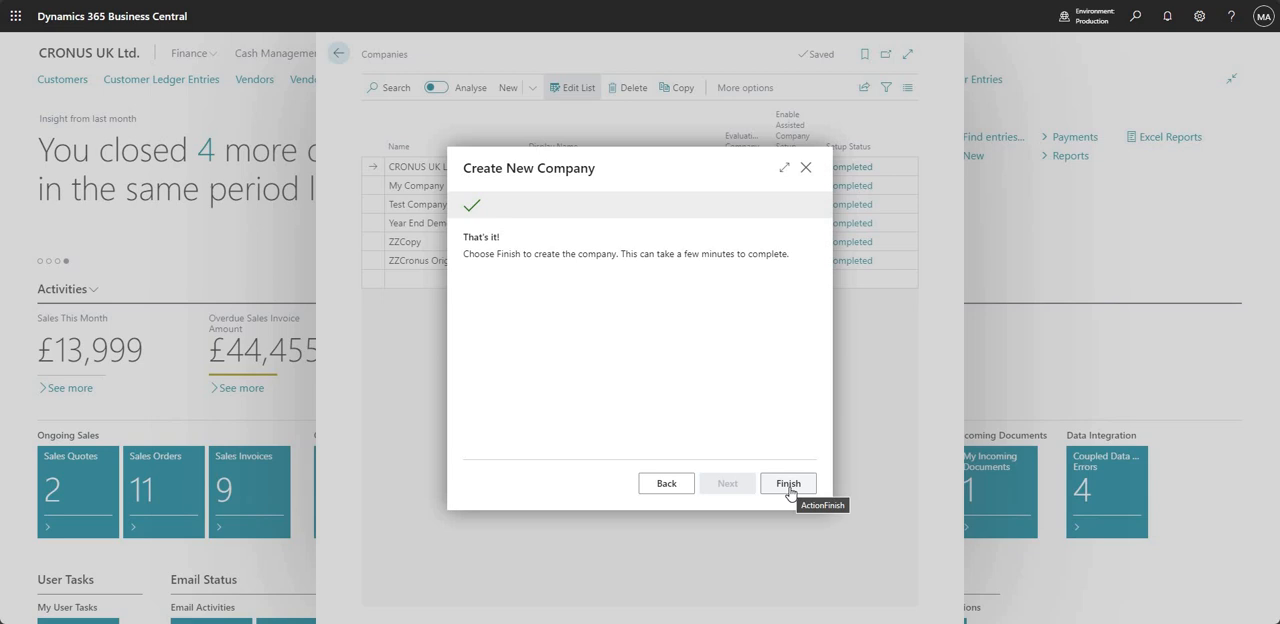
click(788, 484)
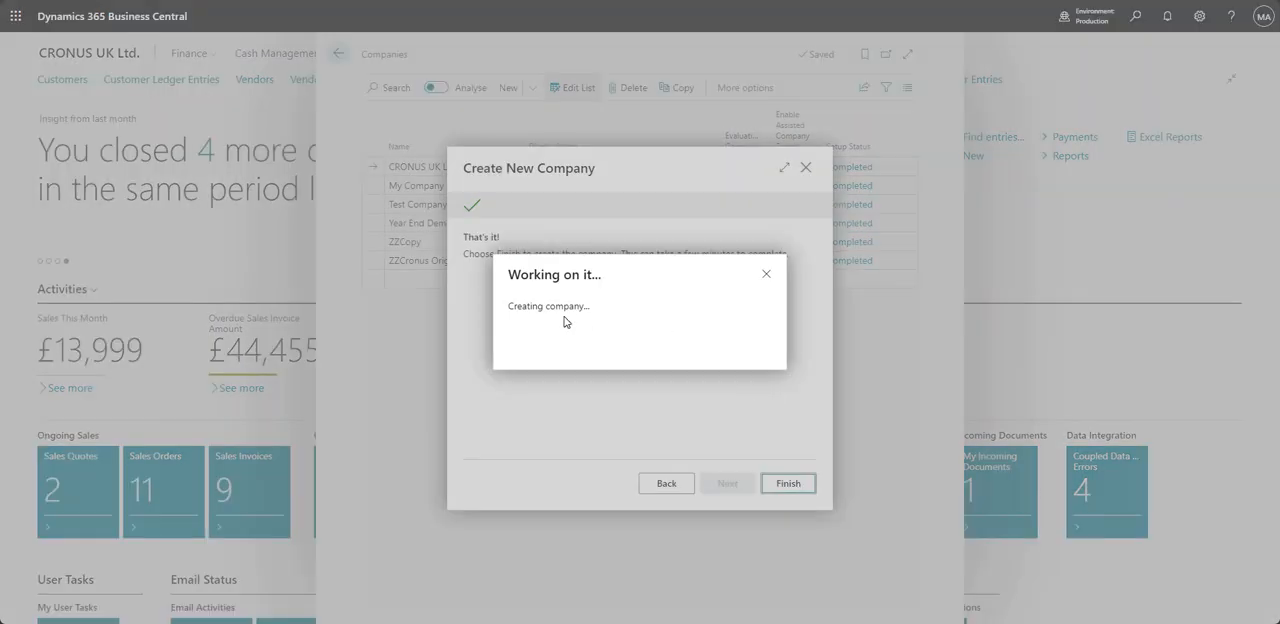
mouse_move(612, 330)
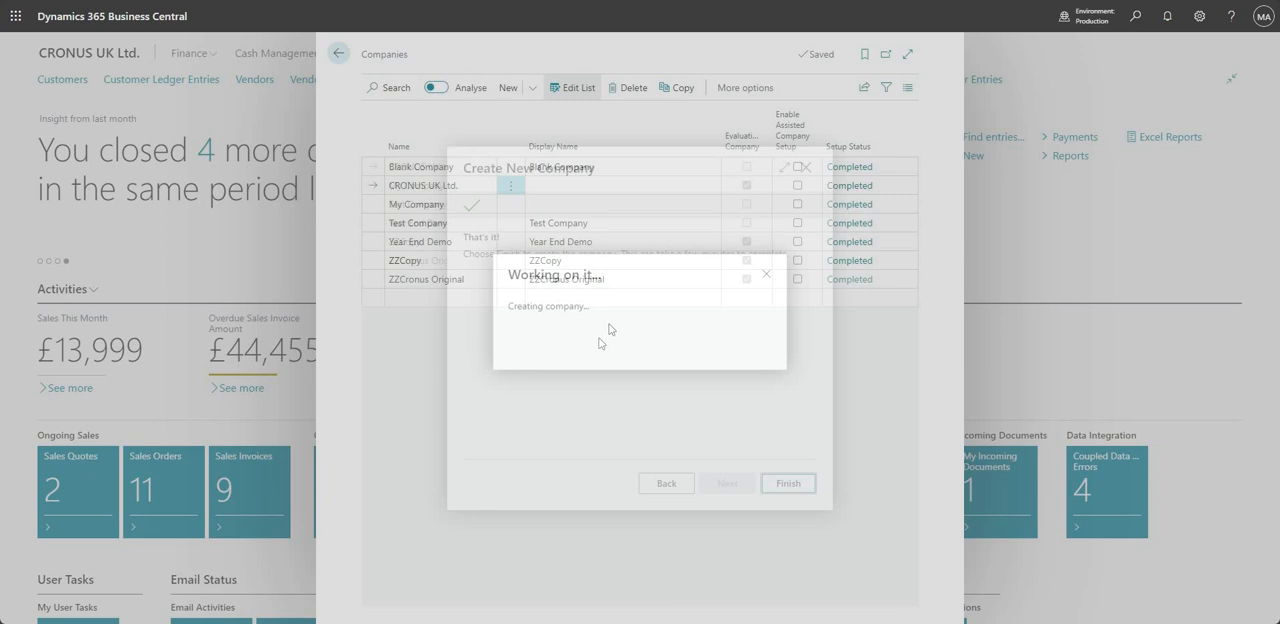
click(788, 484)
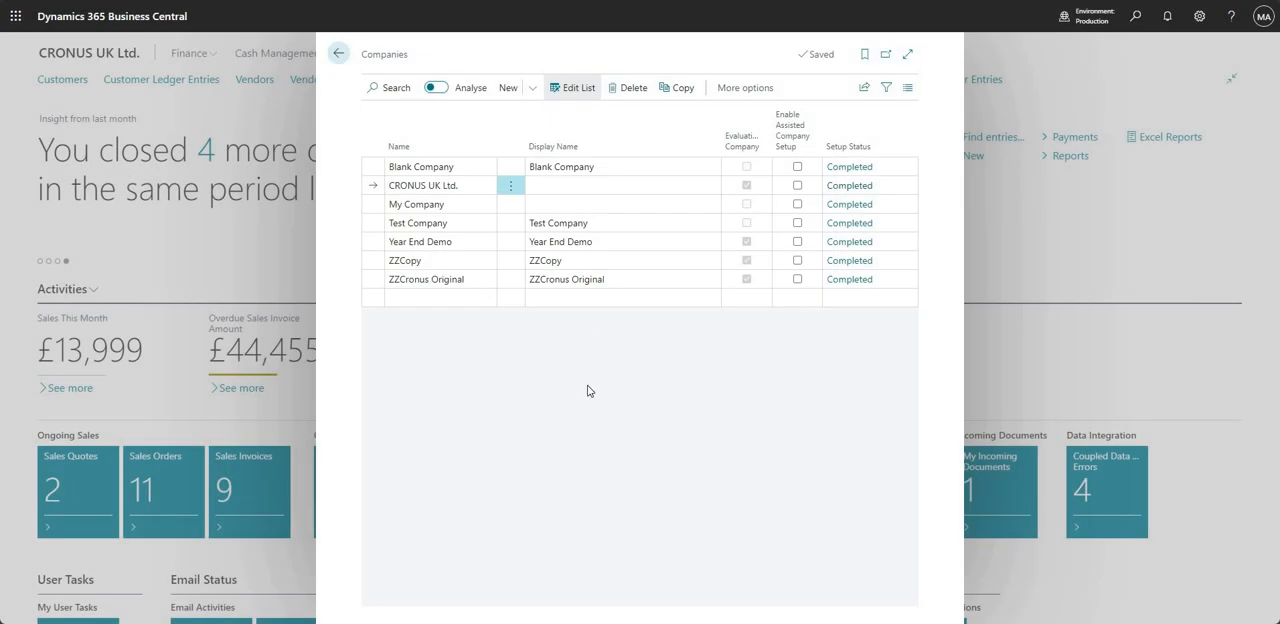
Select the Blank Company row and close the Companies list, returning to the CRONUS UK Ltd. home page.
click(420, 166)
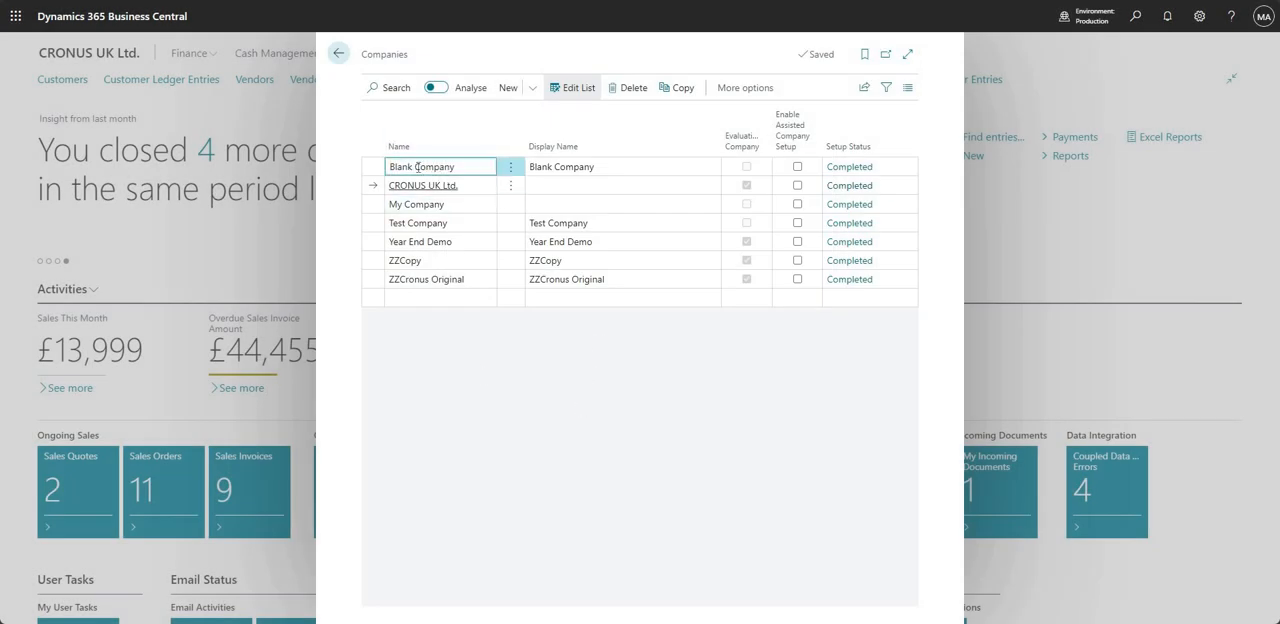
click(398, 146)
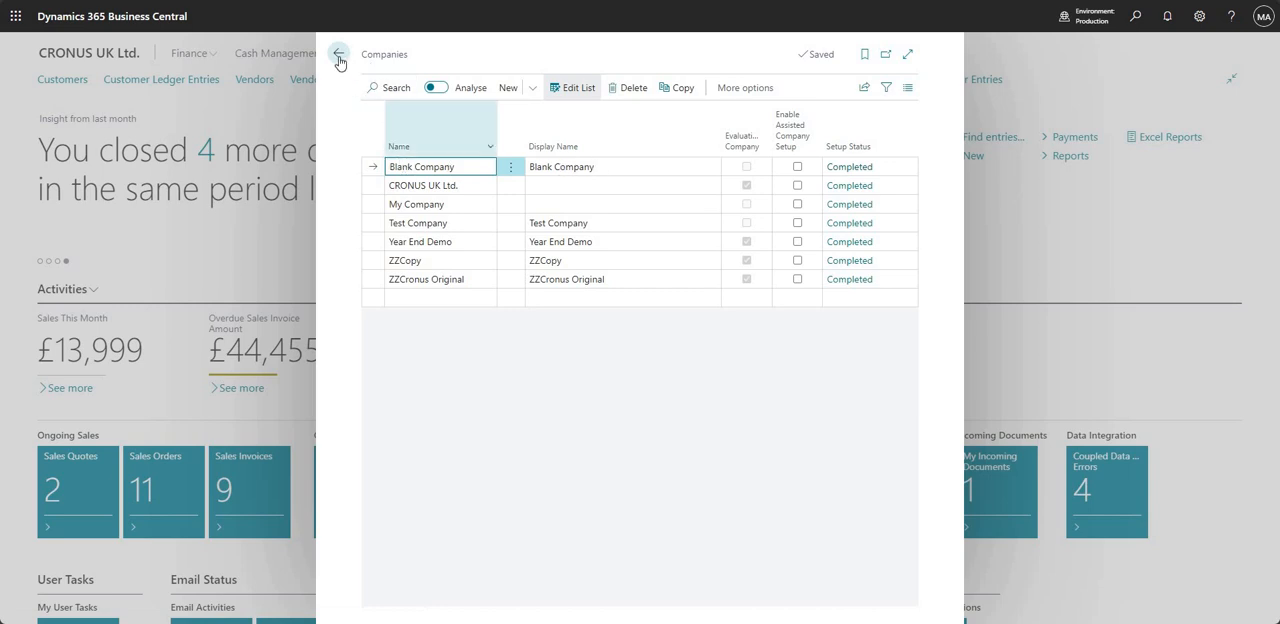
click(340, 54)
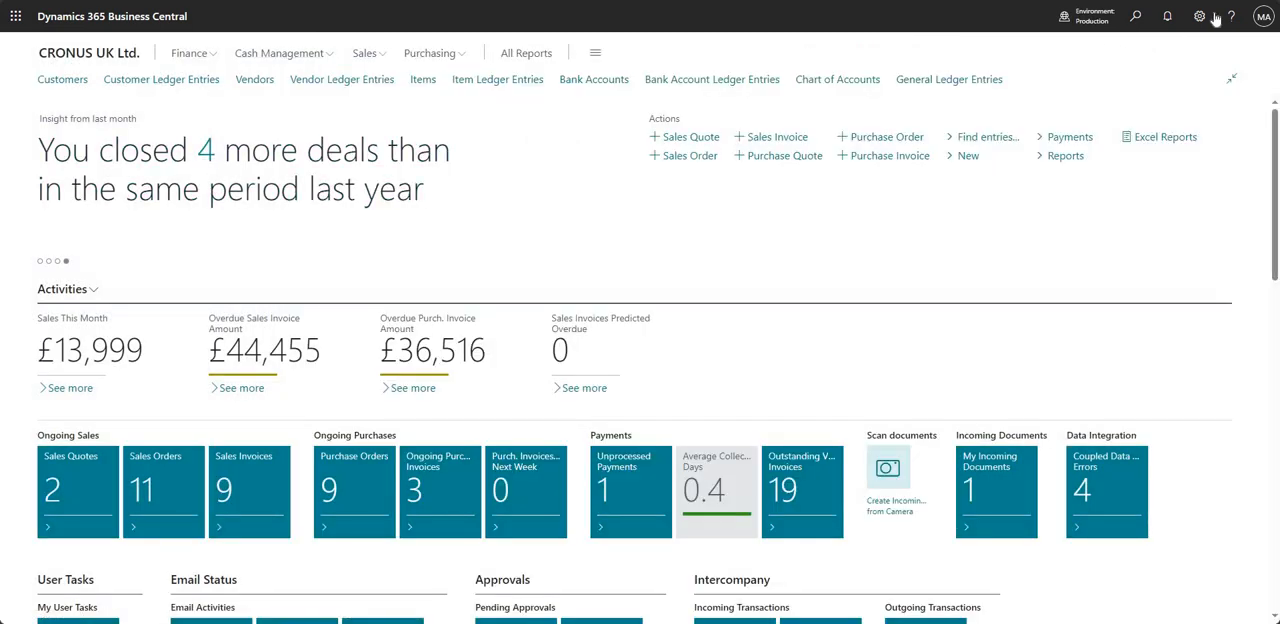
Reach the Company field in My Settings to change the current company.
click(1200, 16)
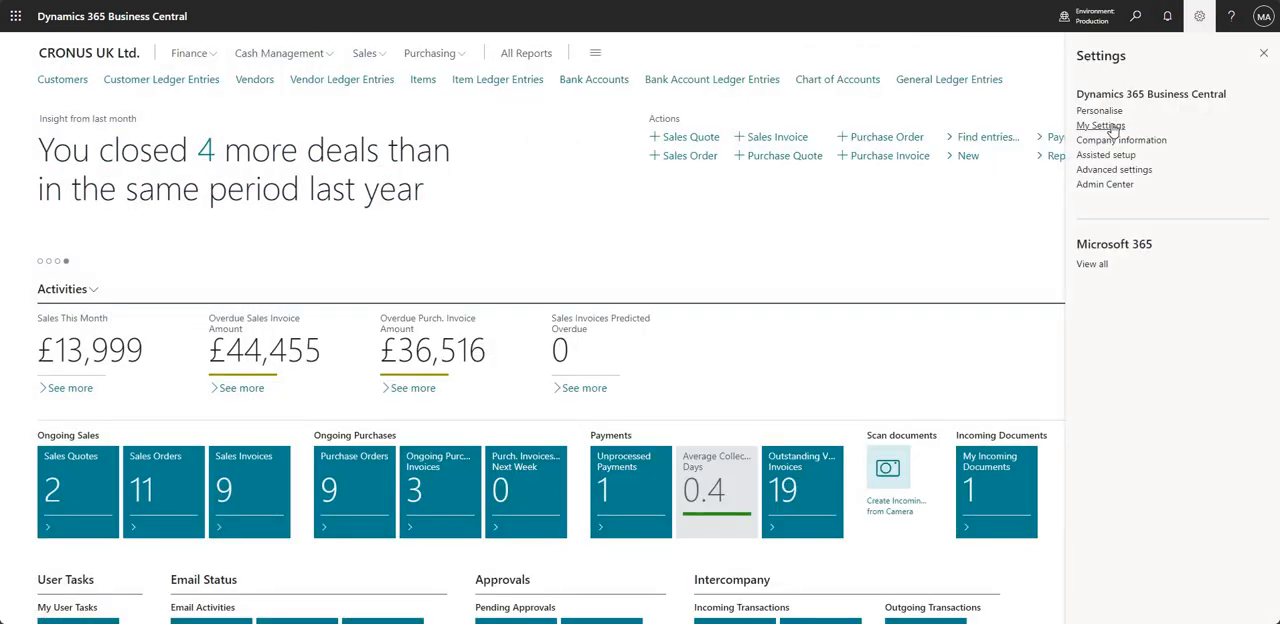
click(1100, 124)
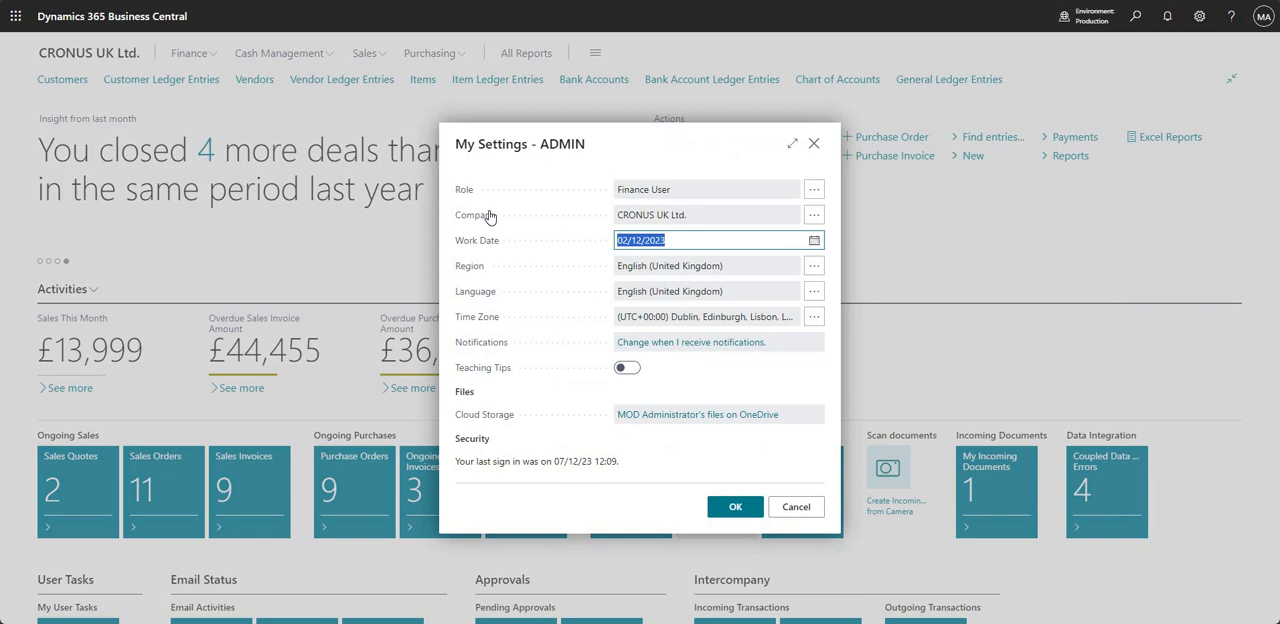
click(814, 214)
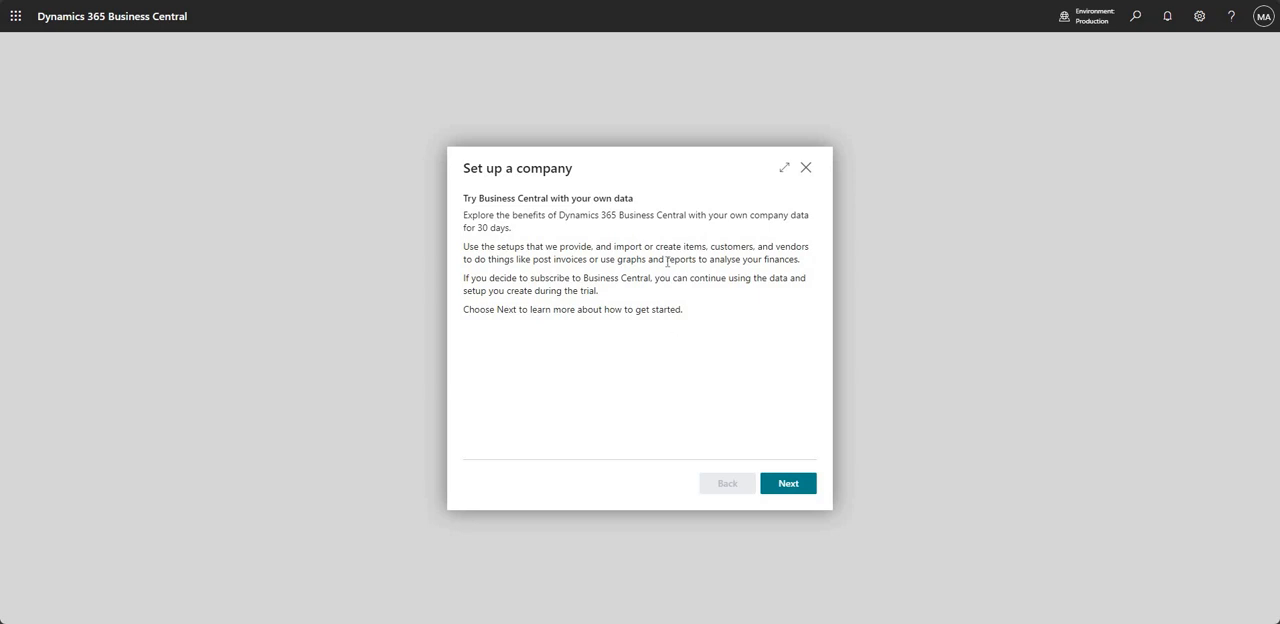
mouse_move(634, 196)
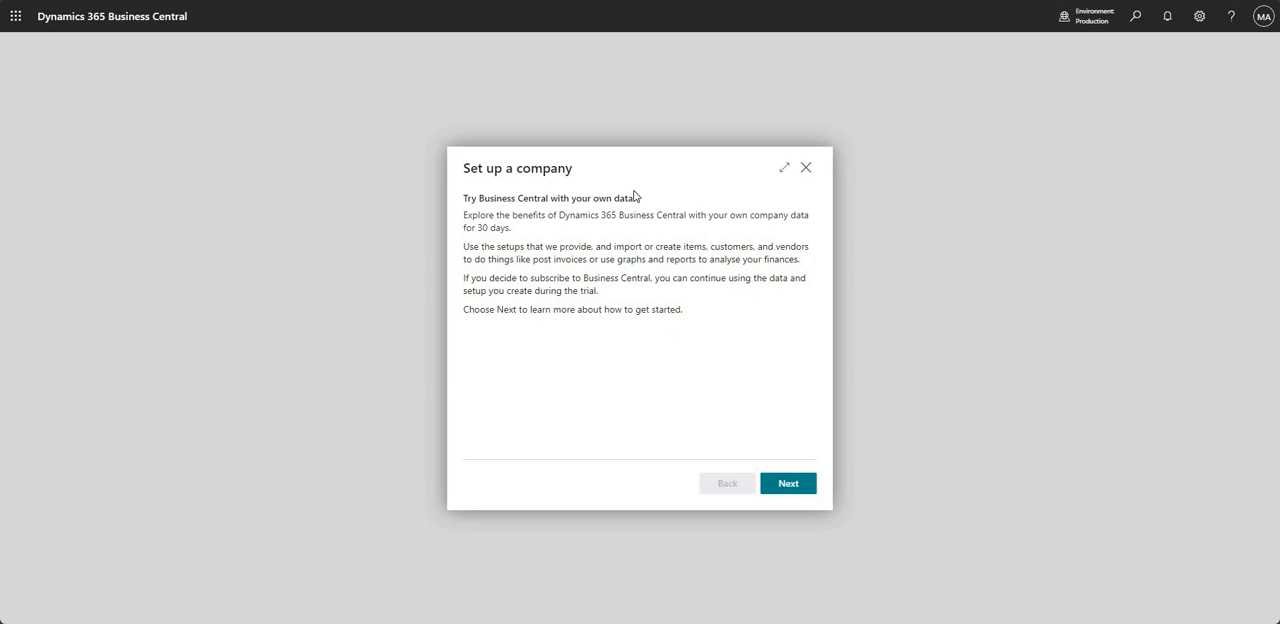
mouse_move(460, 220)
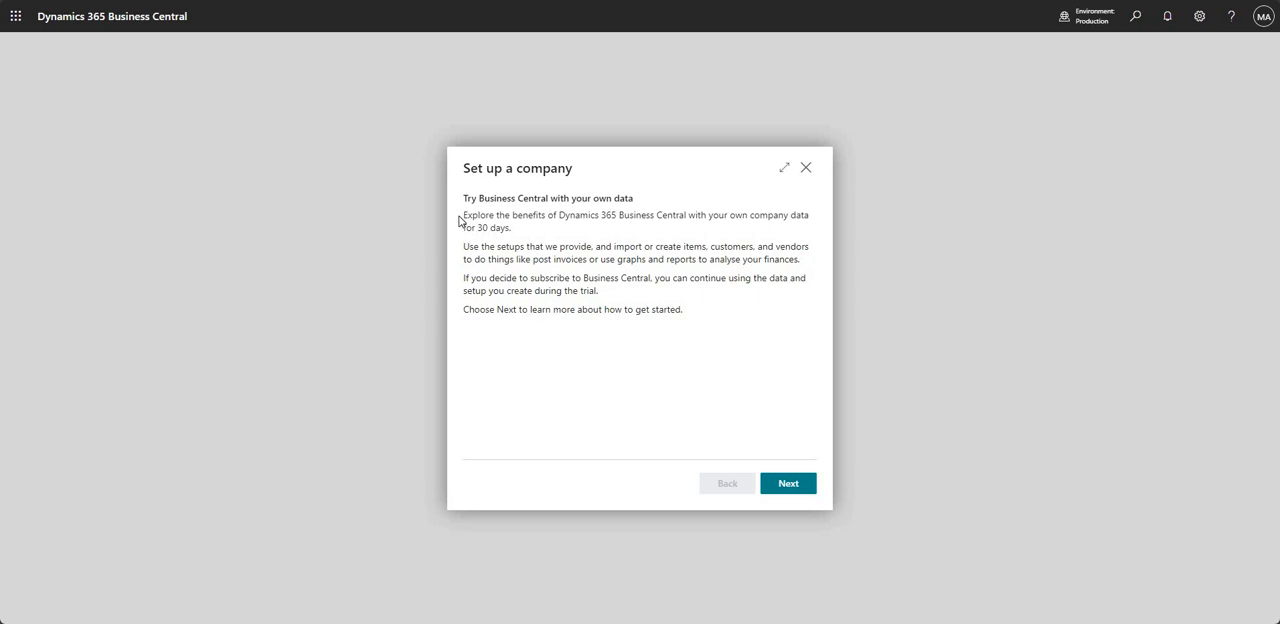
Advance past the introduction, accept the Terms & Conditions, and get started with Blank Company.
drag(462, 216, 510, 228)
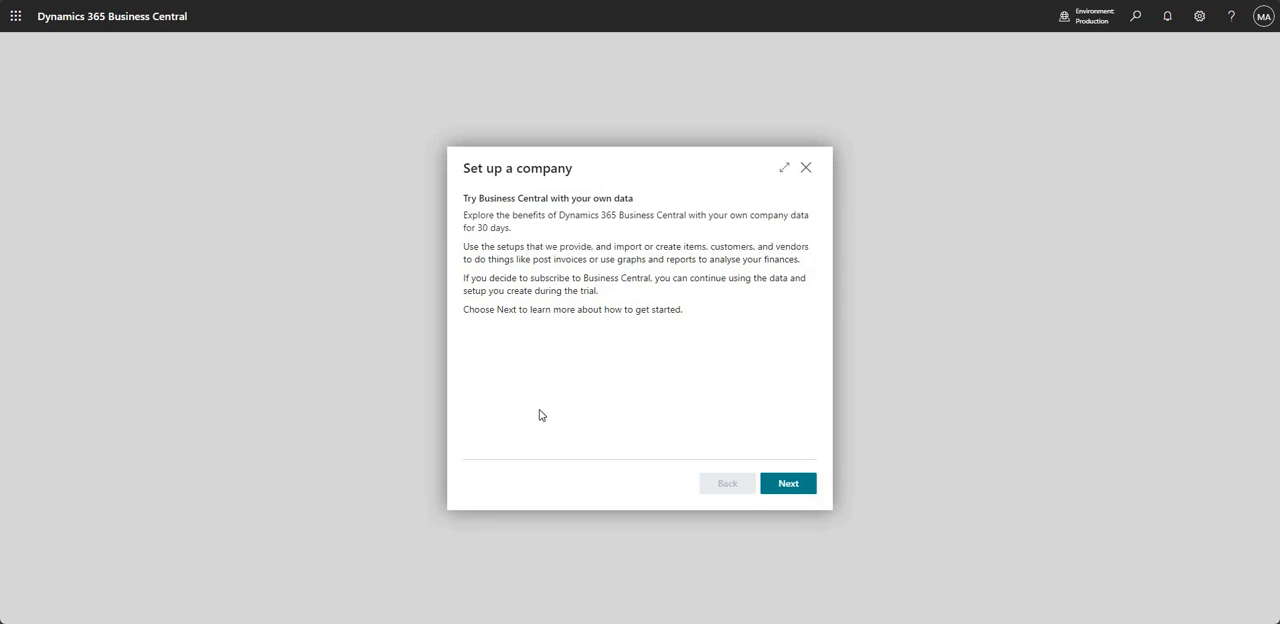
mouse_move(588, 424)
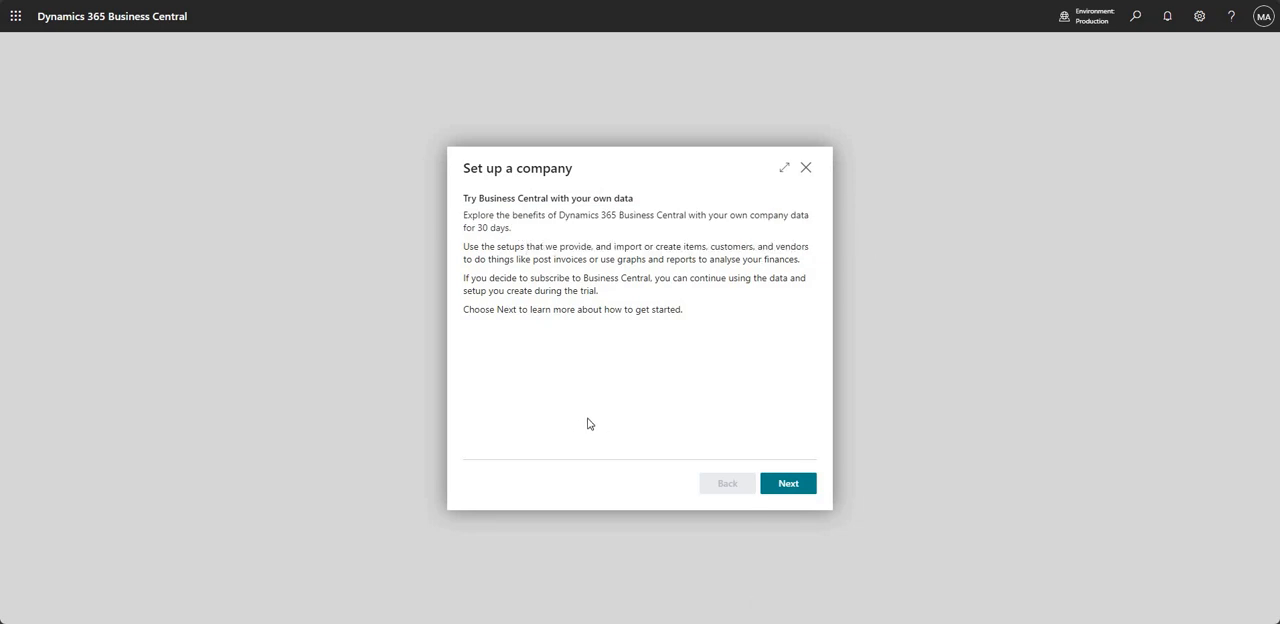
mouse_move(732, 406)
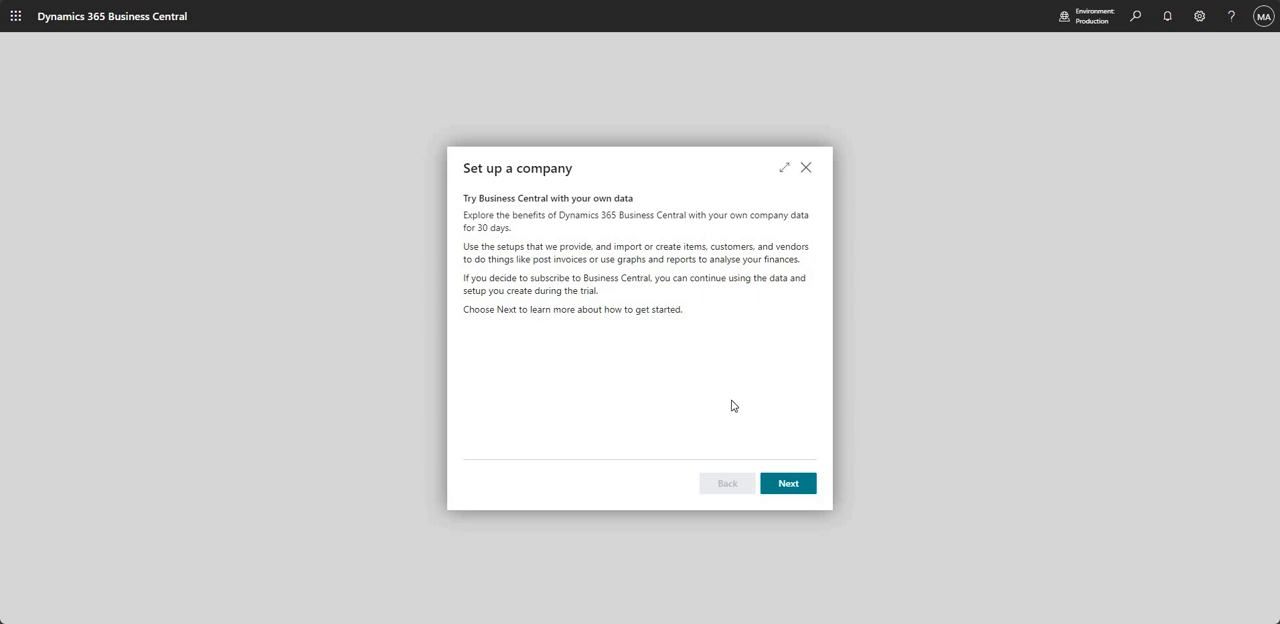
mouse_move(740, 402)
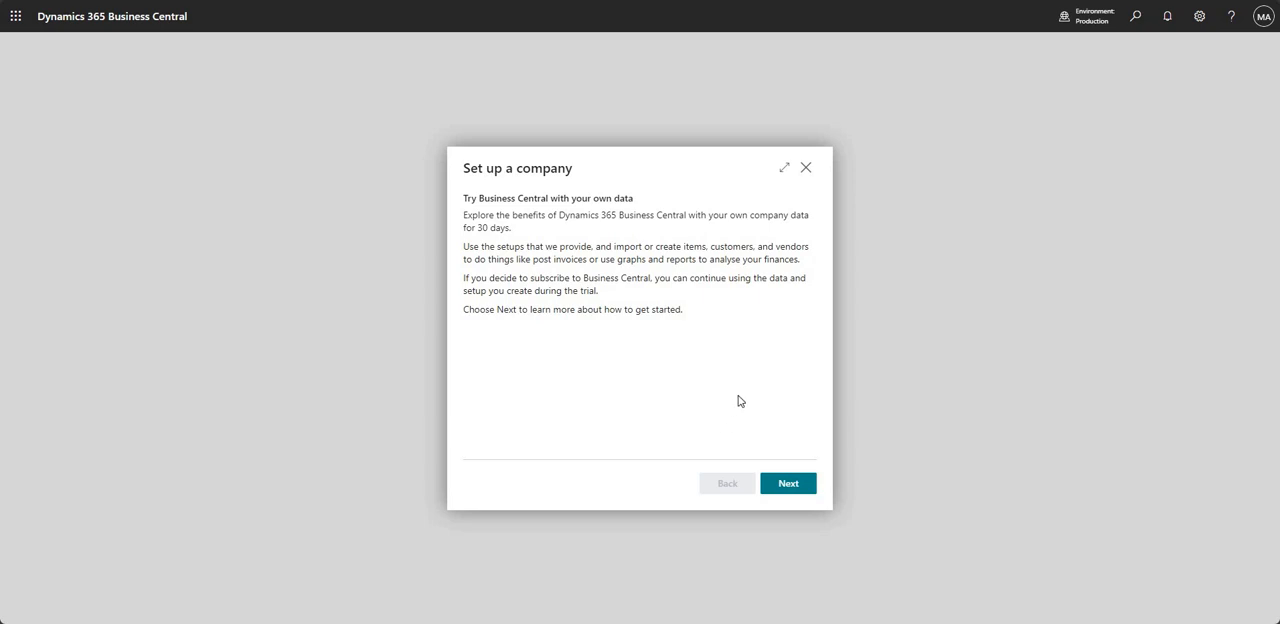
mouse_move(738, 400)
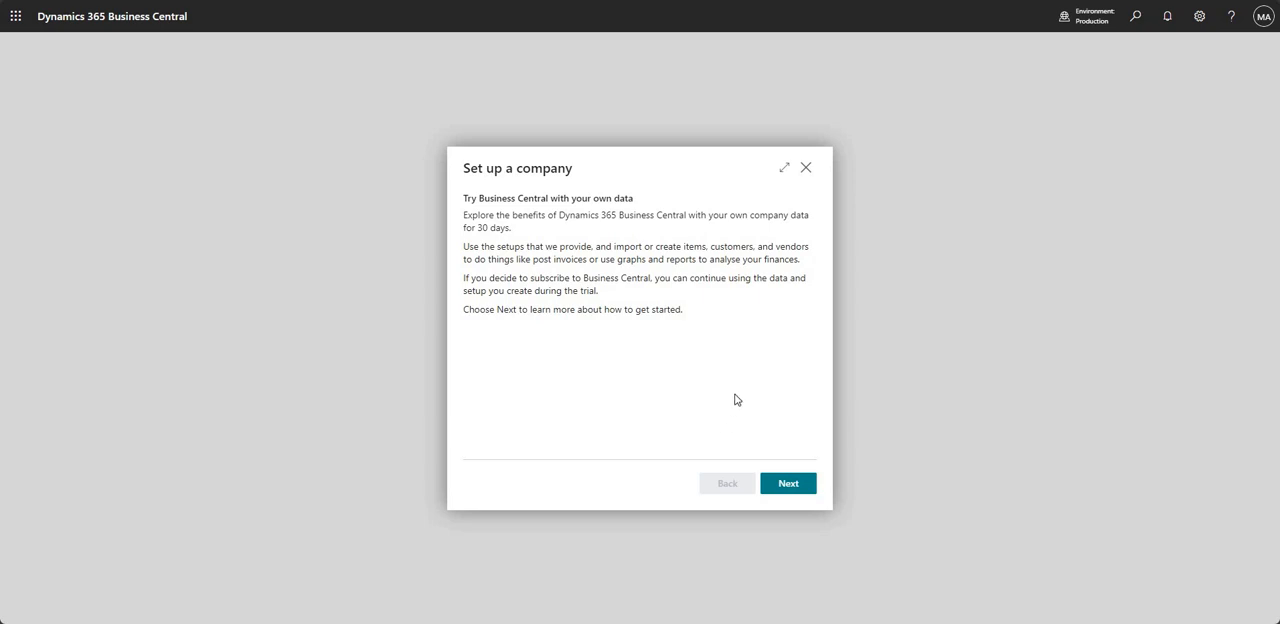
mouse_move(878, 524)
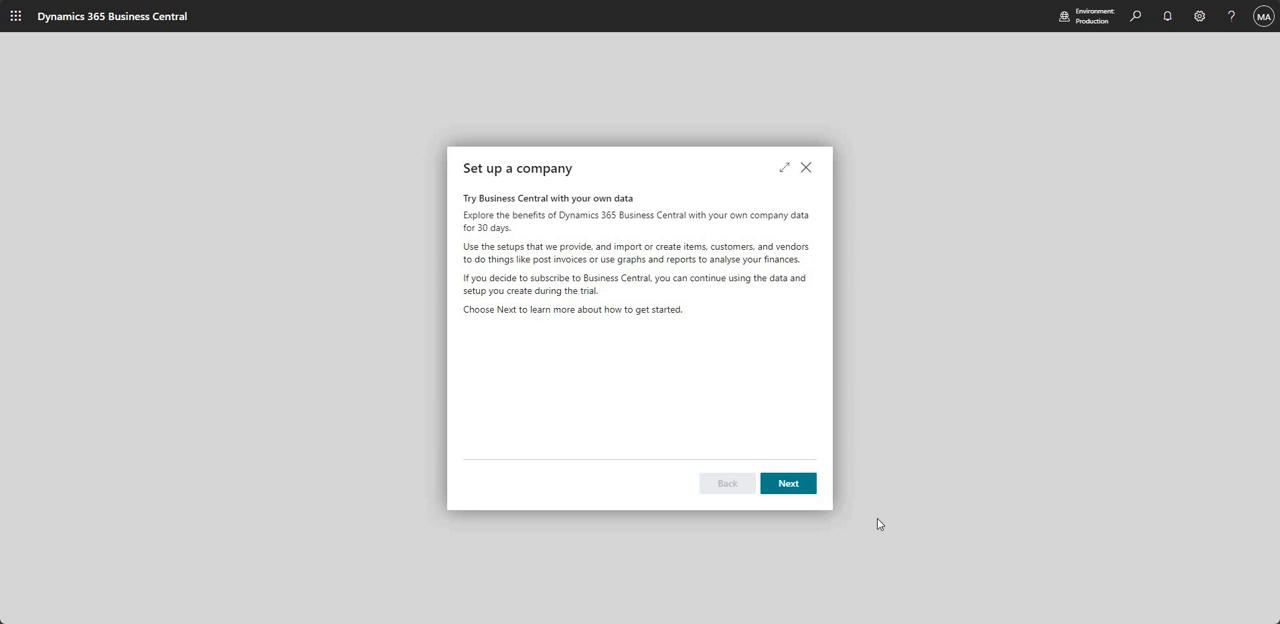
click(788, 484)
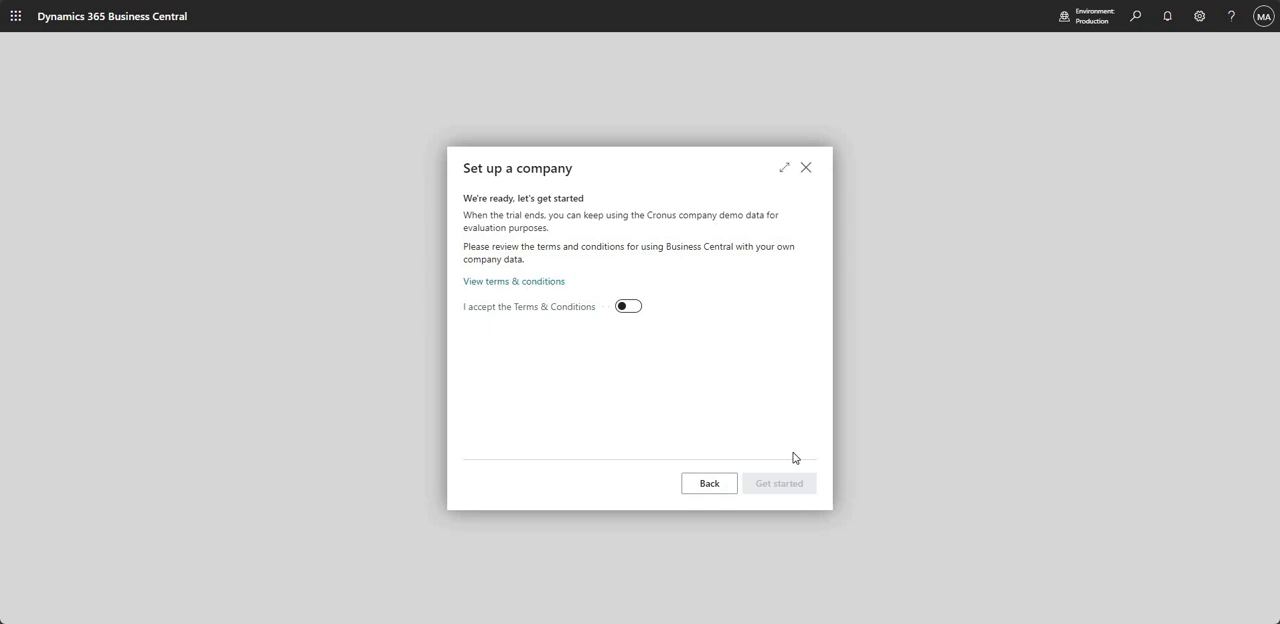
click(628, 306)
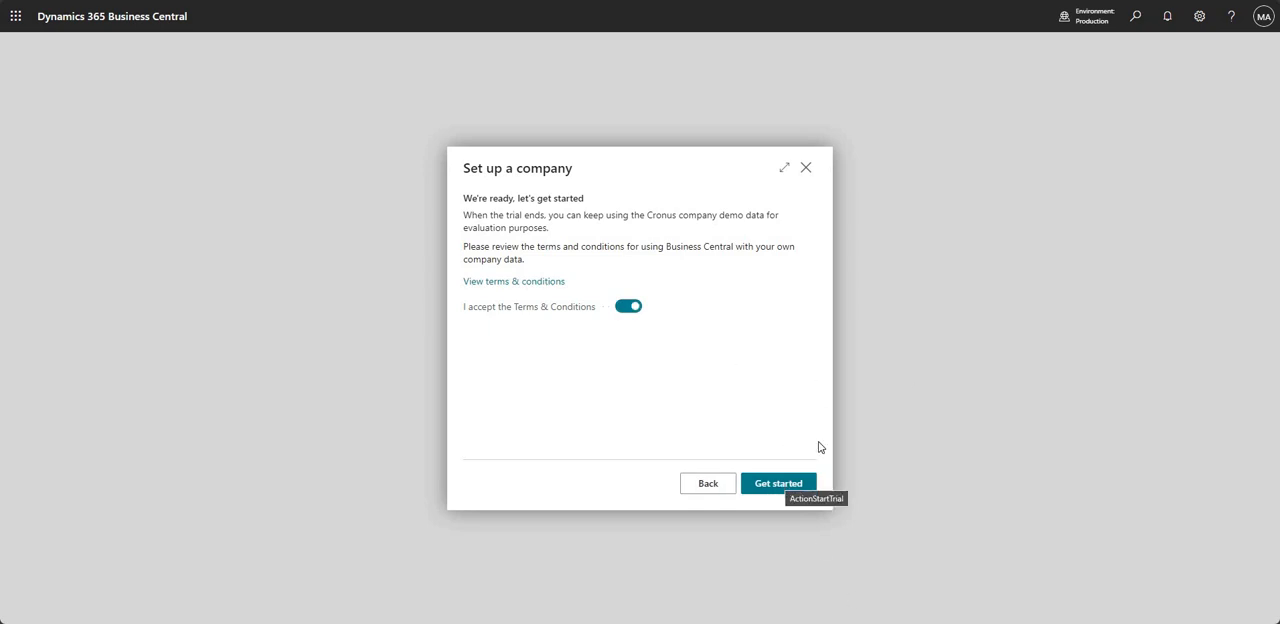
click(778, 484)
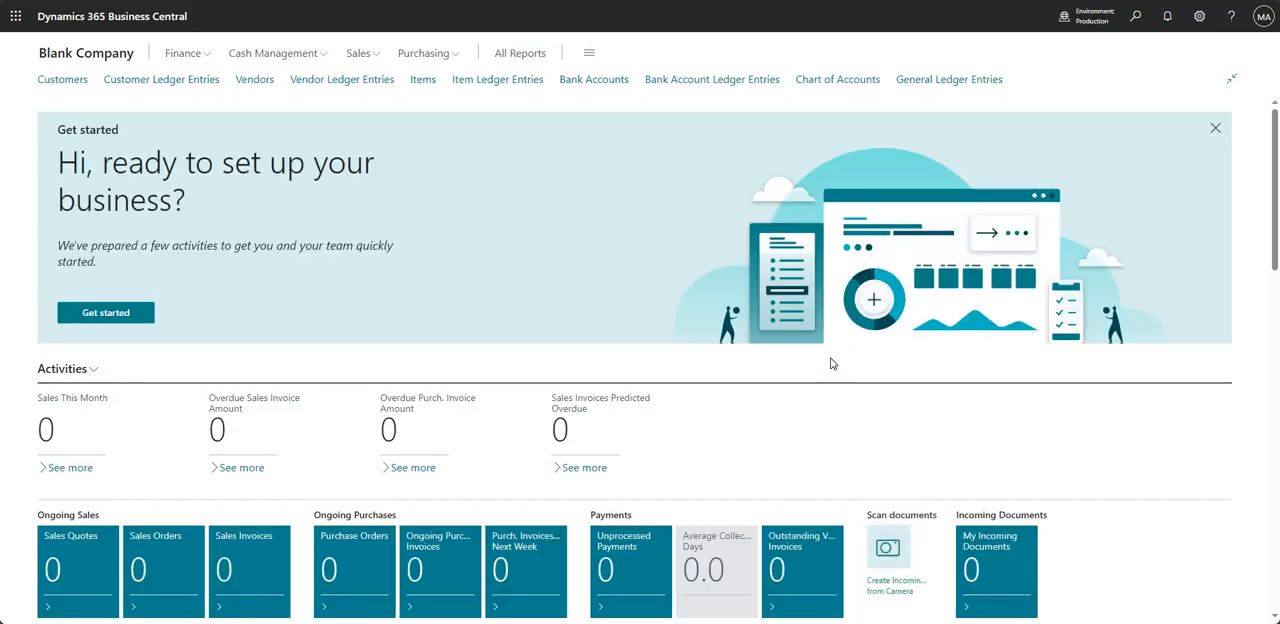
mouse_move(292, 264)
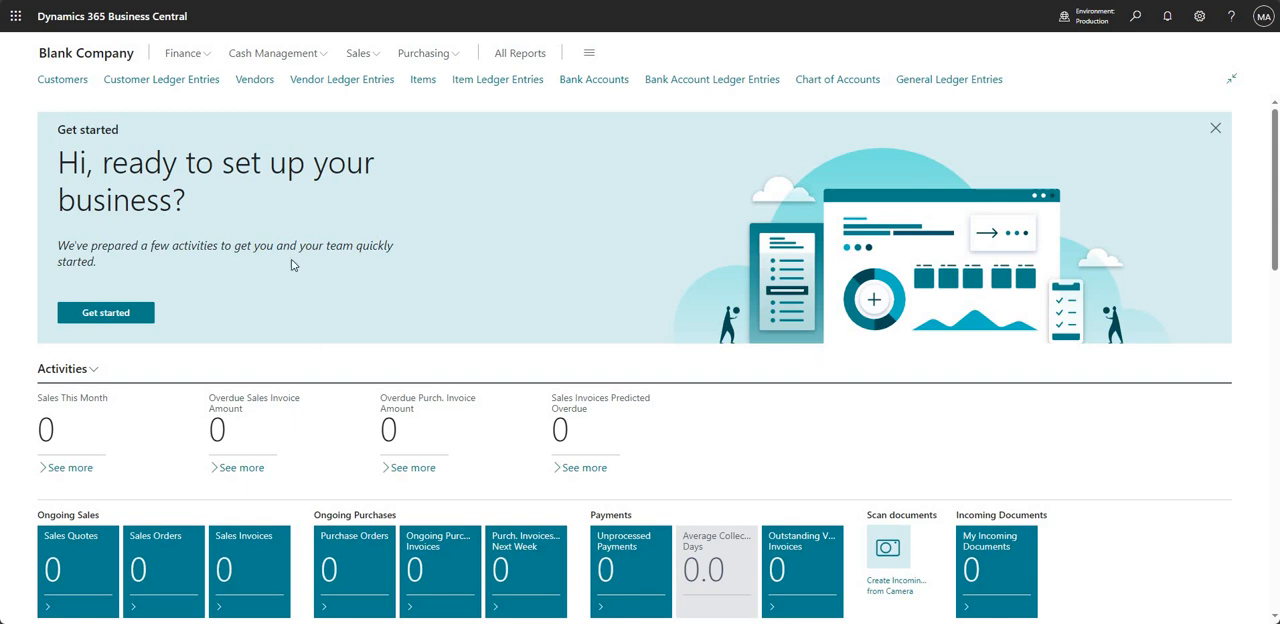
mouse_move(86, 52)
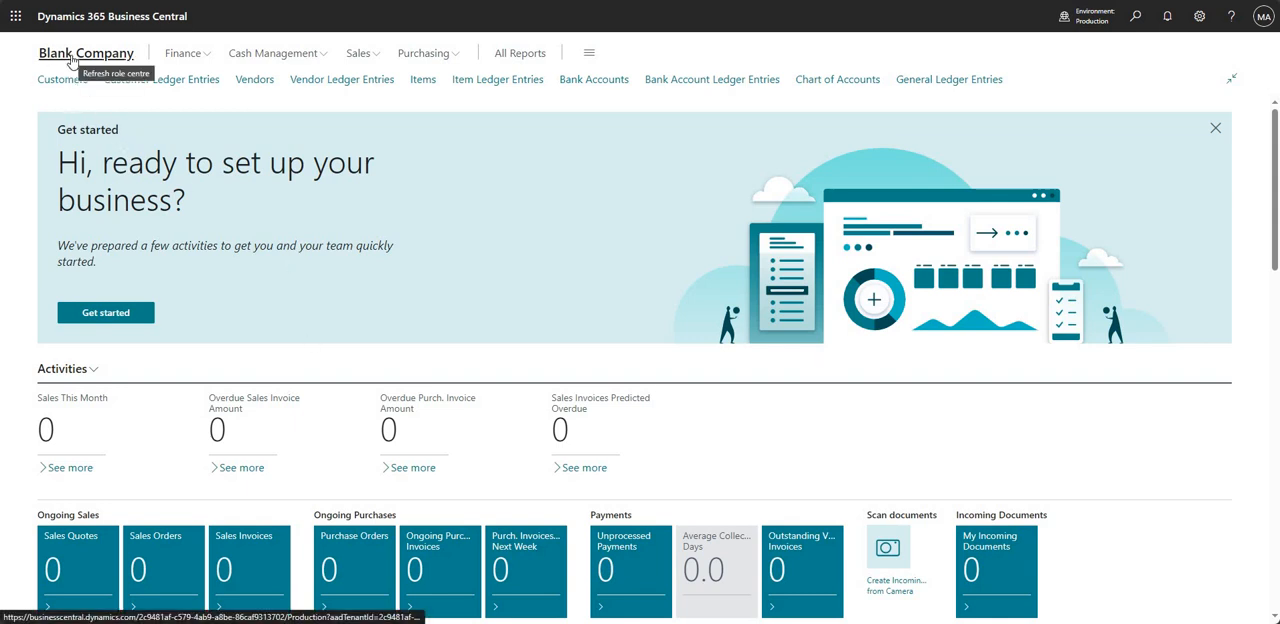
mouse_move(556, 316)
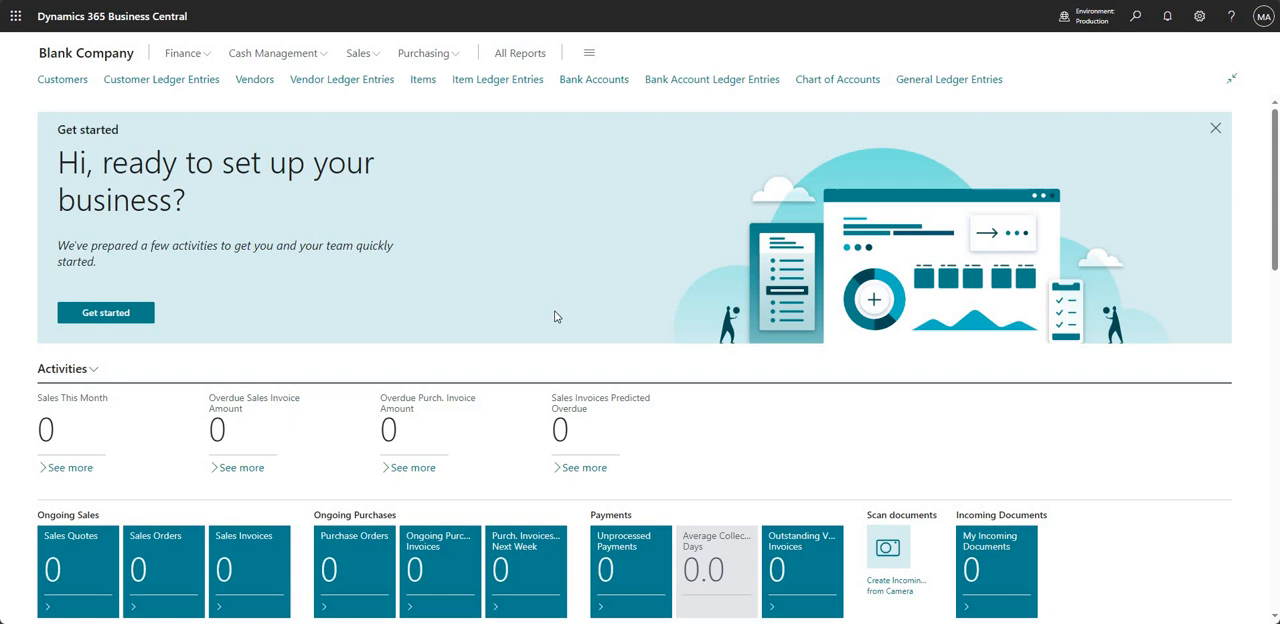
mouse_move(630, 340)
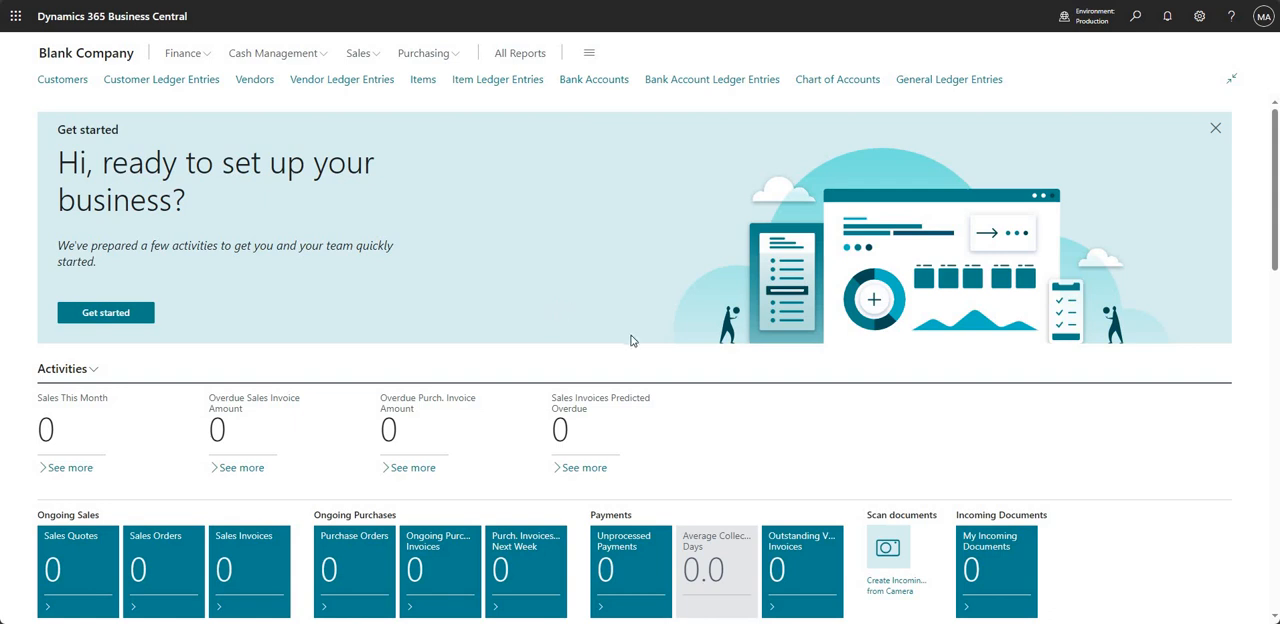
mouse_move(708, 296)
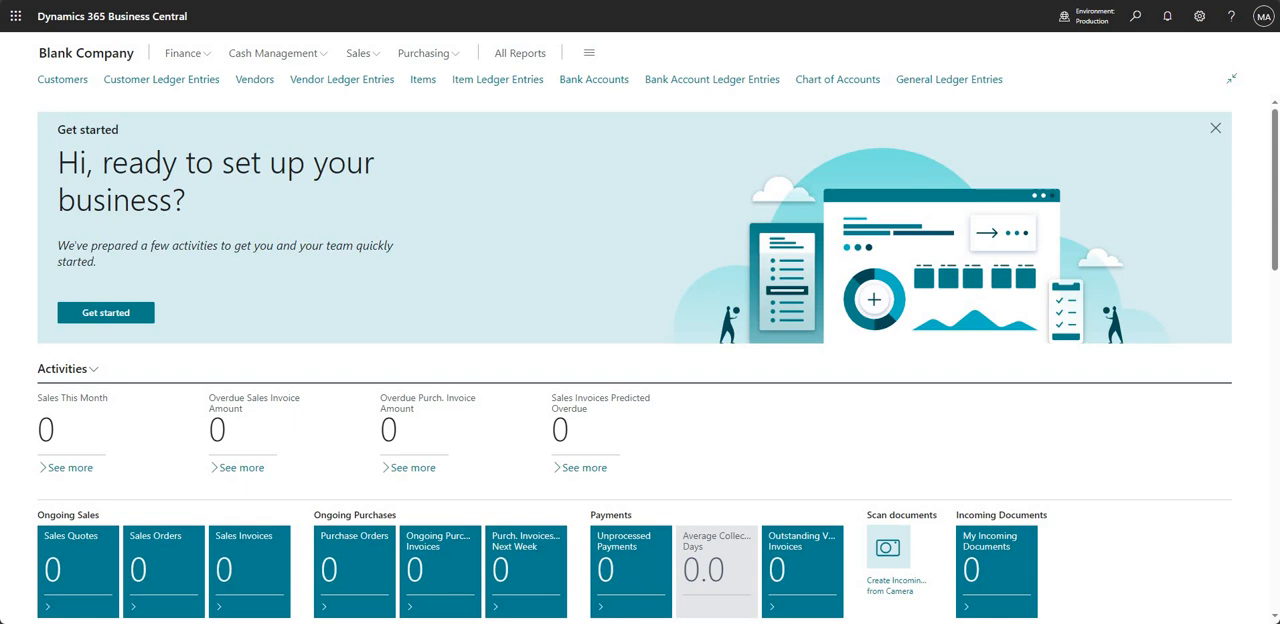
Bring up the 'Tell me what you want to do' search from Blank Company's home page.
click(1136, 16)
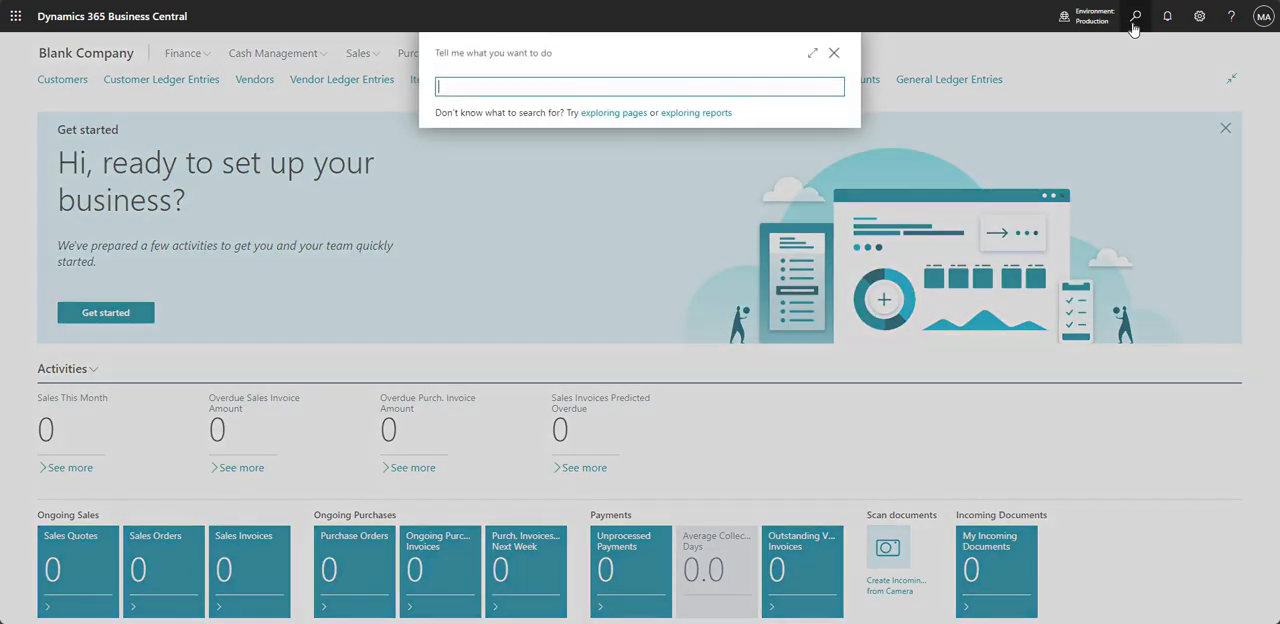
Search 'users' and go into the ADMIN user's card from the Users list.
text(users)
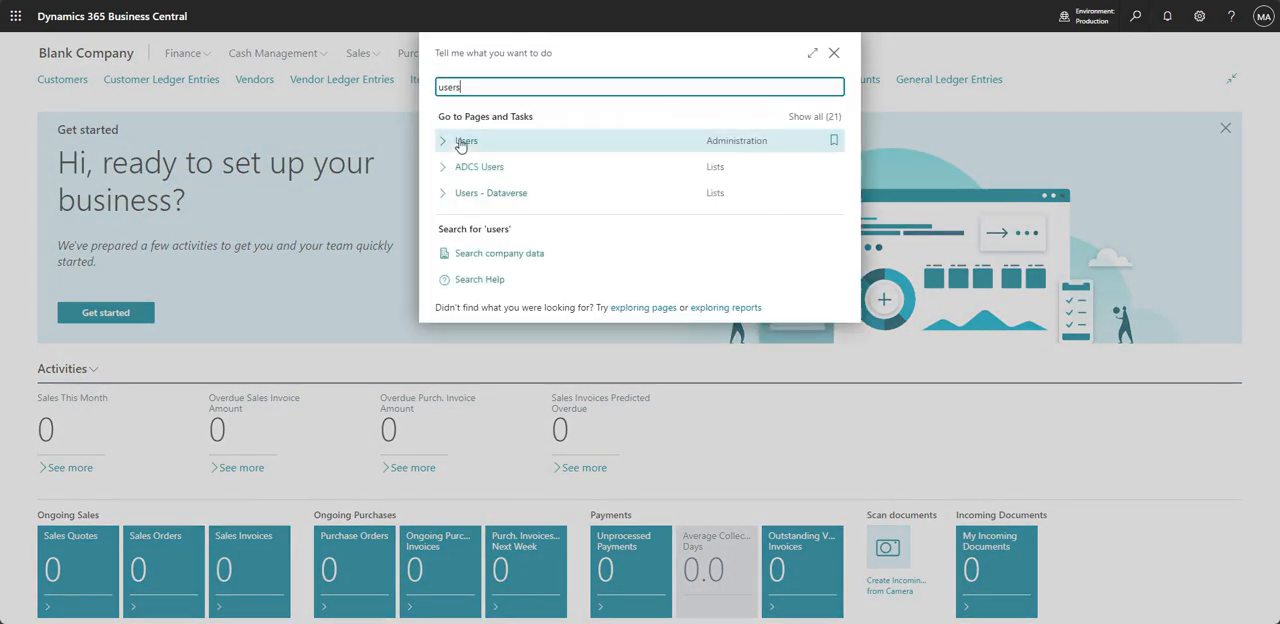
click(466, 140)
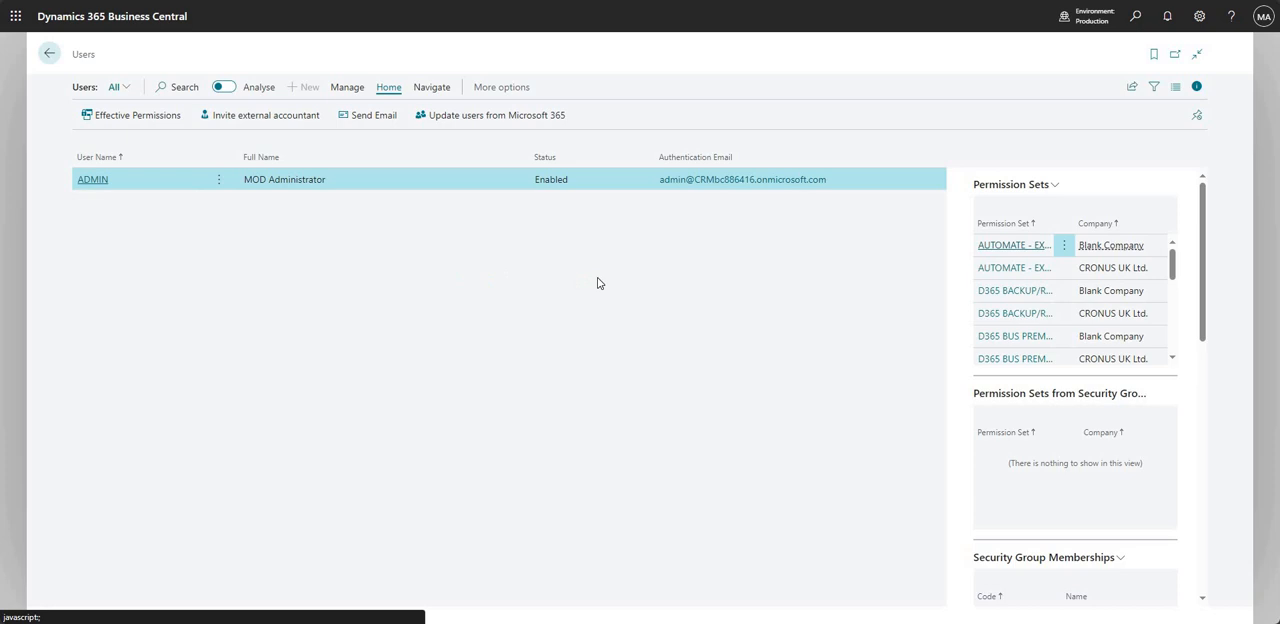
click(92, 180)
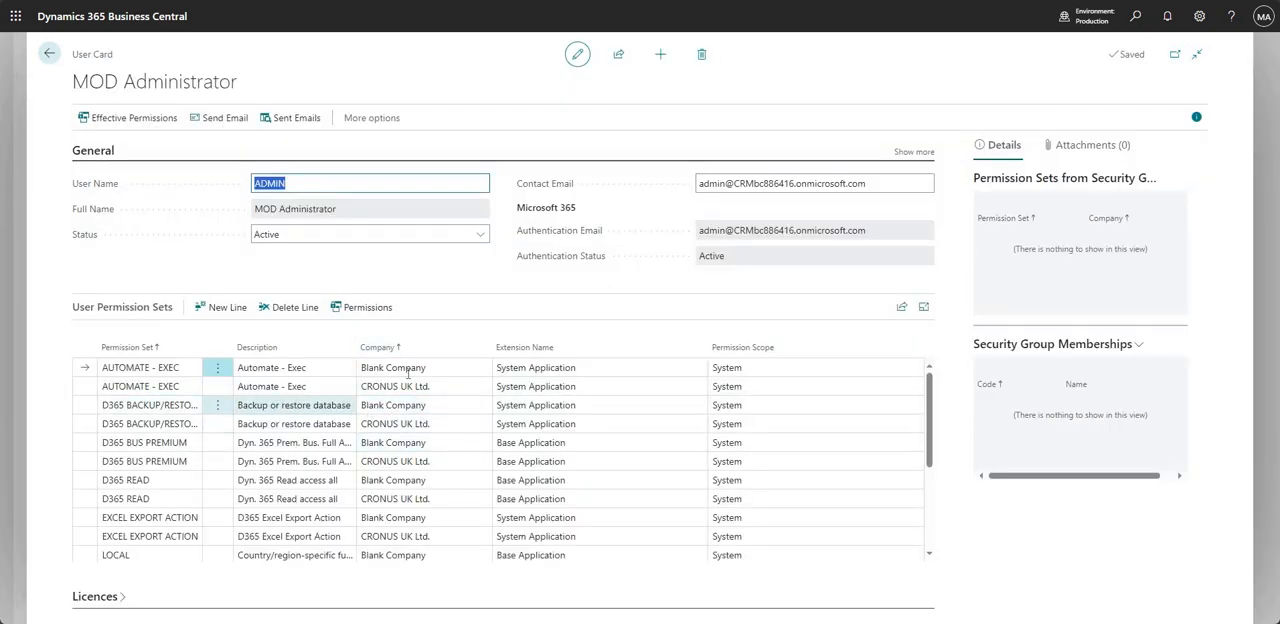
Filter ADMIN's permission sets to Blank Company, then return to the Users list.
click(484, 348)
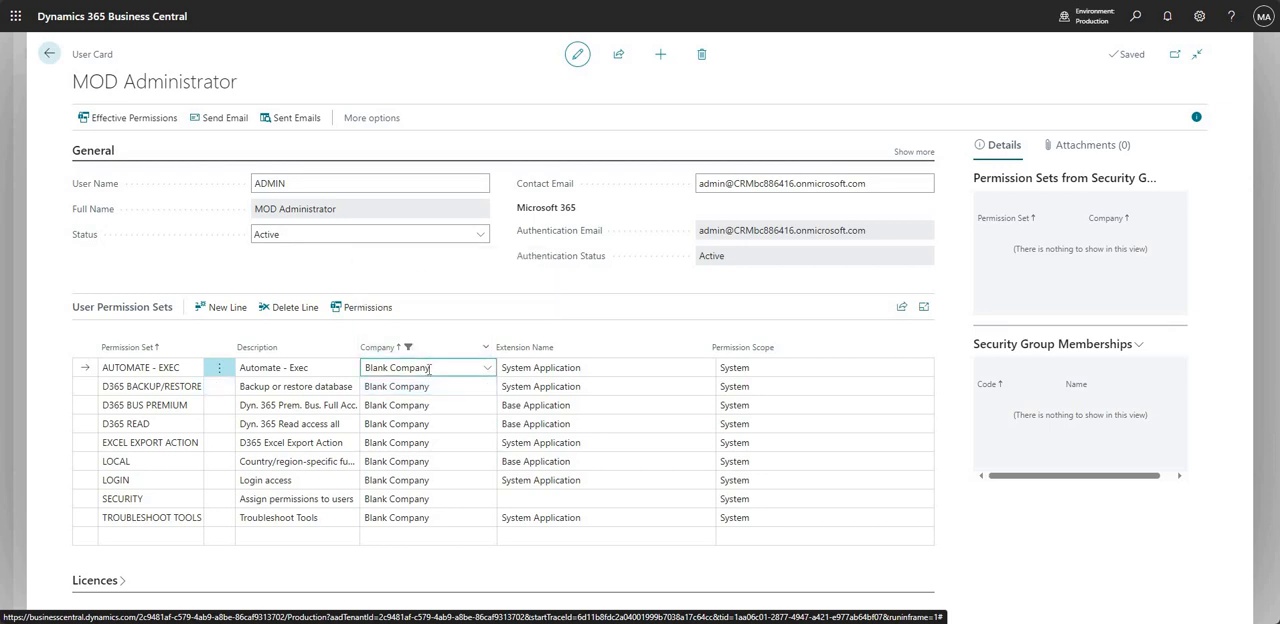
click(428, 516)
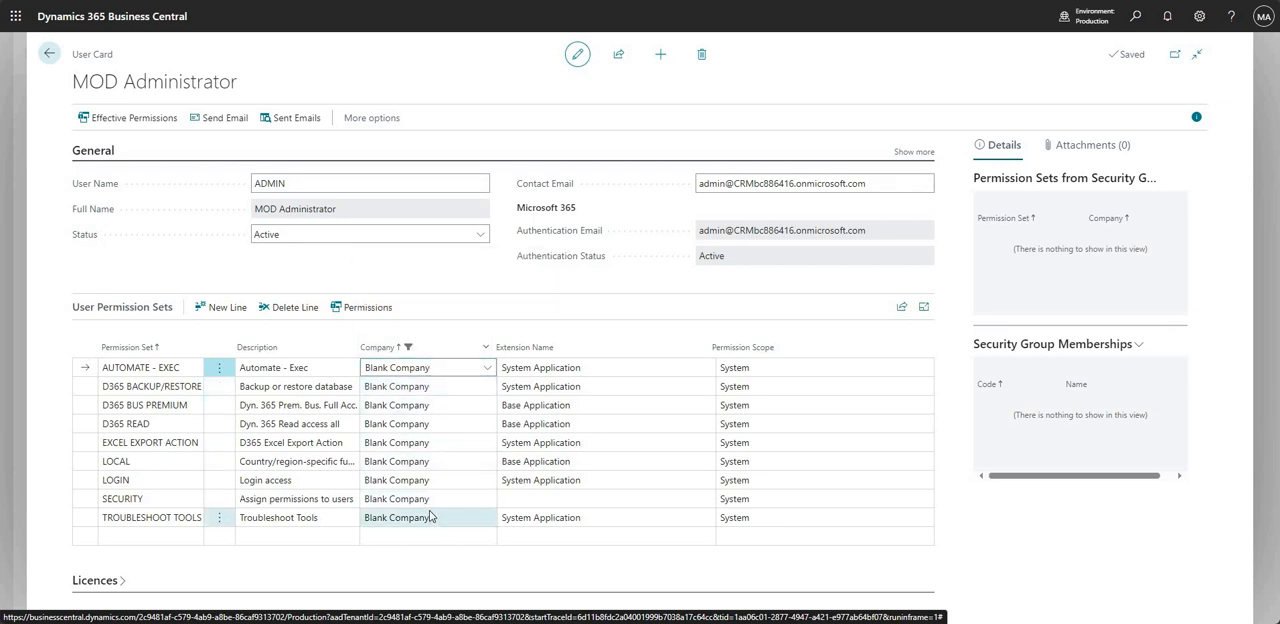
mouse_move(428, 516)
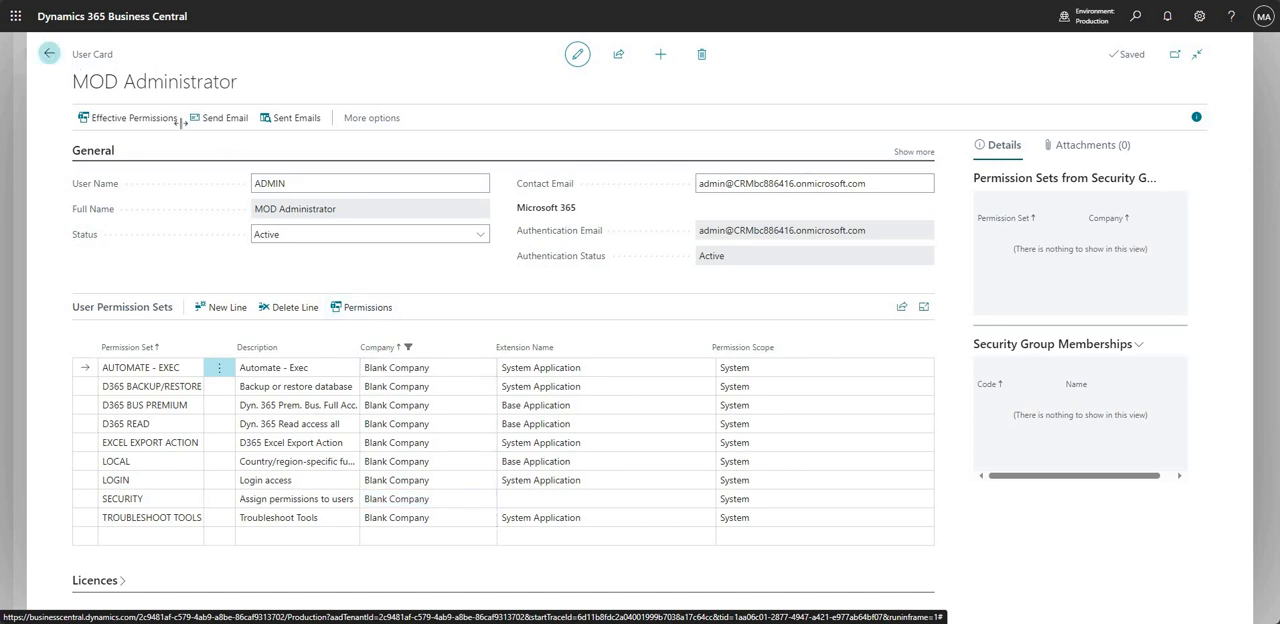
click(48, 54)
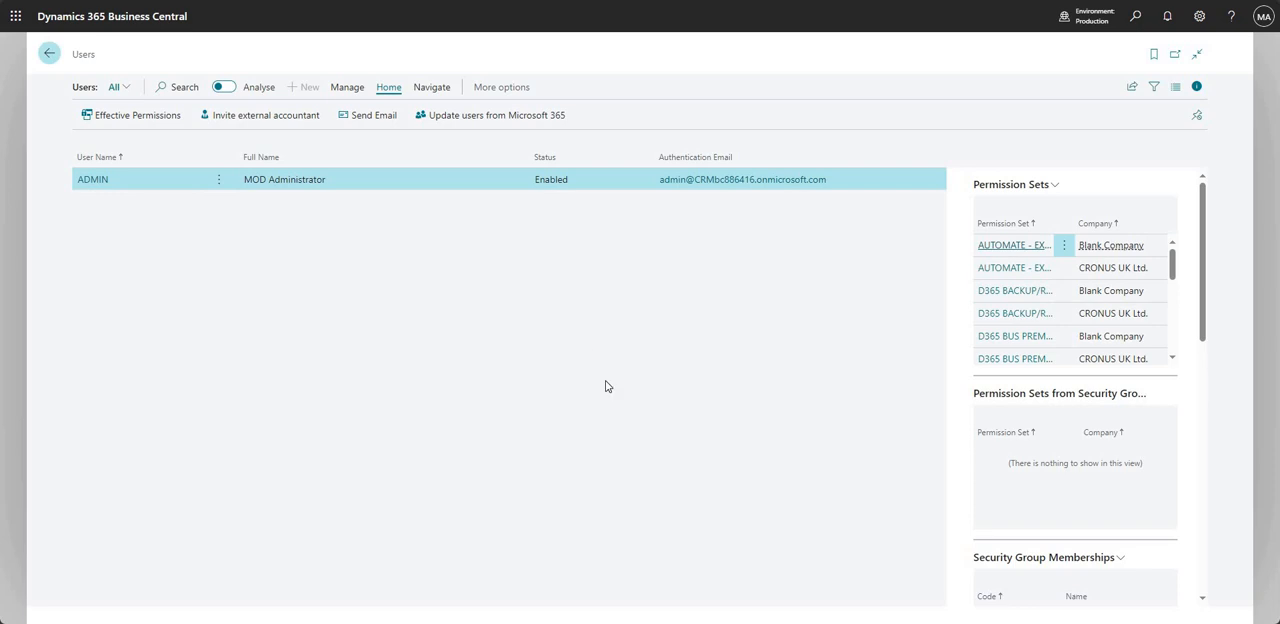
Leave the Users list and land back on Blank Company's home page.
click(48, 52)
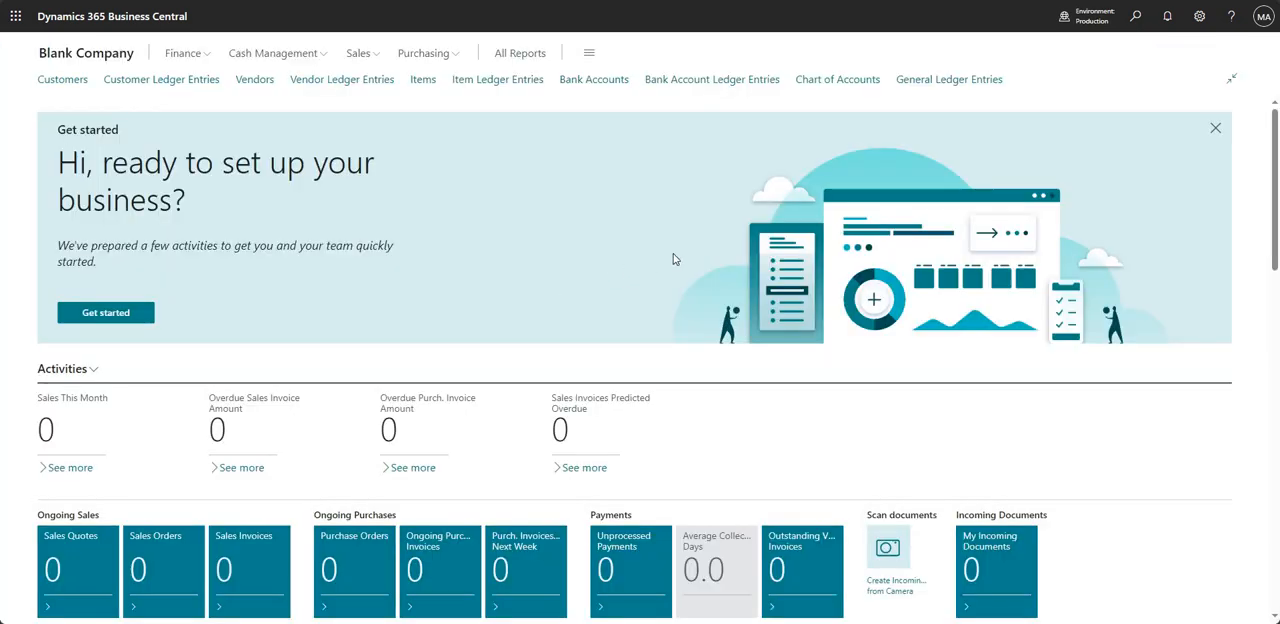
mouse_move(688, 252)
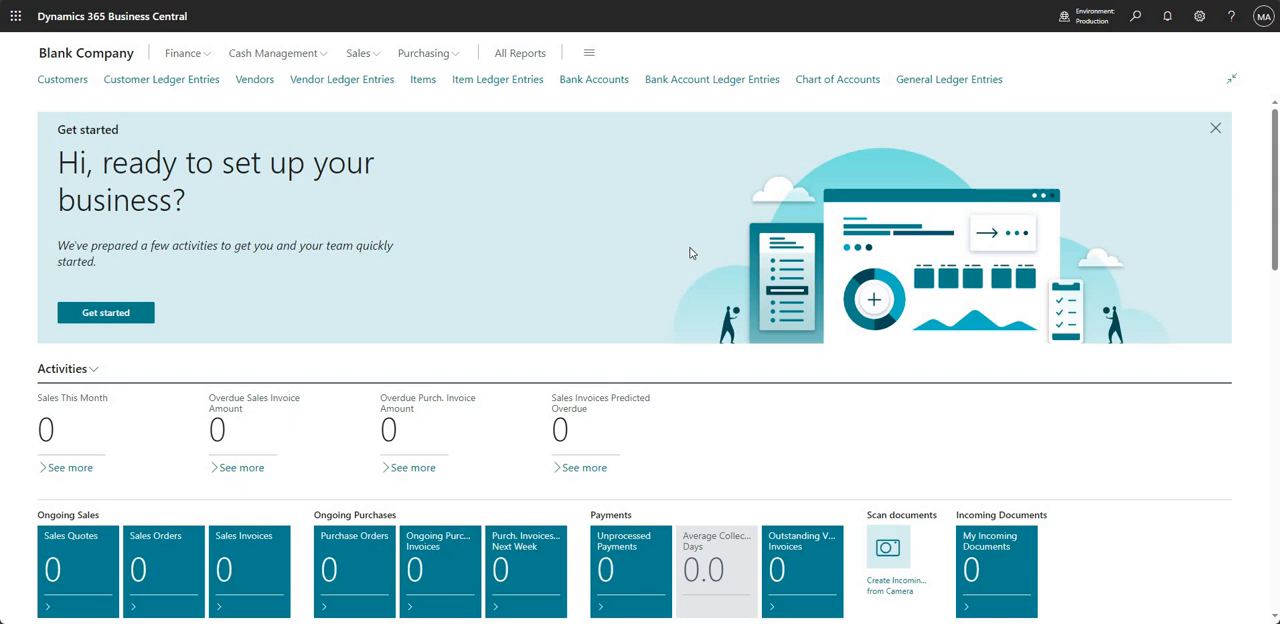
mouse_move(604, 244)
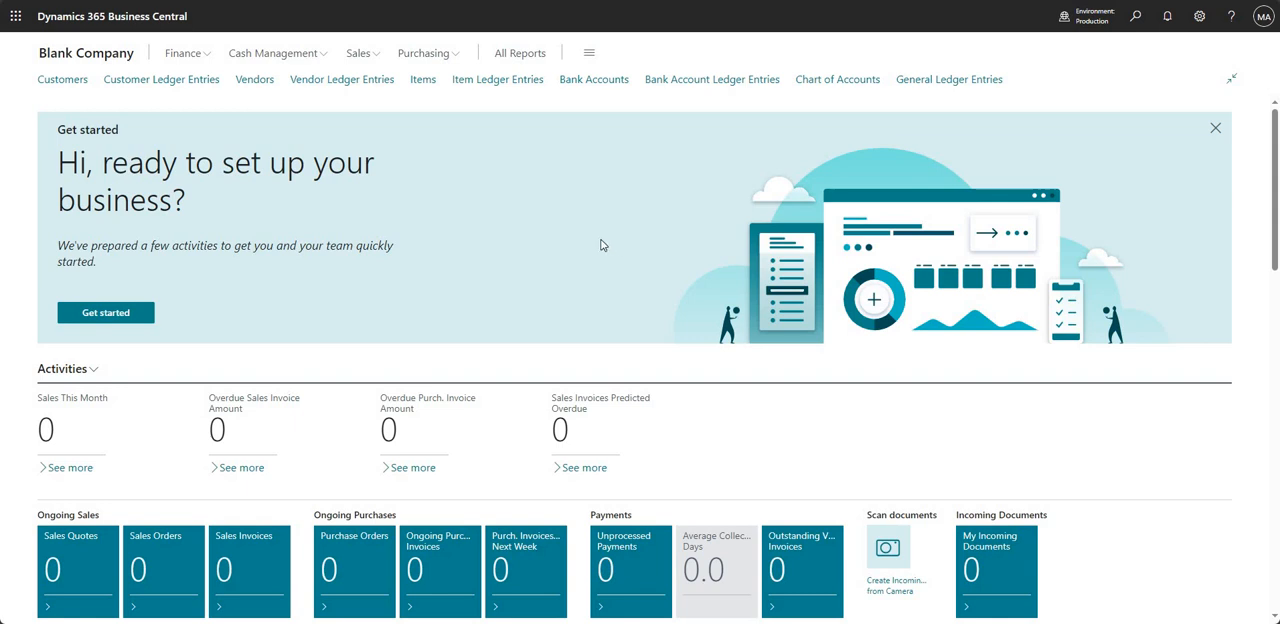